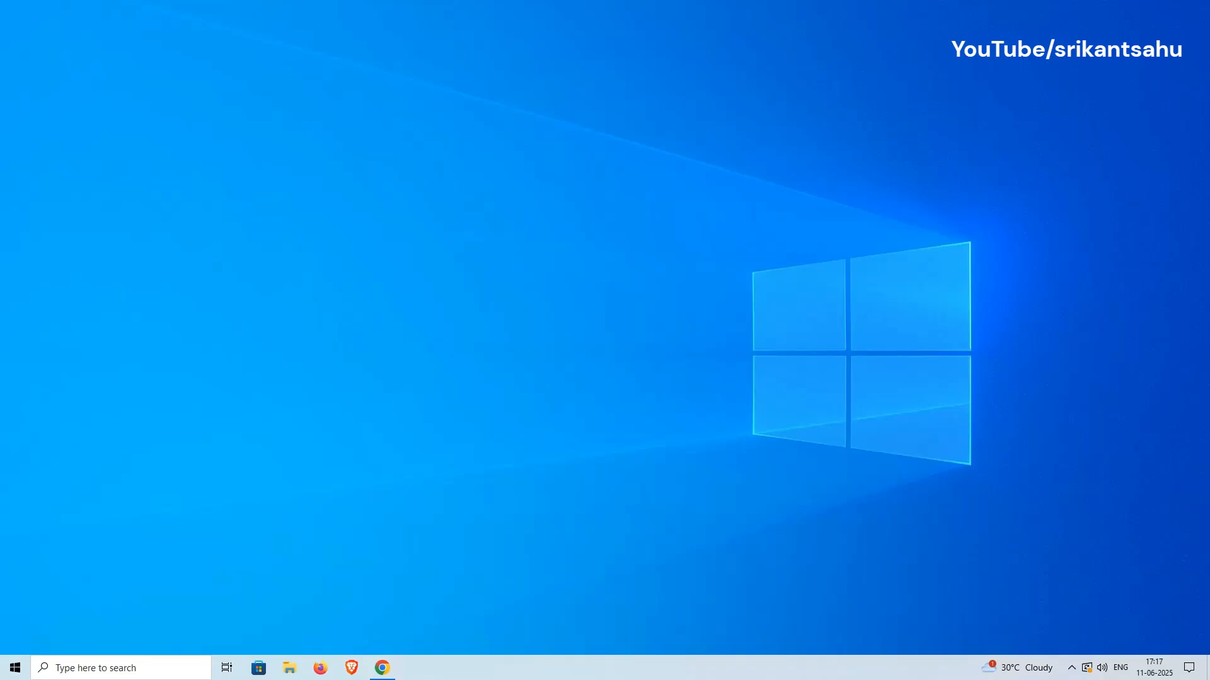
# Reach Windows Settings from the Start menu to view the pending cumulative update.
pyautogui.click(14, 668)
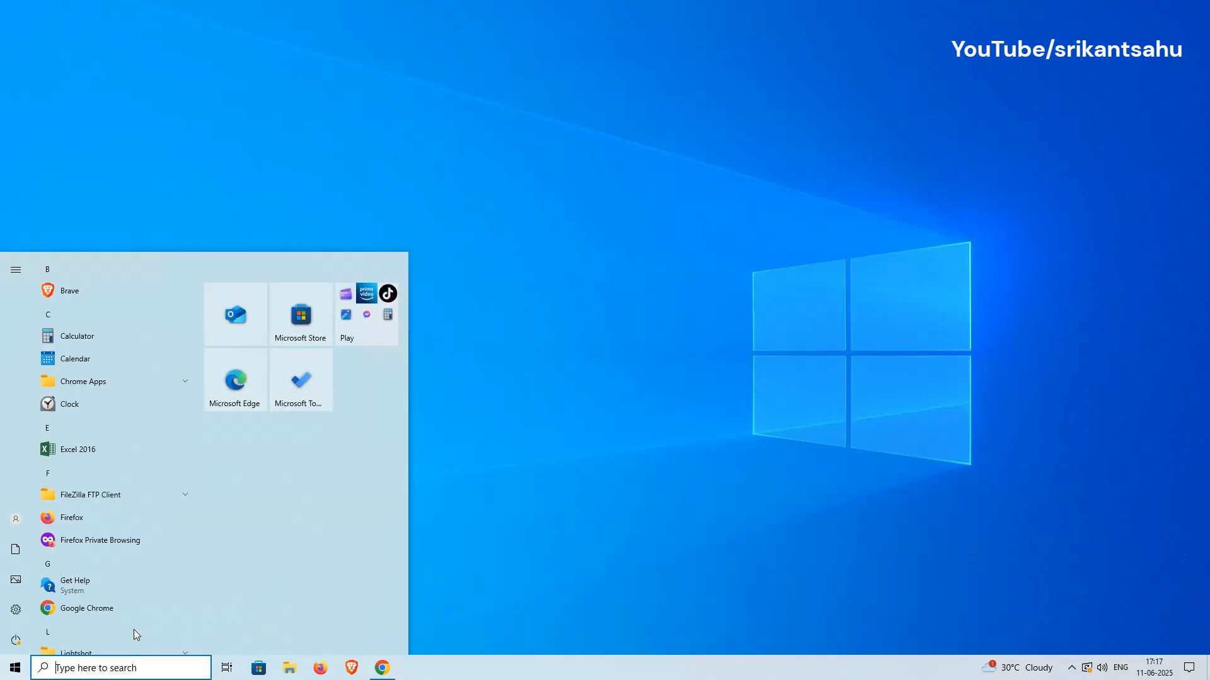
pyautogui.click(15, 610)
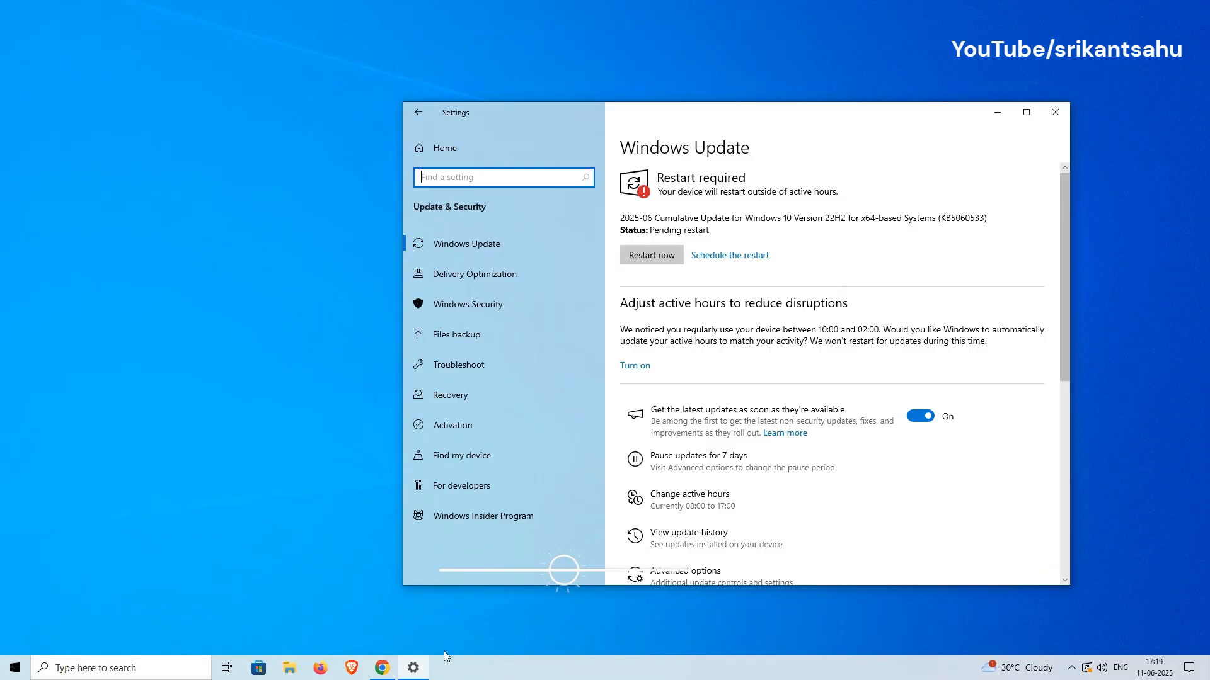
# Search Chrome for 'windows 10 kb5060533' and read the Microsoft support article.
pyautogui.click(380, 668)
pyautogui.write('windows')
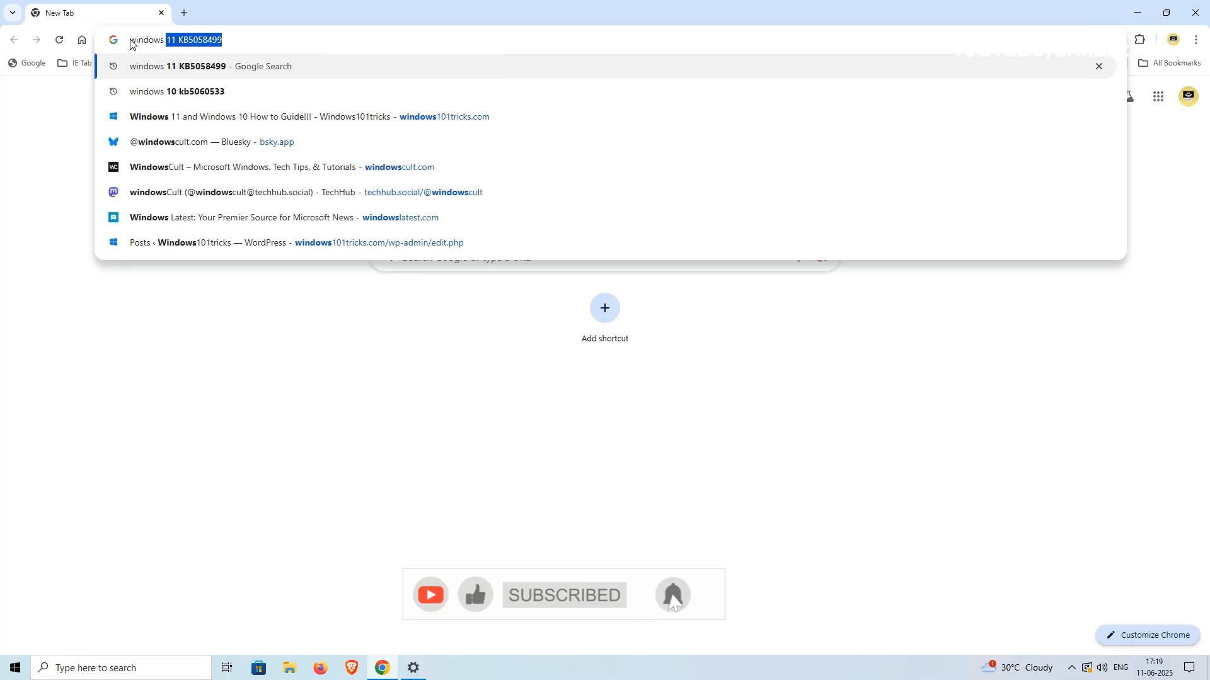
pyautogui.click(178, 91)
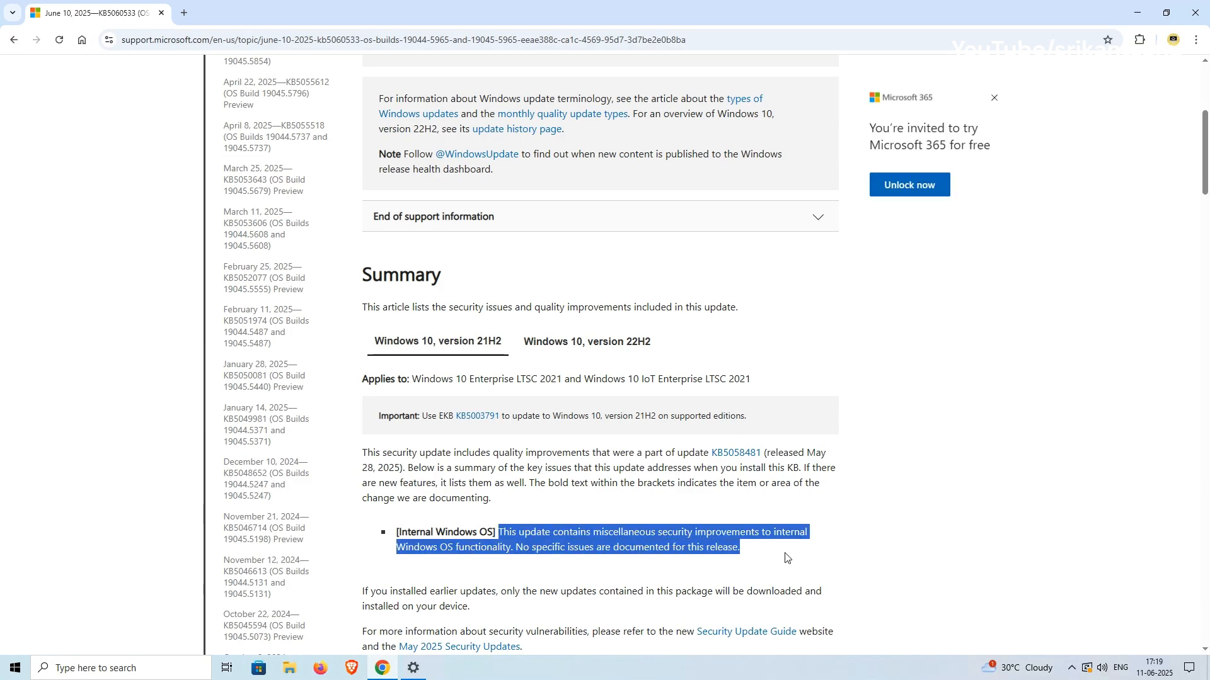
pyautogui.scroll(-3)
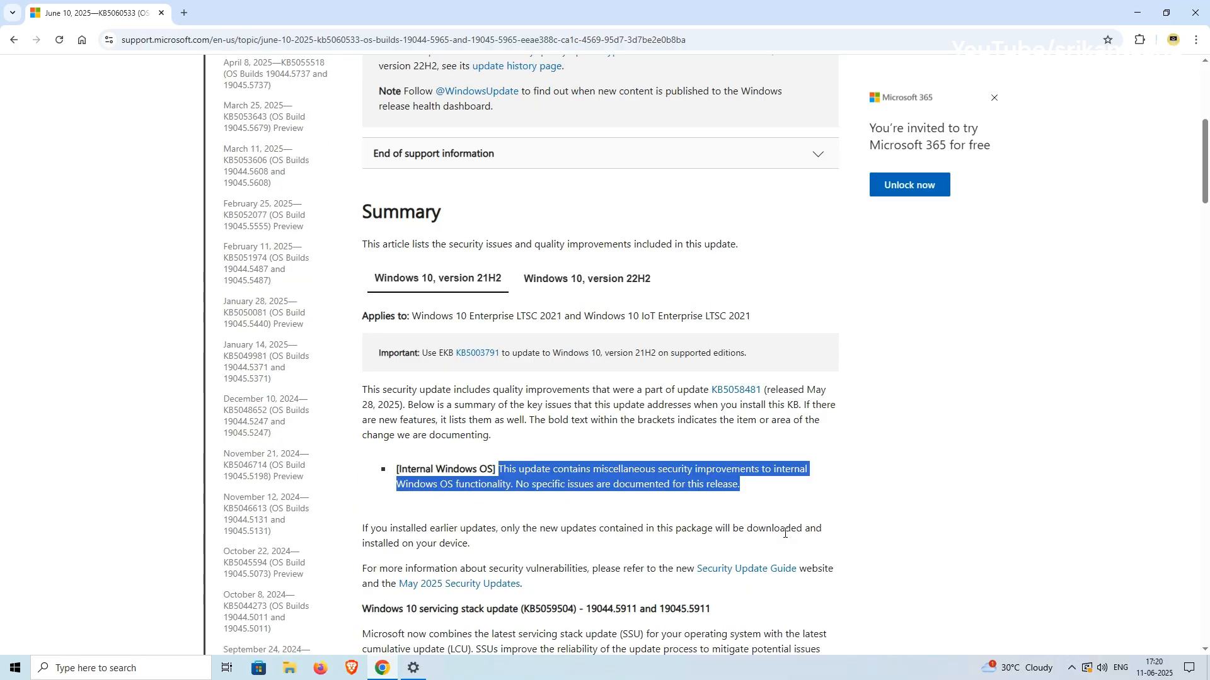
pyautogui.moveTo(758, 582)
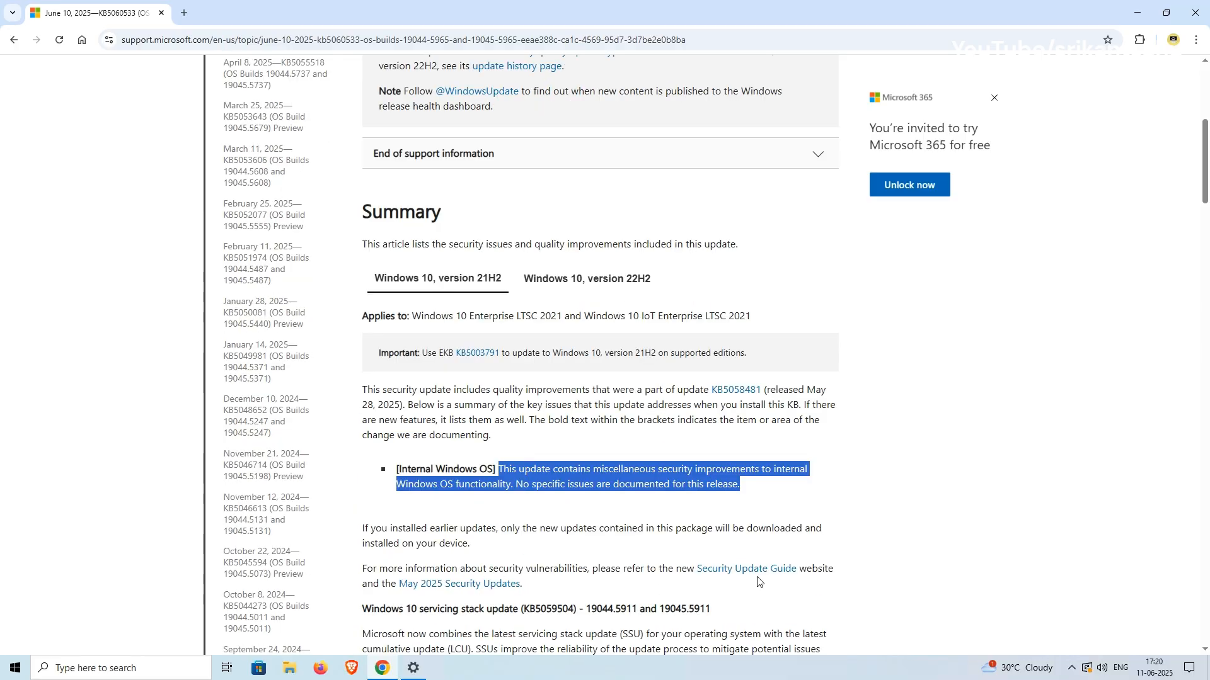
pyautogui.scroll(3)
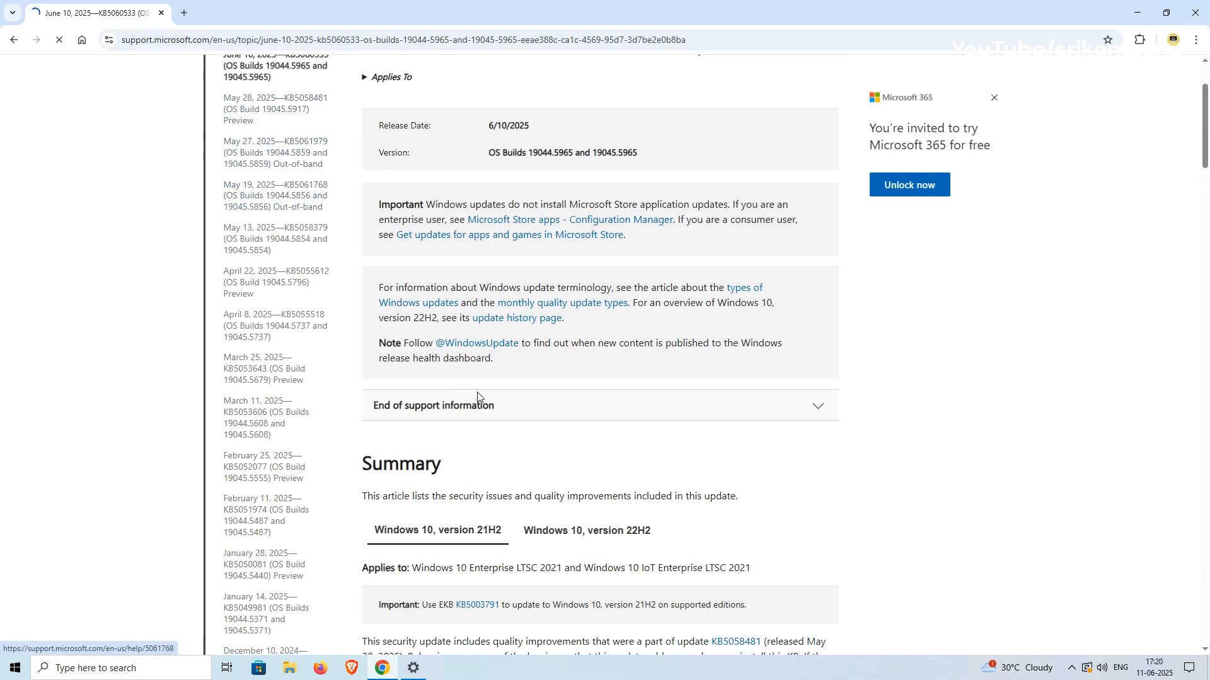
# Read the linked May 28 KB5058481 article, then minimize Chrome to the desktop.
pyautogui.click(275, 109)
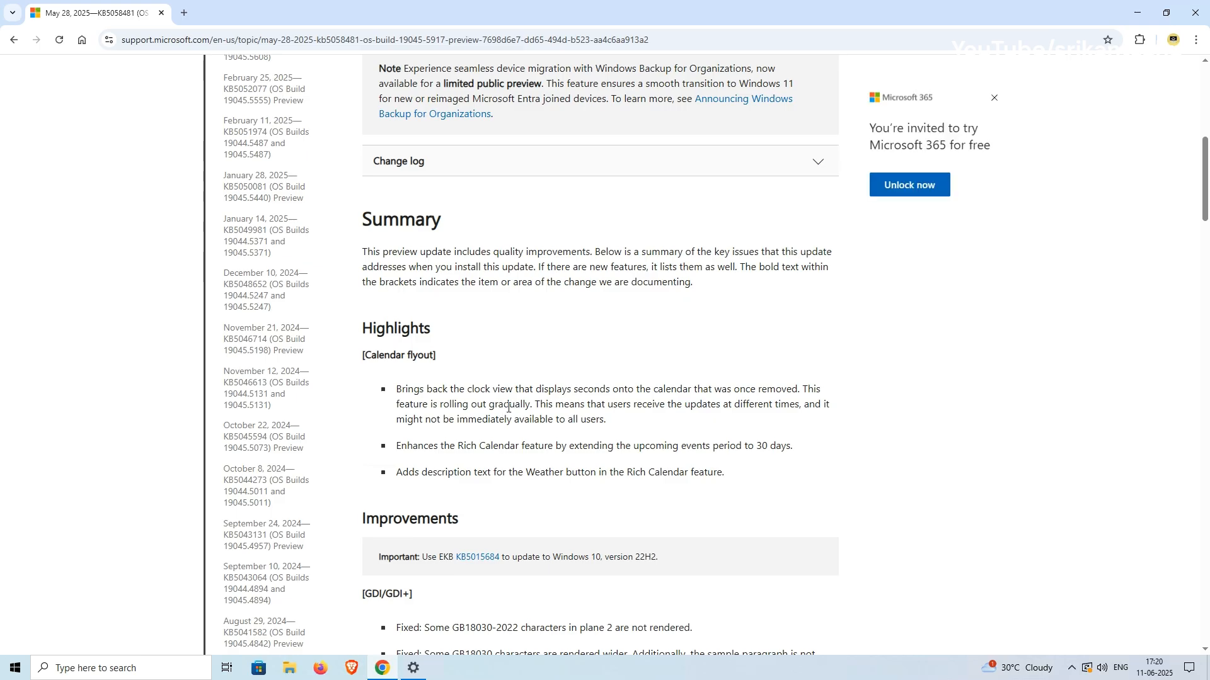
pyautogui.scroll(-3)
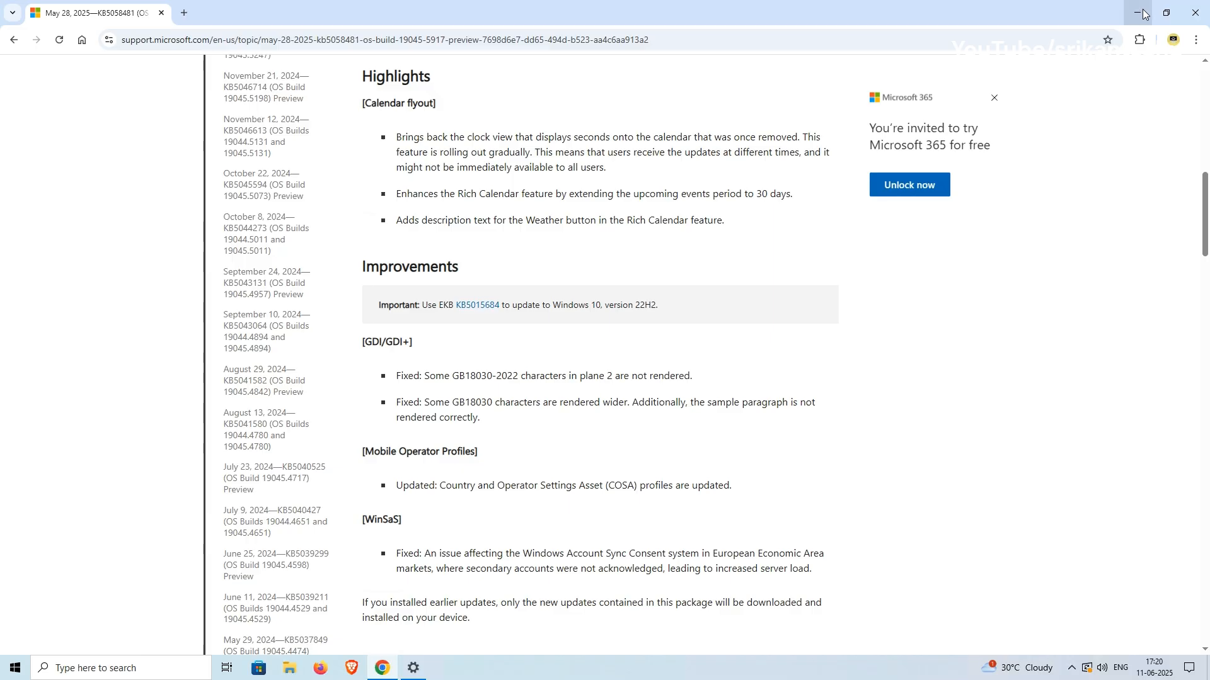
pyautogui.click(1143, 12)
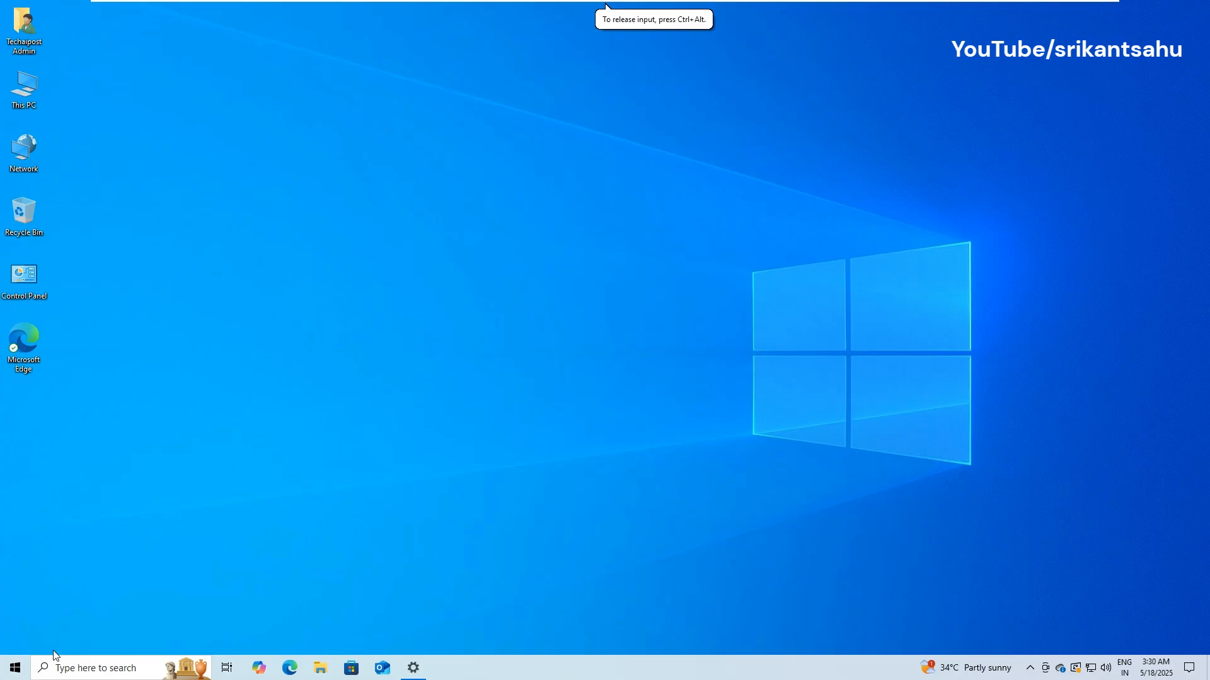
# Reach the Troubleshoot page under Update & Security in Settings.
pyautogui.click(14, 668)
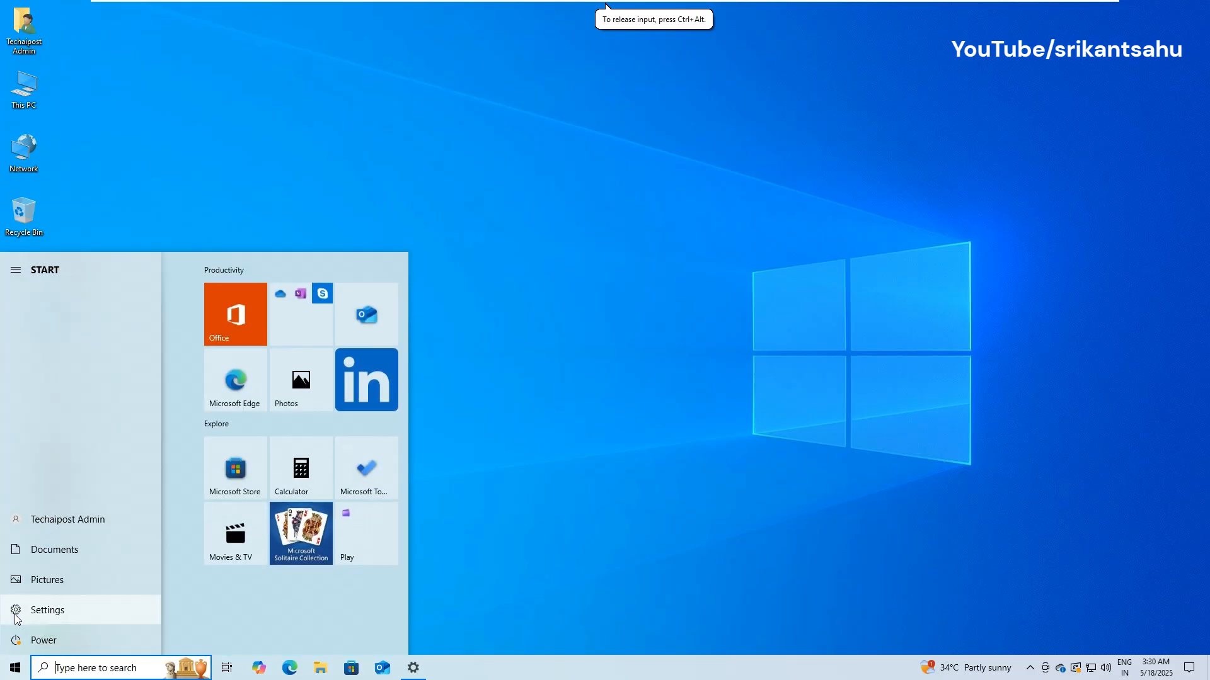
pyautogui.click(46, 610)
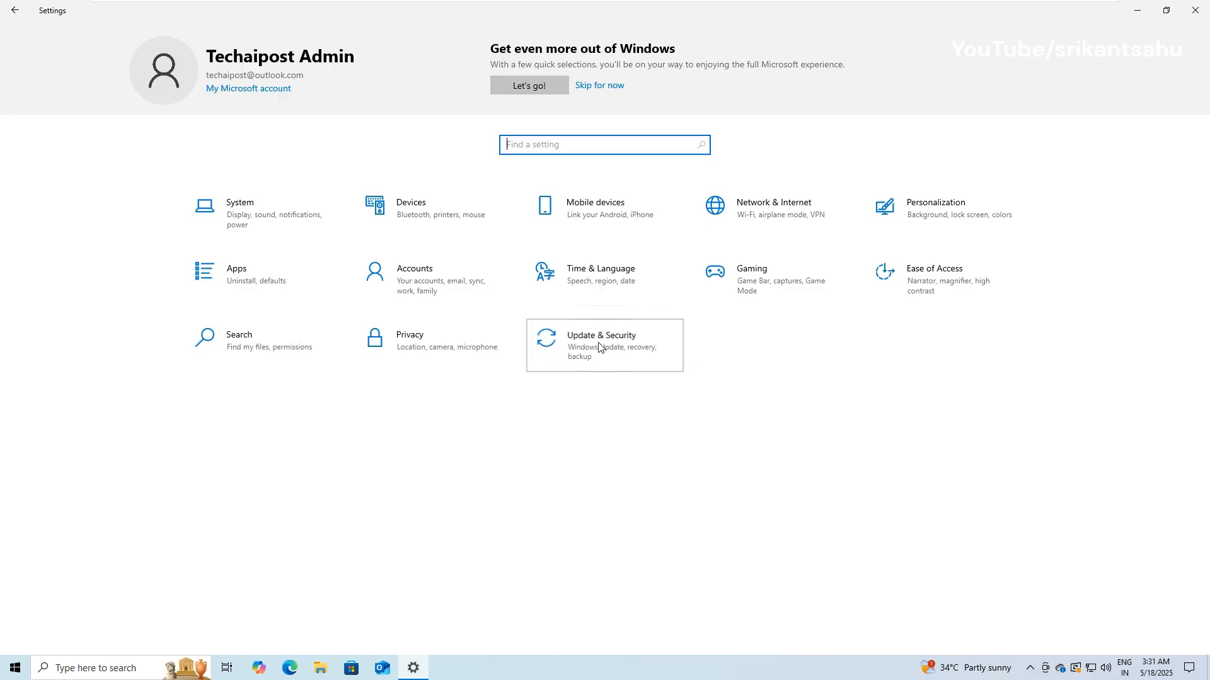
pyautogui.click(601, 339)
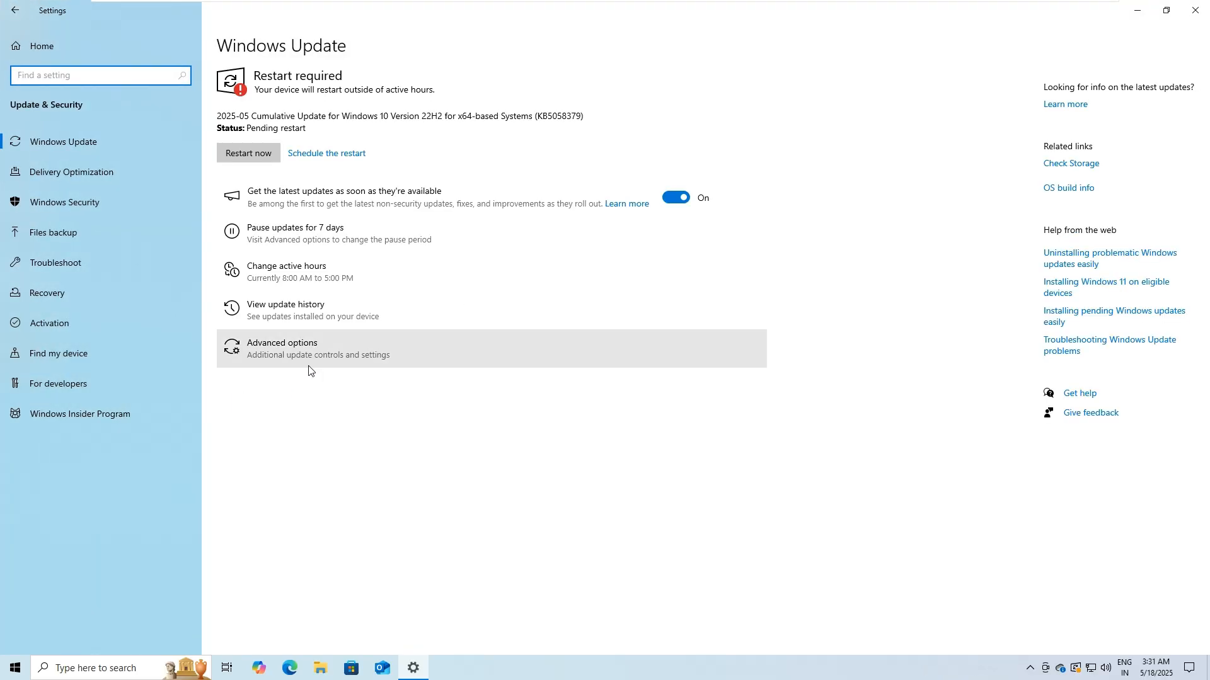
pyautogui.moveTo(77, 262)
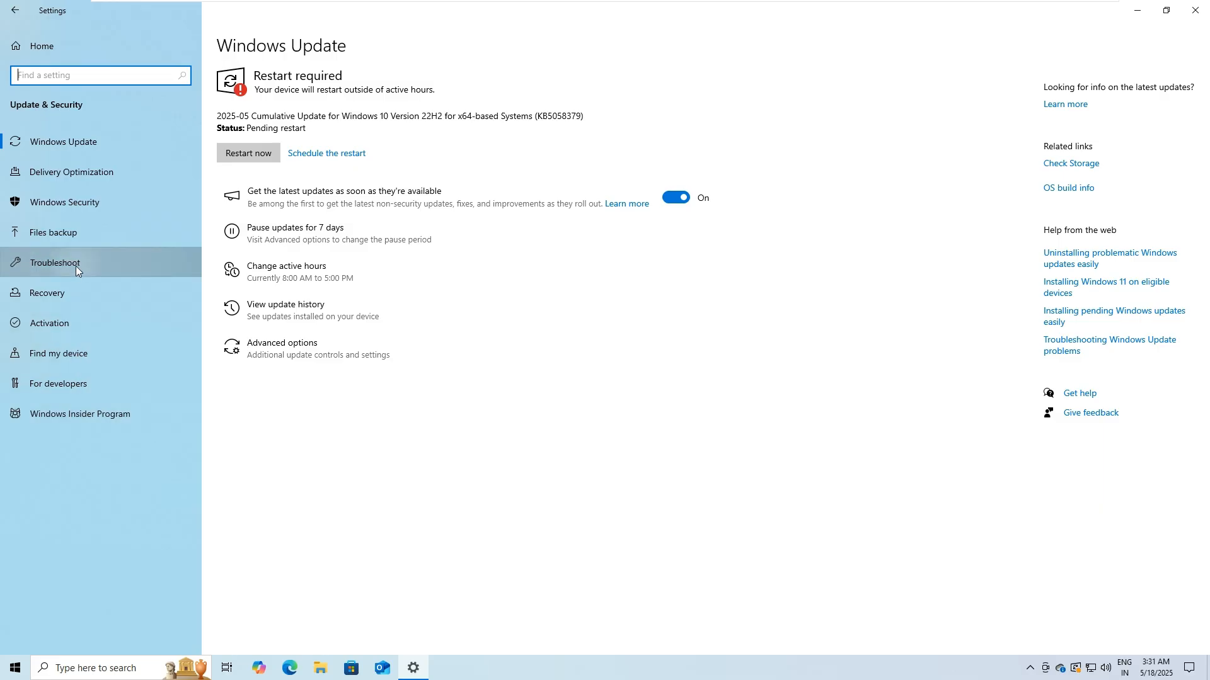
pyautogui.click(56, 262)
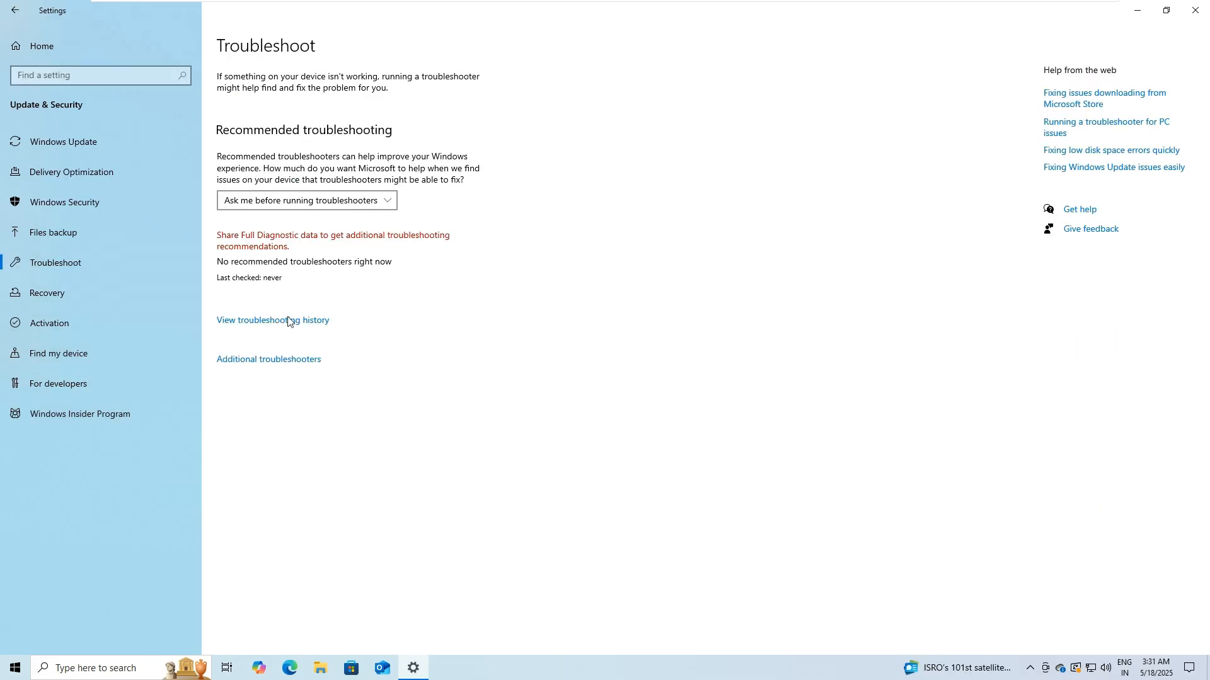
pyautogui.moveTo(277, 348)
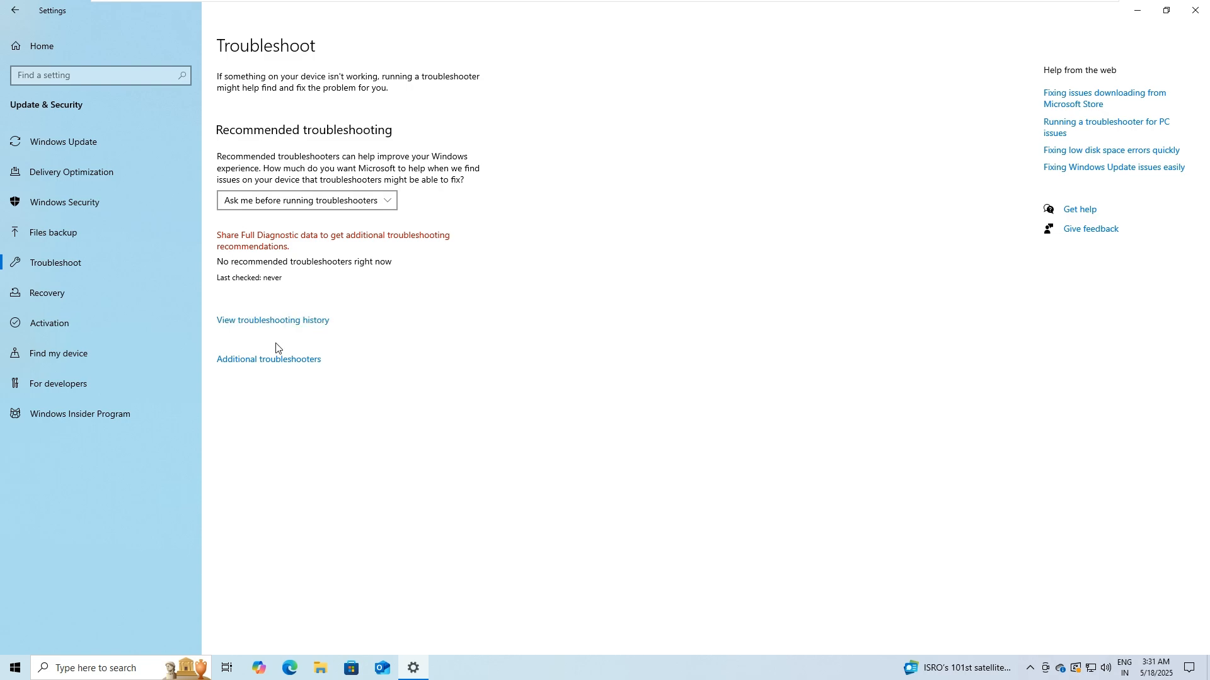
# Show the Additional troubleshooters list and locate the Windows Update entry.
pyautogui.click(268, 359)
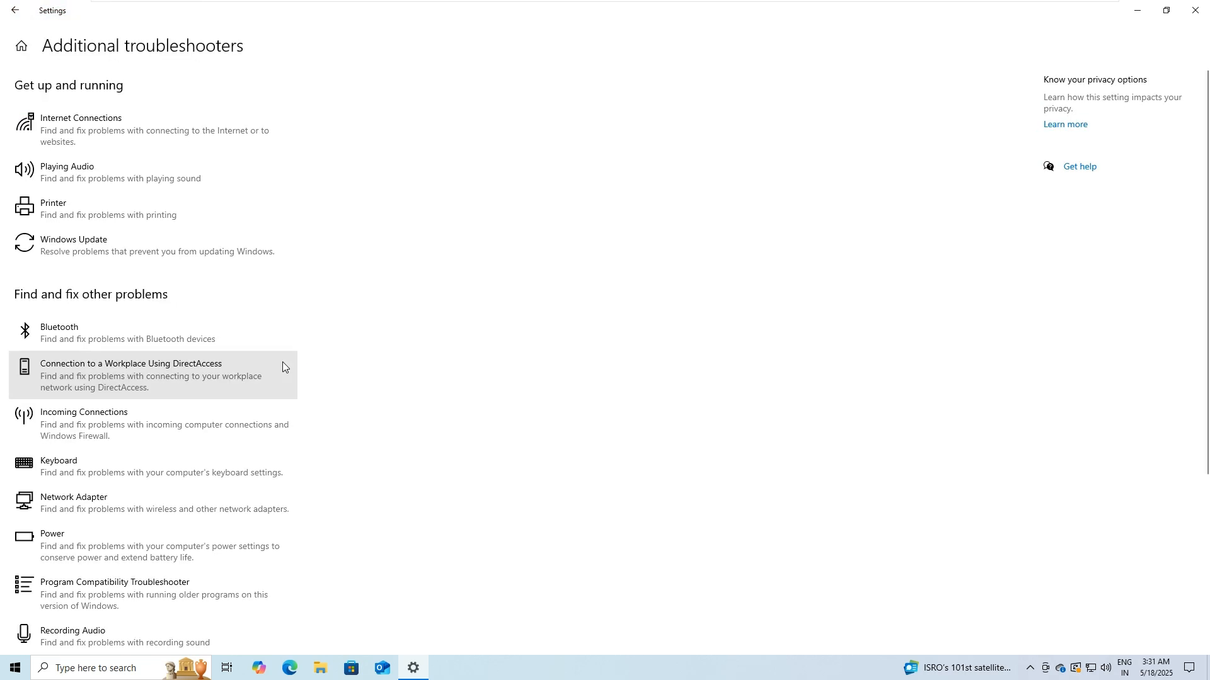
pyautogui.scroll(-3)
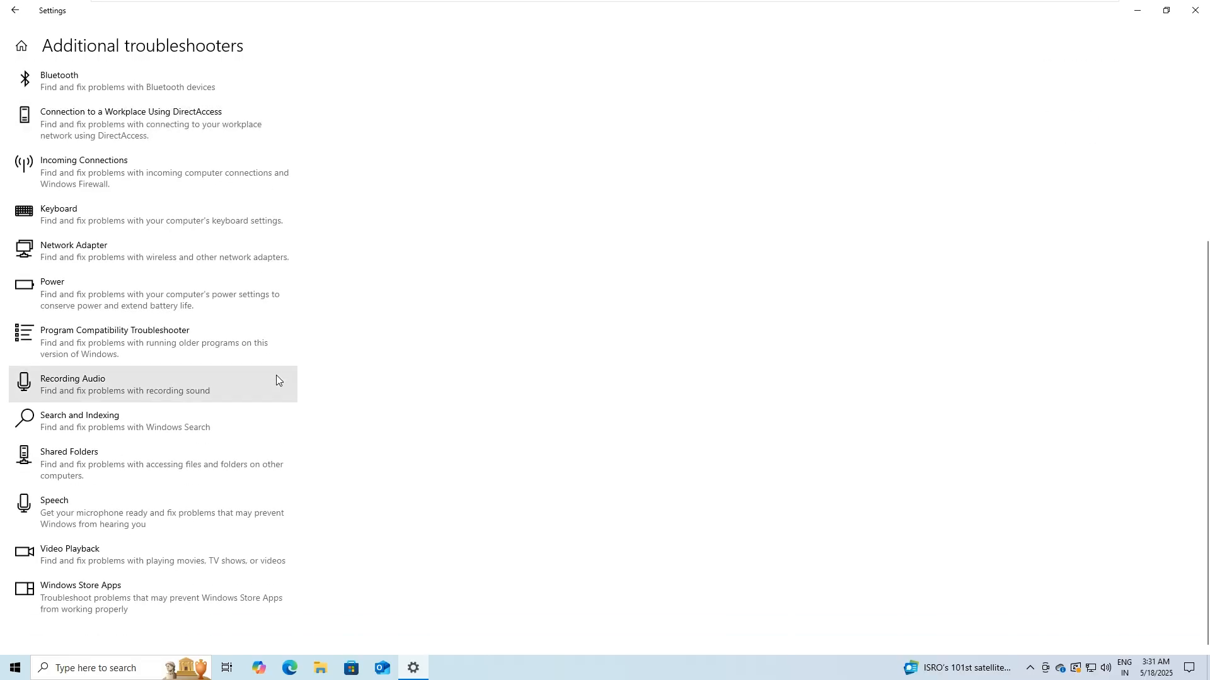
pyautogui.scroll(3)
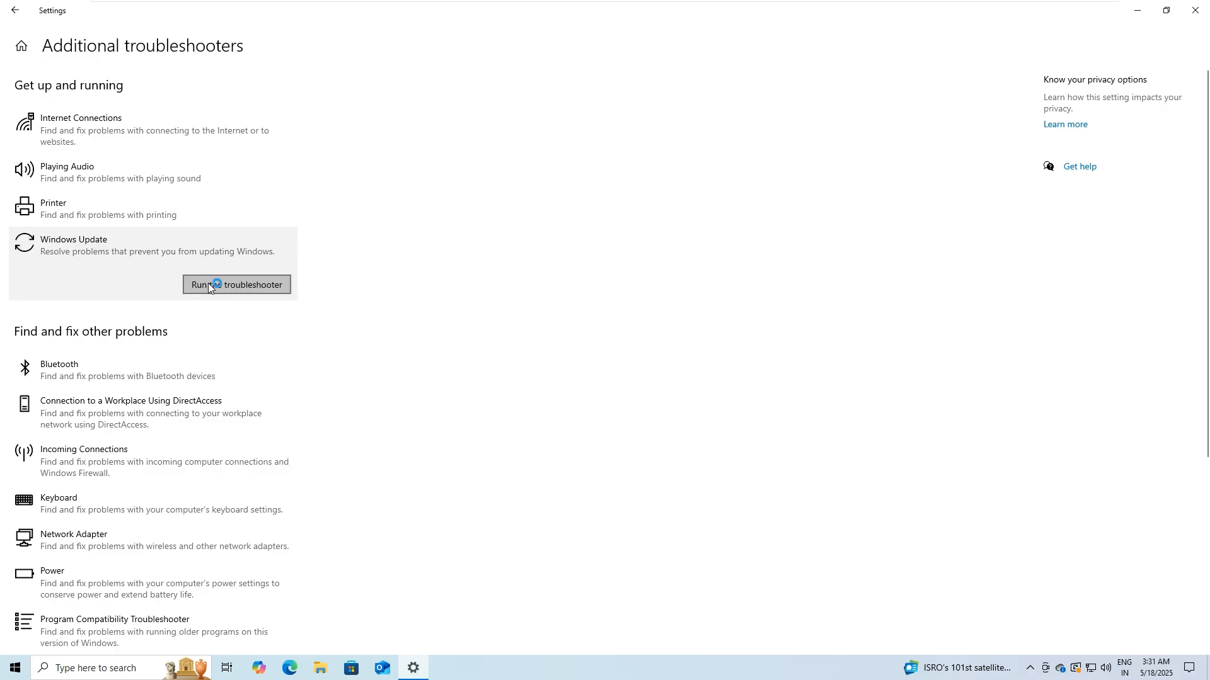
# Run the Windows Update troubleshooter past the reboot warning to completion and close it.
pyautogui.click(237, 284)
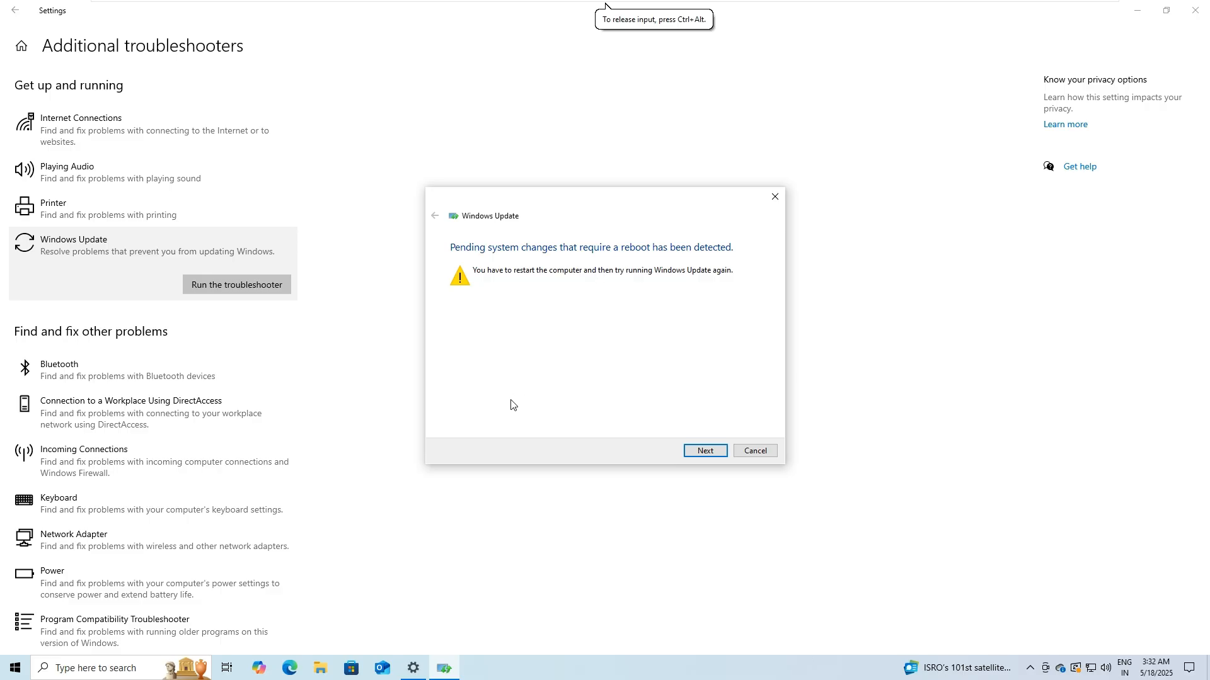
pyautogui.moveTo(621, 312)
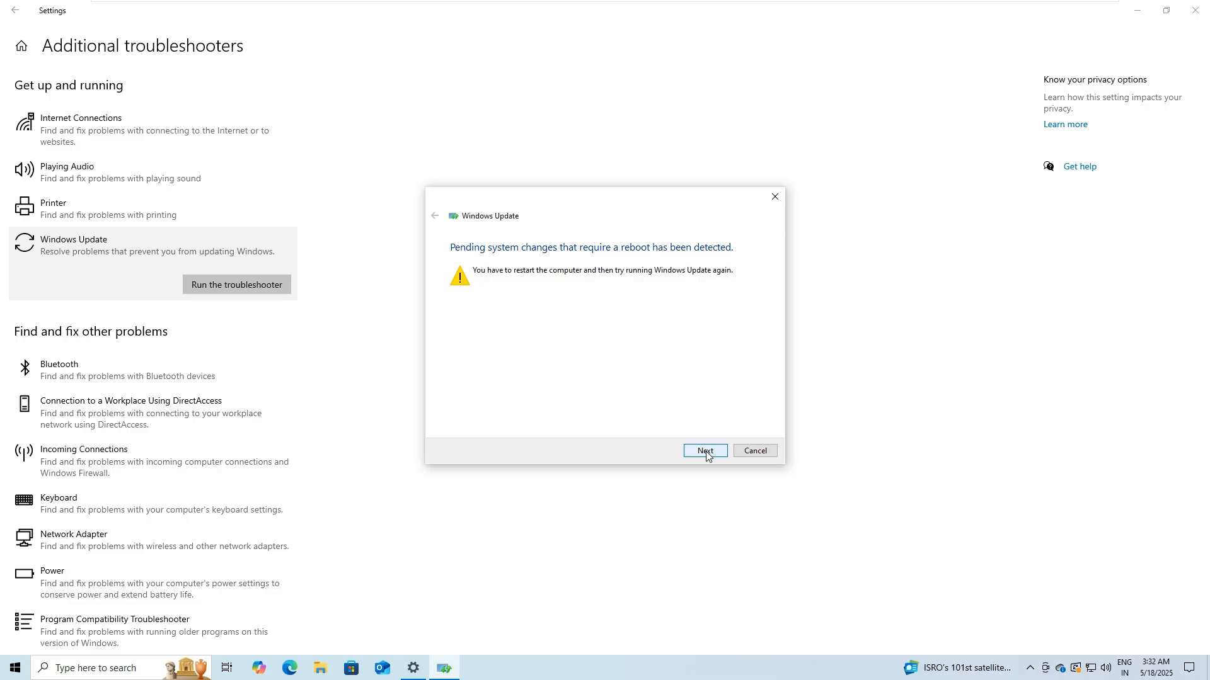
pyautogui.click(703, 451)
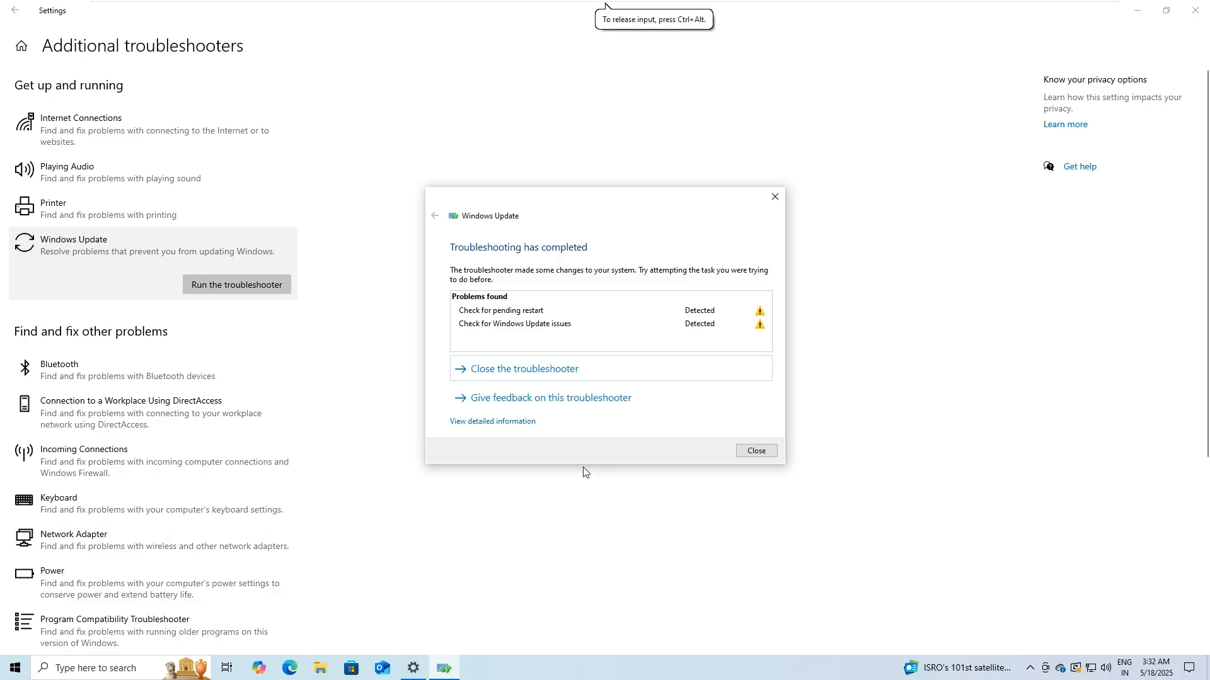
pyautogui.click(755, 451)
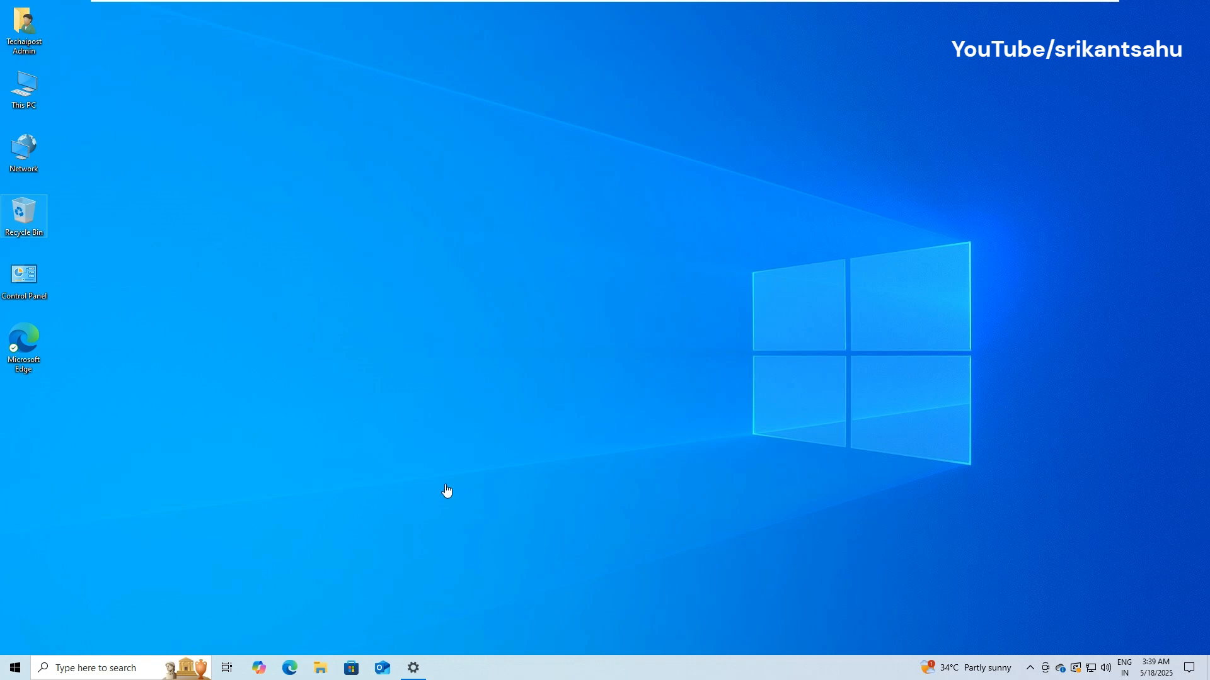
pyautogui.moveTo(369, 387)
pyautogui.write('disk cl')
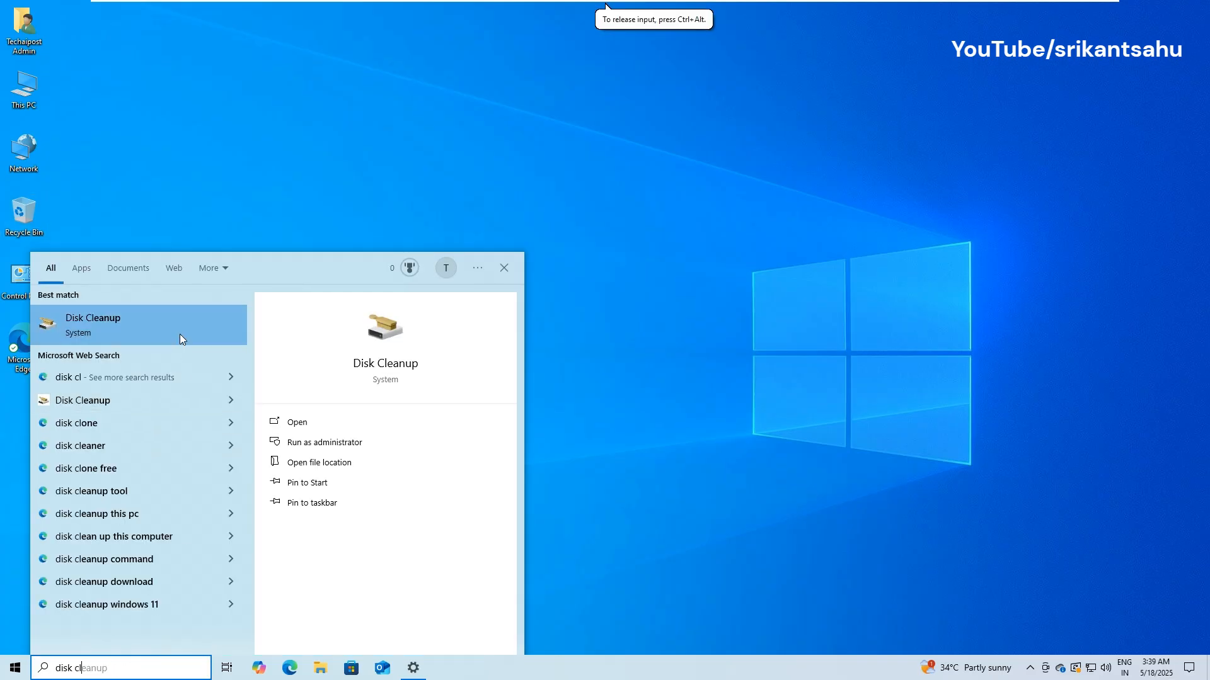
# Launch Disk Cleanup for drive C: and include system files in the scan.
pyautogui.click(296, 420)
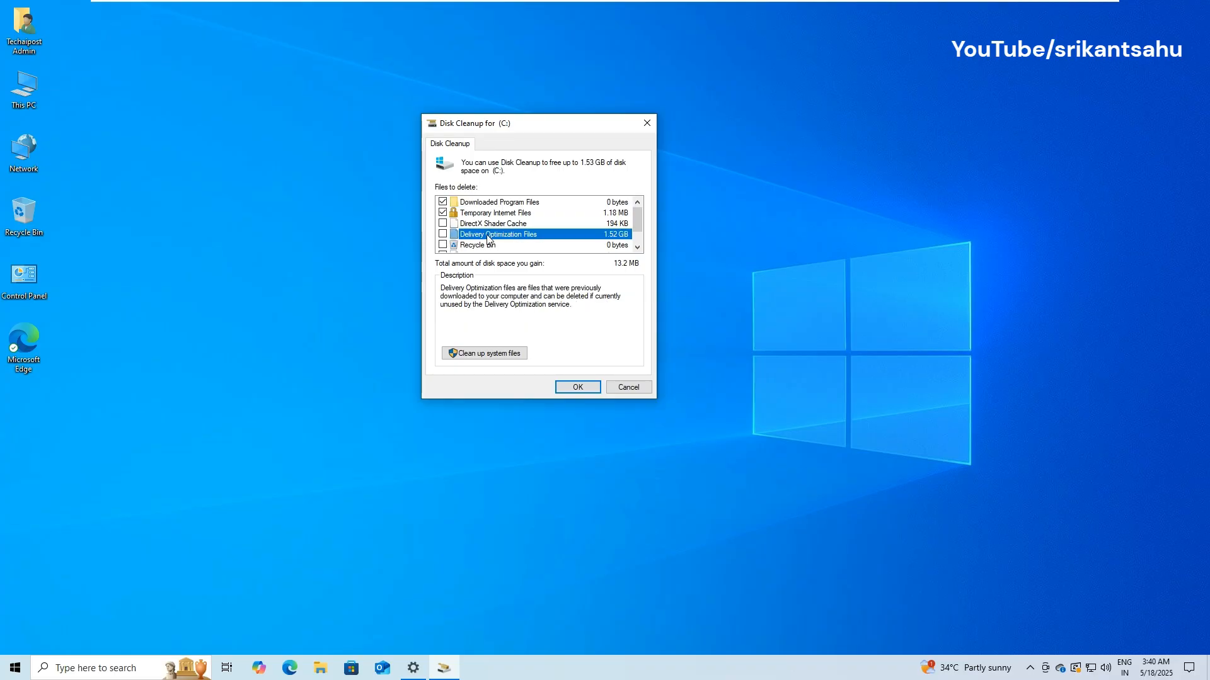
pyautogui.click(442, 235)
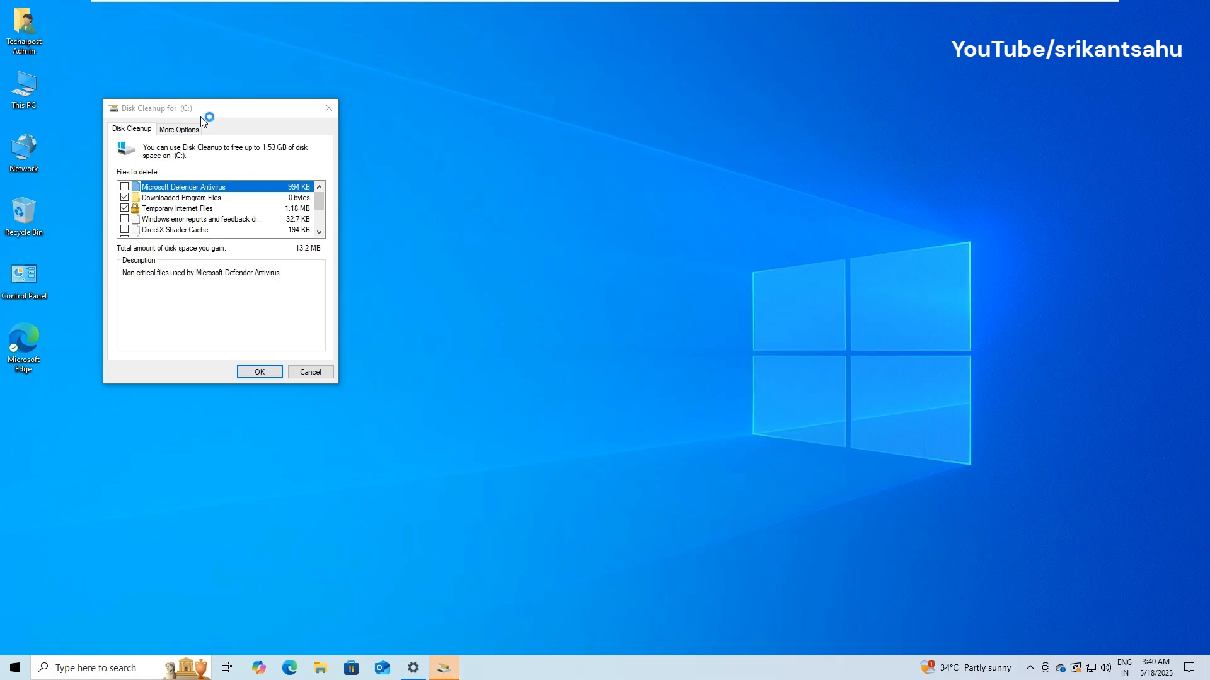
pyautogui.moveTo(193, 108); pyautogui.dragTo(455, 136)
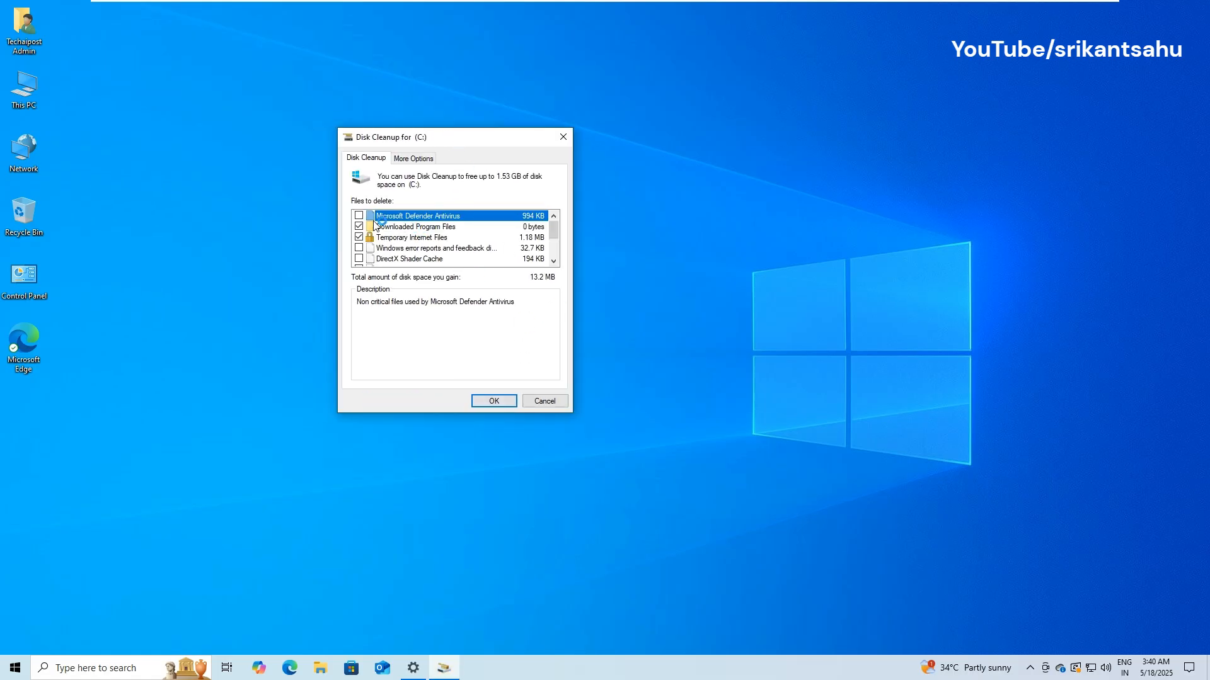
# Mark Delivery Optimization, Recycle Bin and temporary files, then confirm permanent deletion.
pyautogui.scroll(-3)
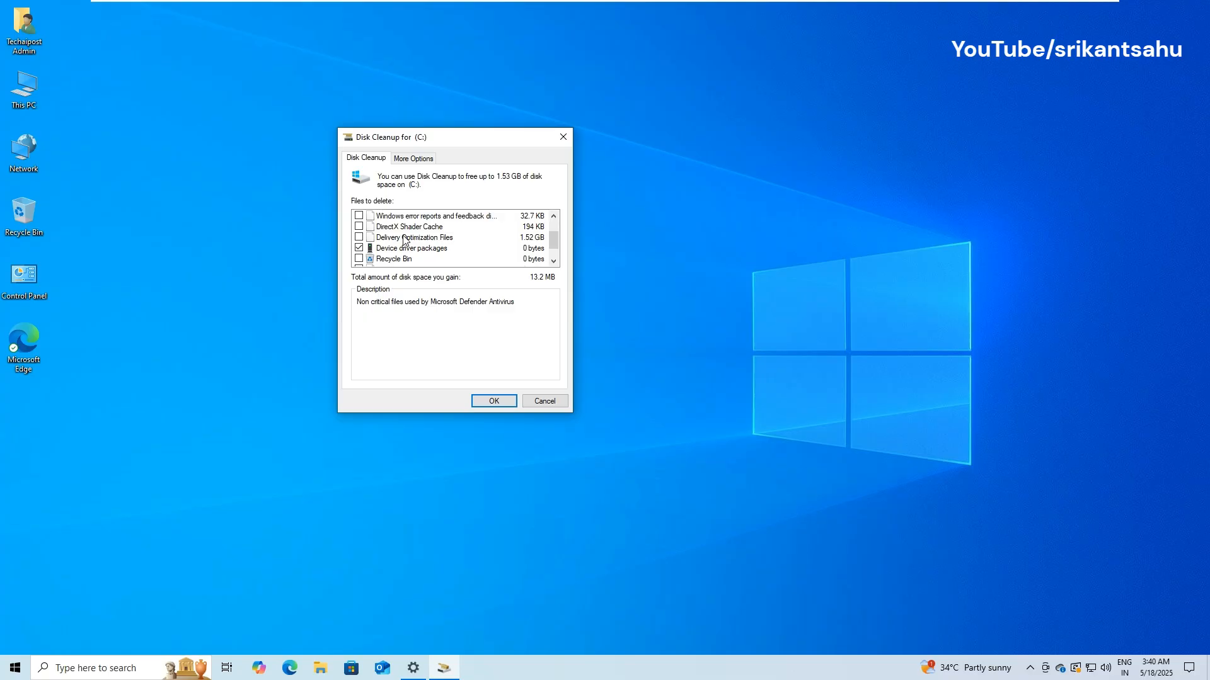
pyautogui.click(358, 237)
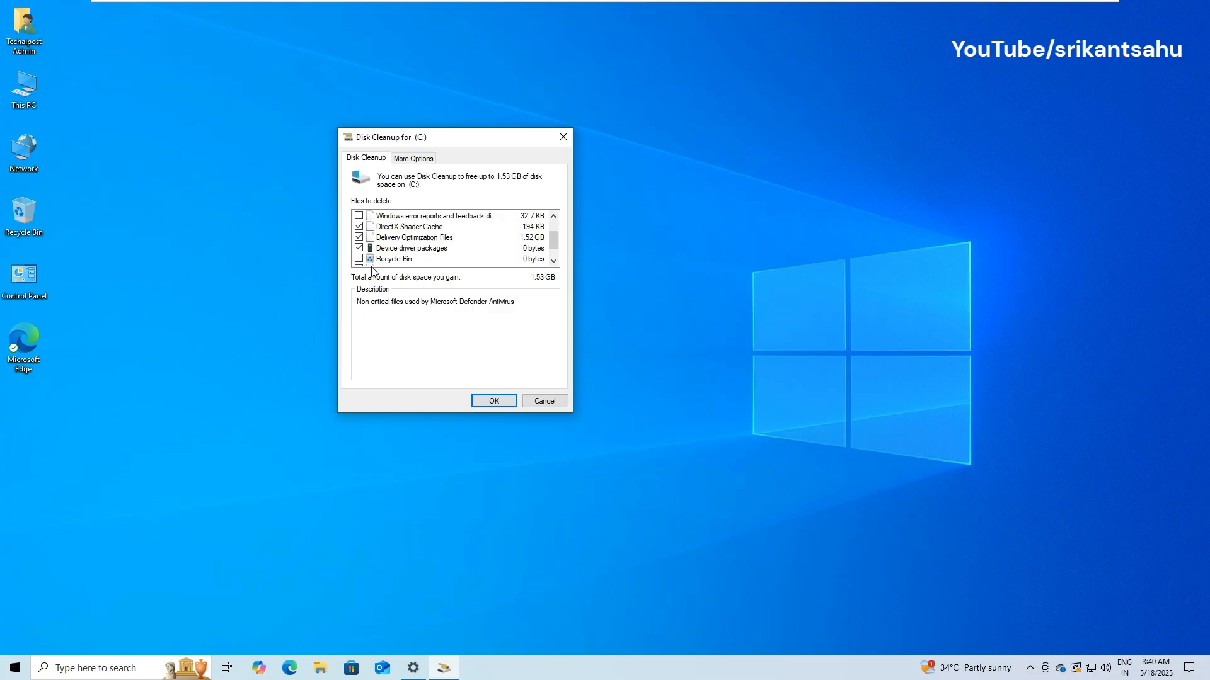
pyautogui.scroll(-3)
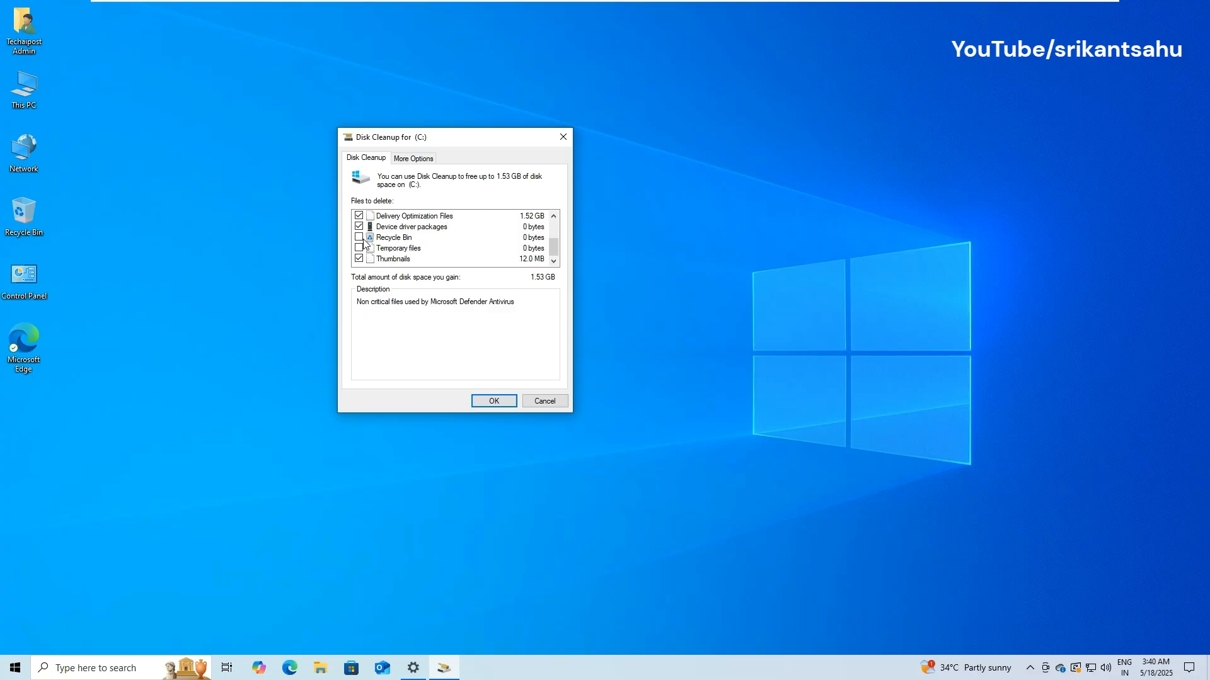
pyautogui.click(358, 237)
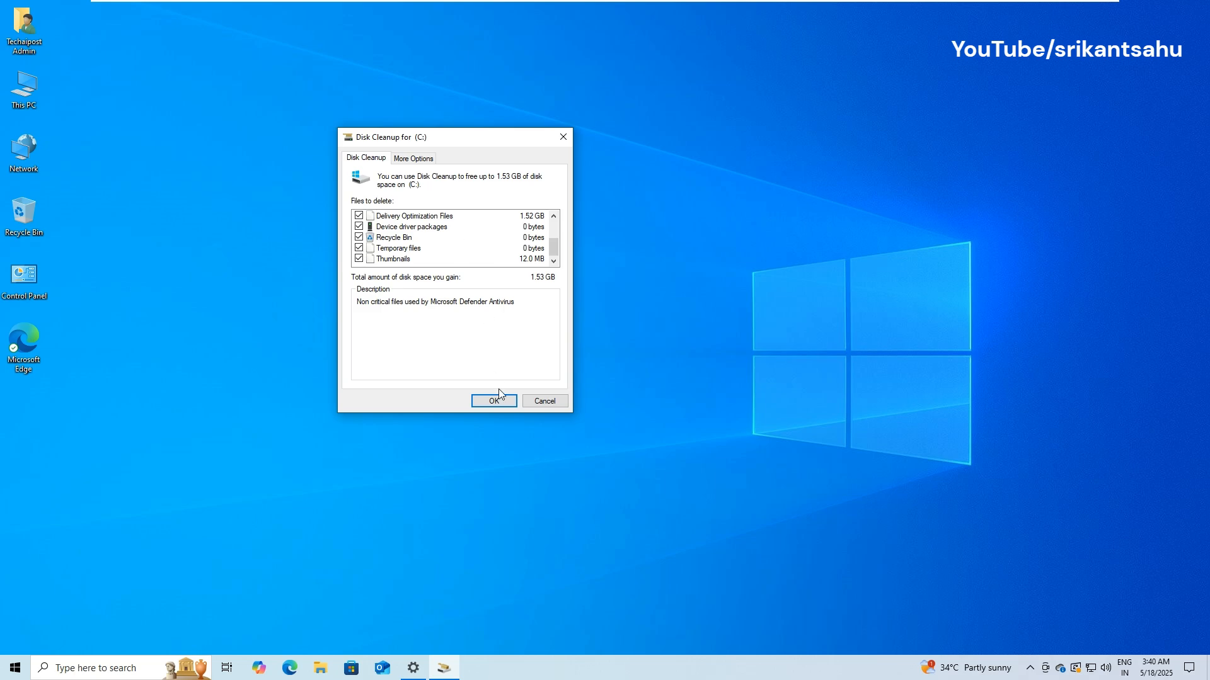
pyautogui.click(494, 401)
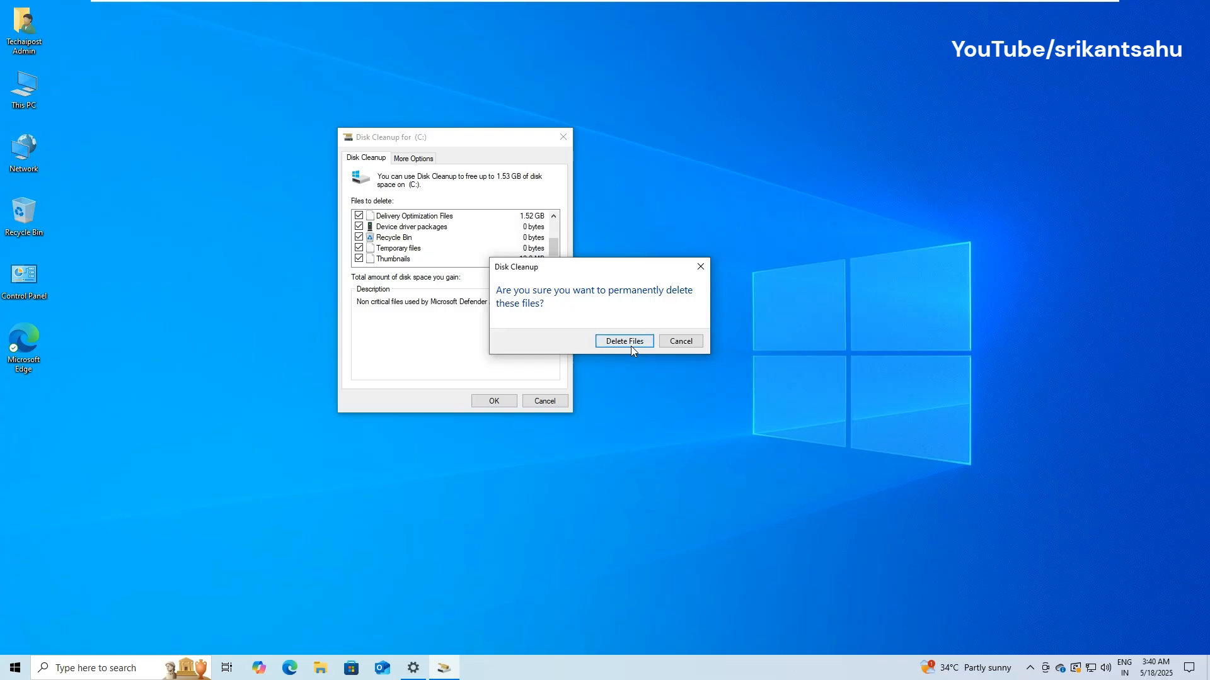
pyautogui.click(624, 341)
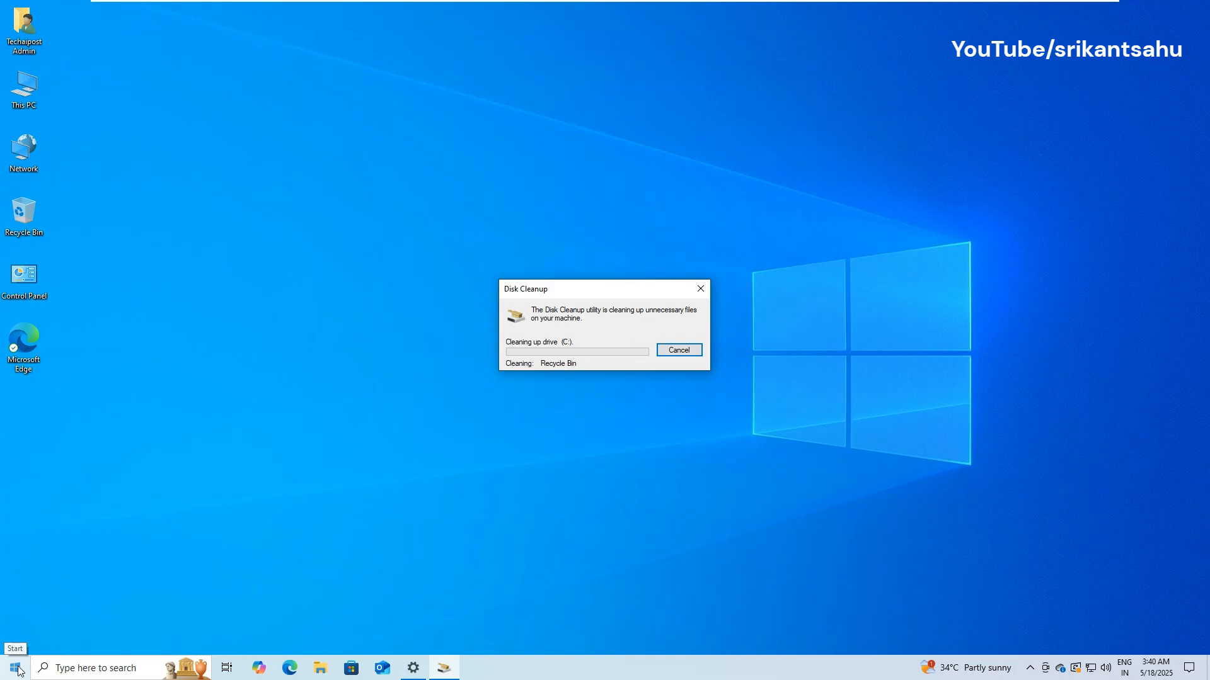
# Review the Apps and Features list and expand the Microsoft OneDrive entry.
pyautogui.rightClick(14, 668)
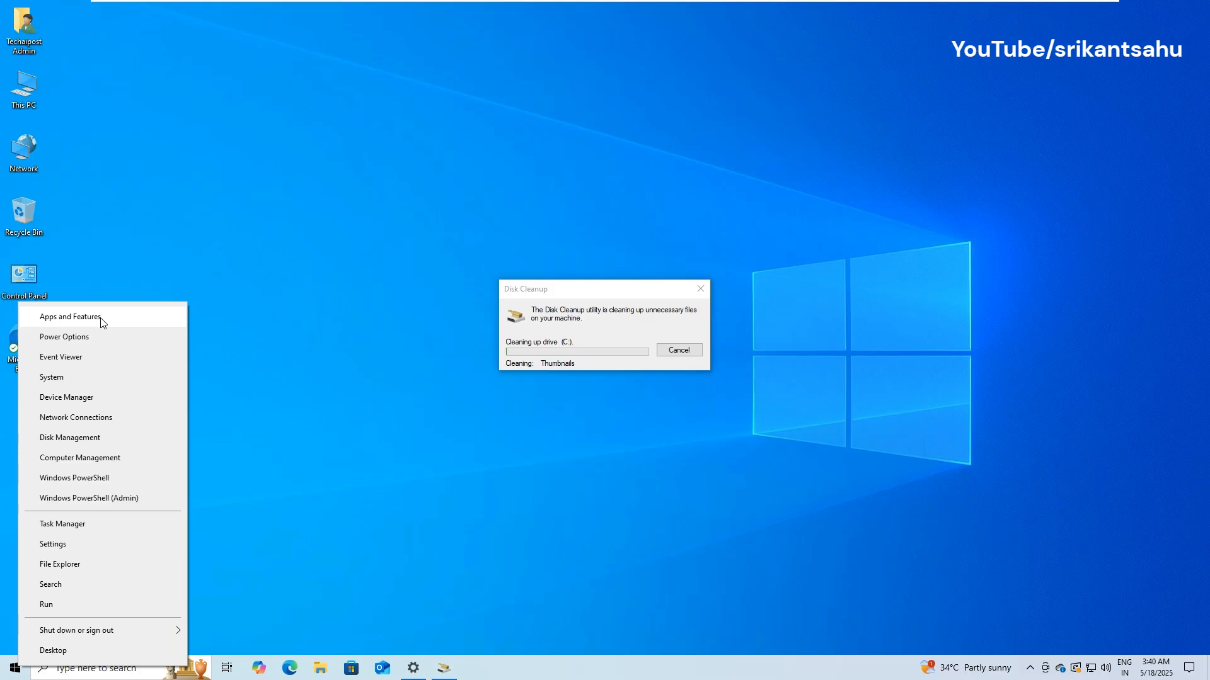
pyautogui.click(70, 317)
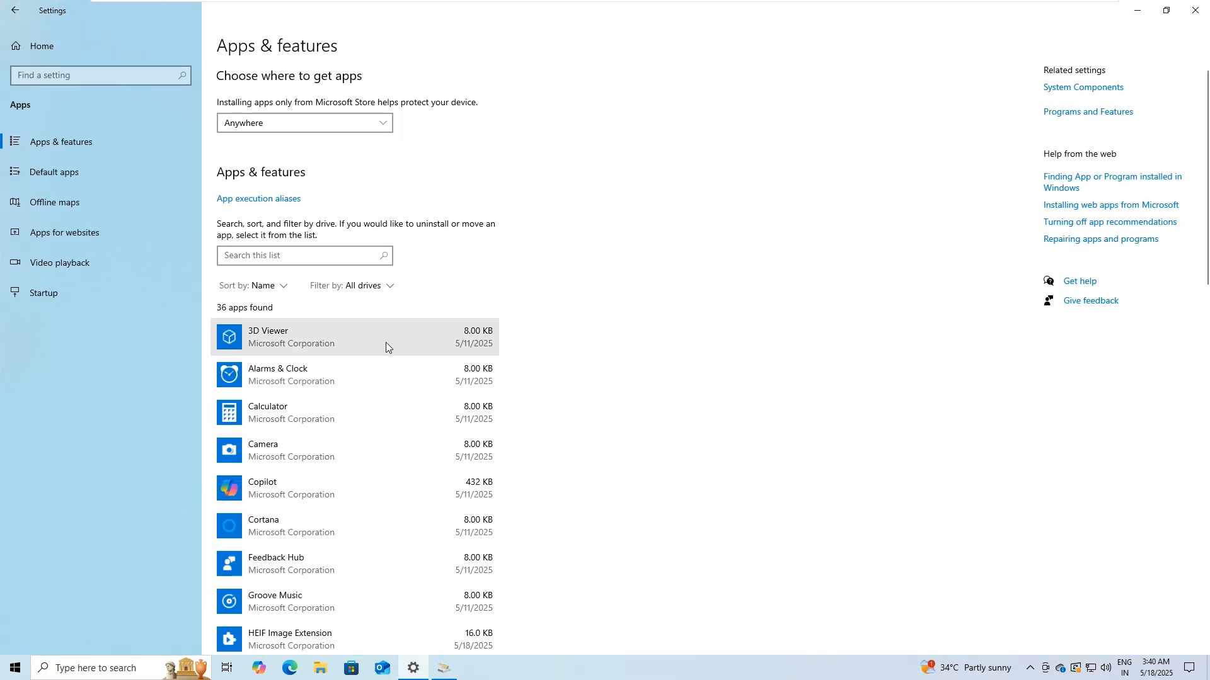
pyautogui.scroll(-3)
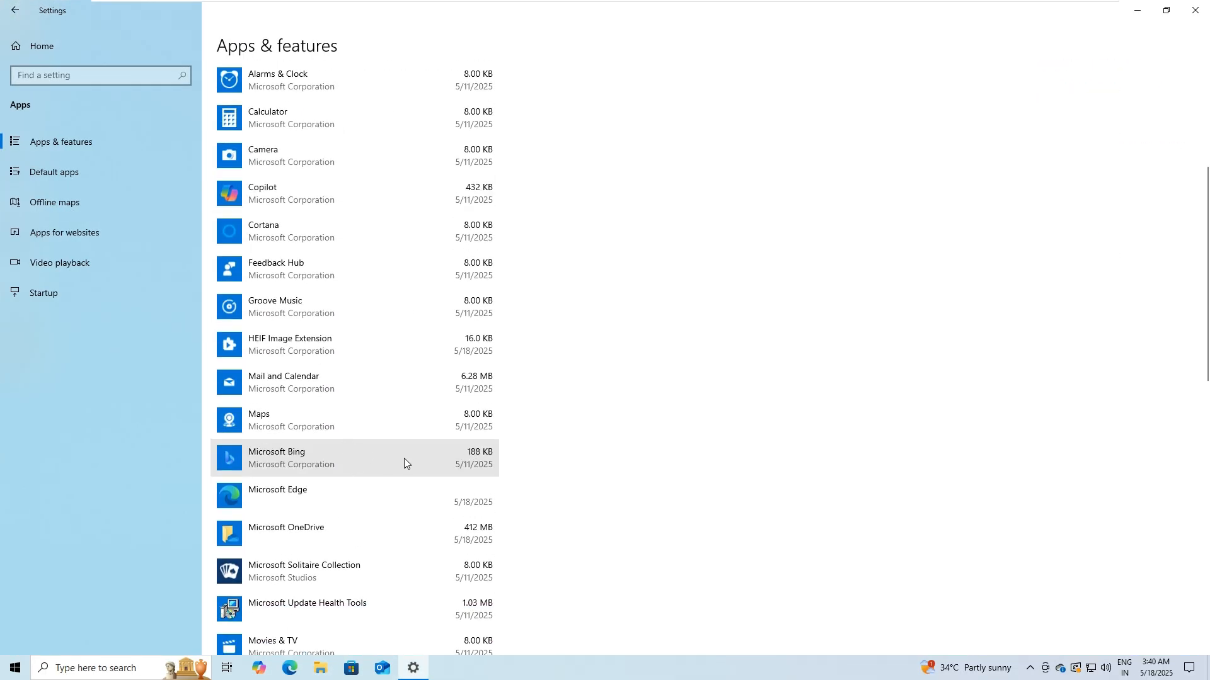
pyautogui.scroll(-3)
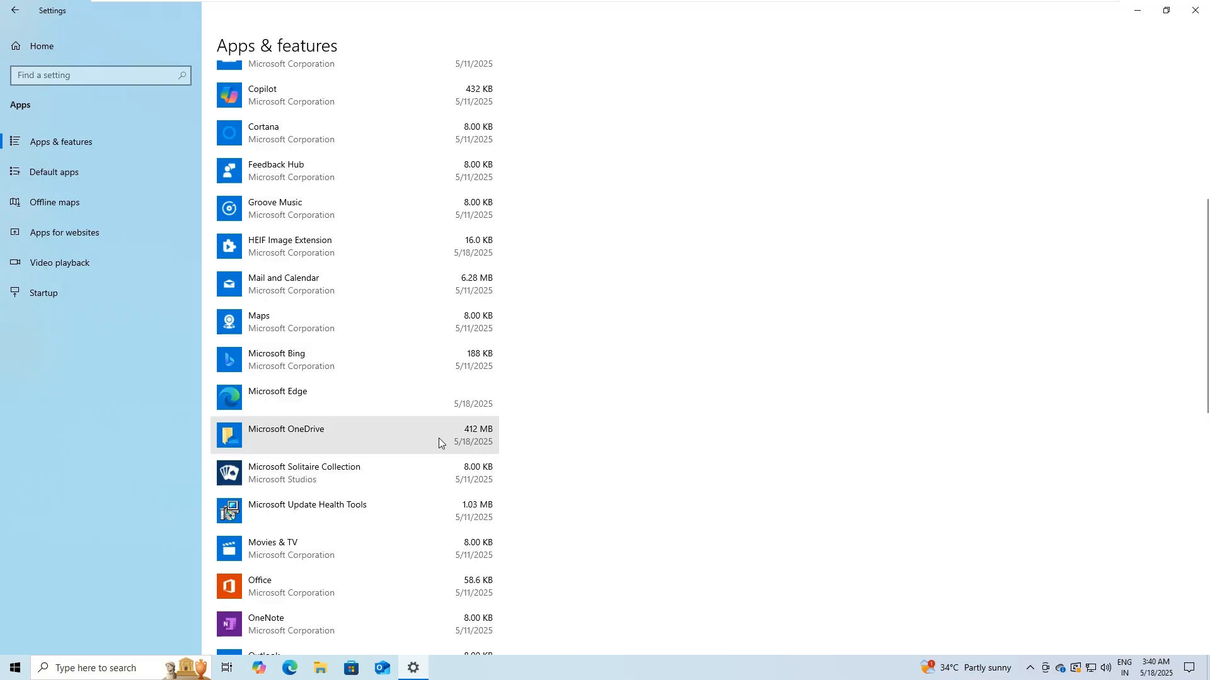
pyautogui.click(348, 436)
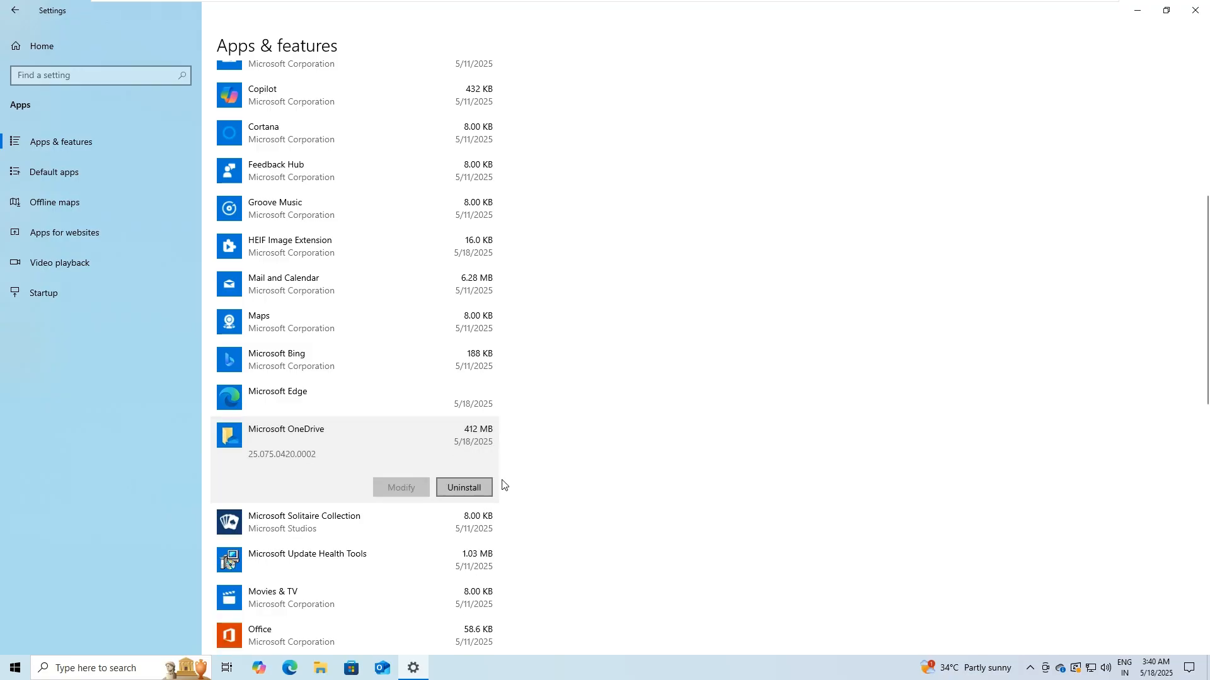
# Bring up the Storage overview for Local Disk C:.
pyautogui.scroll(-3)
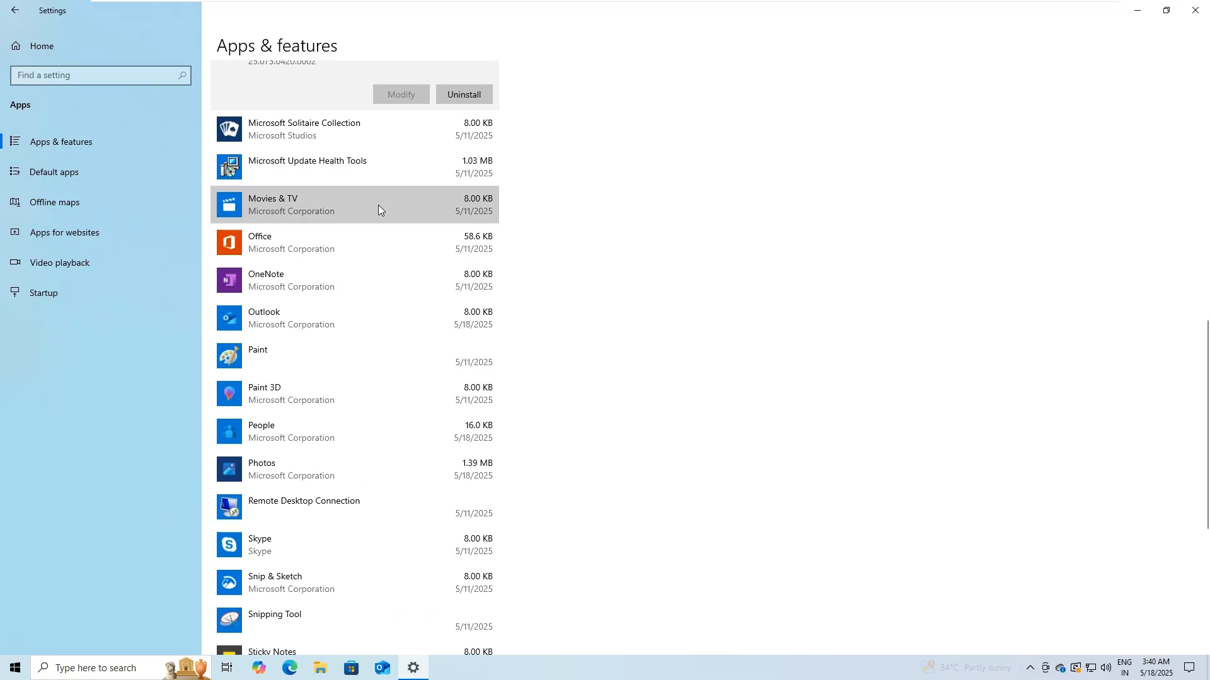
pyautogui.click(348, 204)
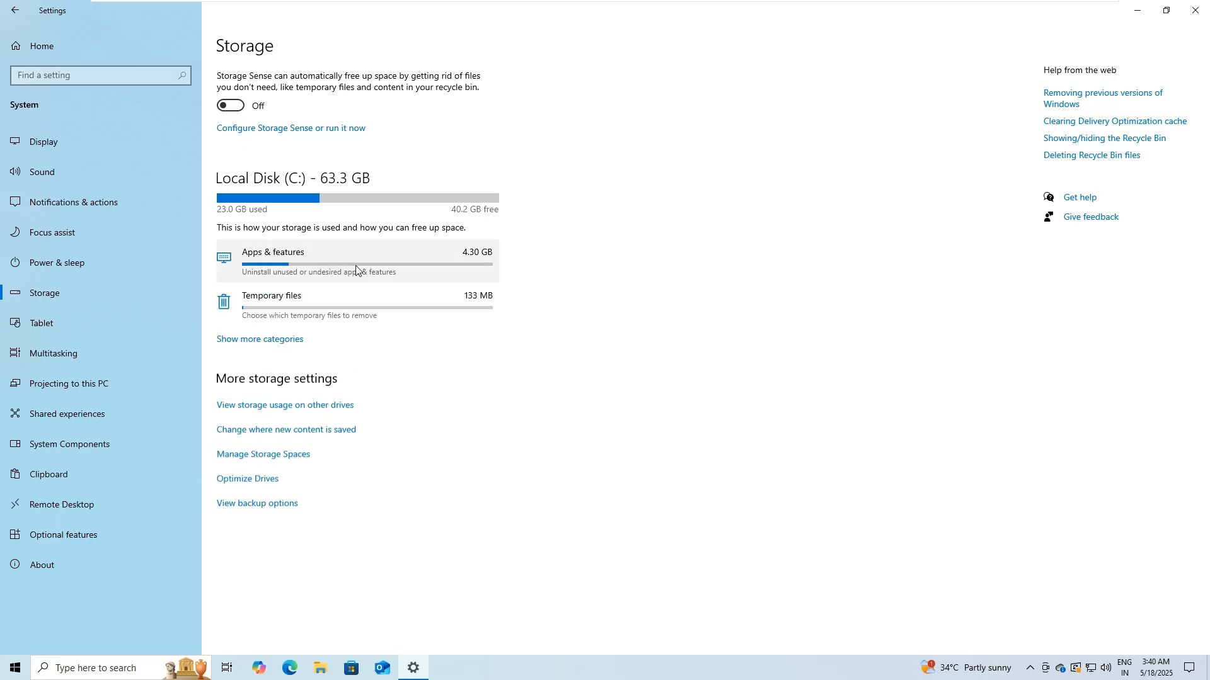
# Remove all temporary file categories from the Temporary files page, then close Settings.
pyautogui.click(271, 295)
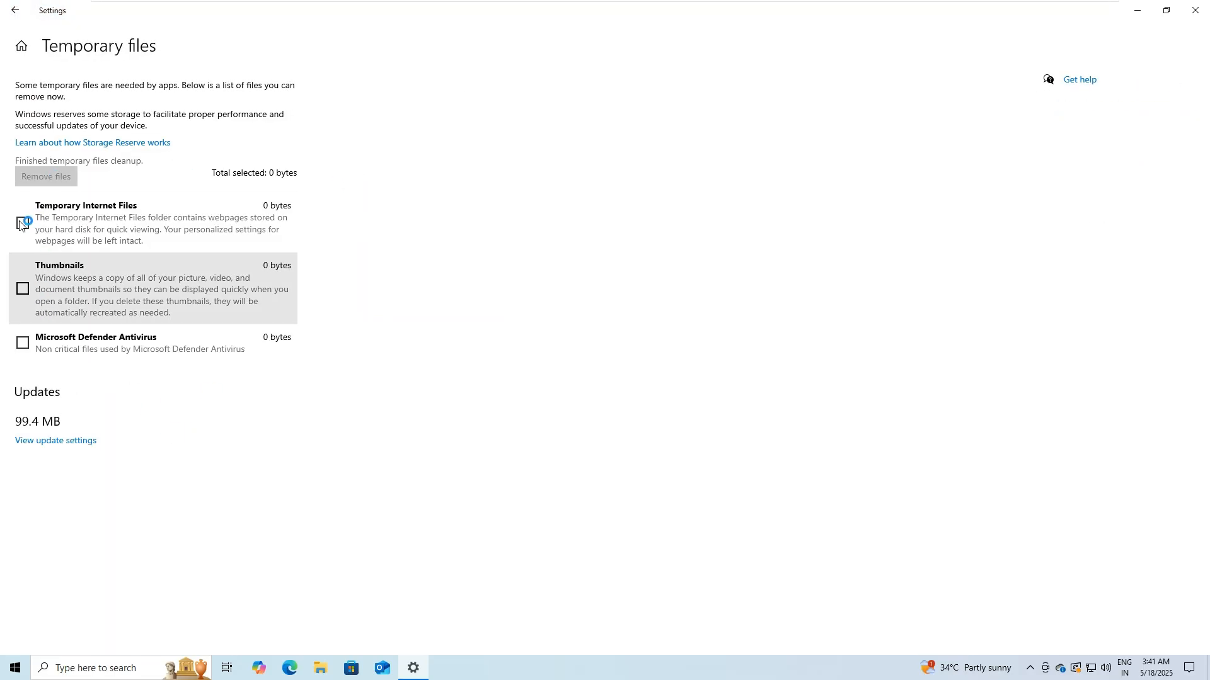
pyautogui.click(21, 223)
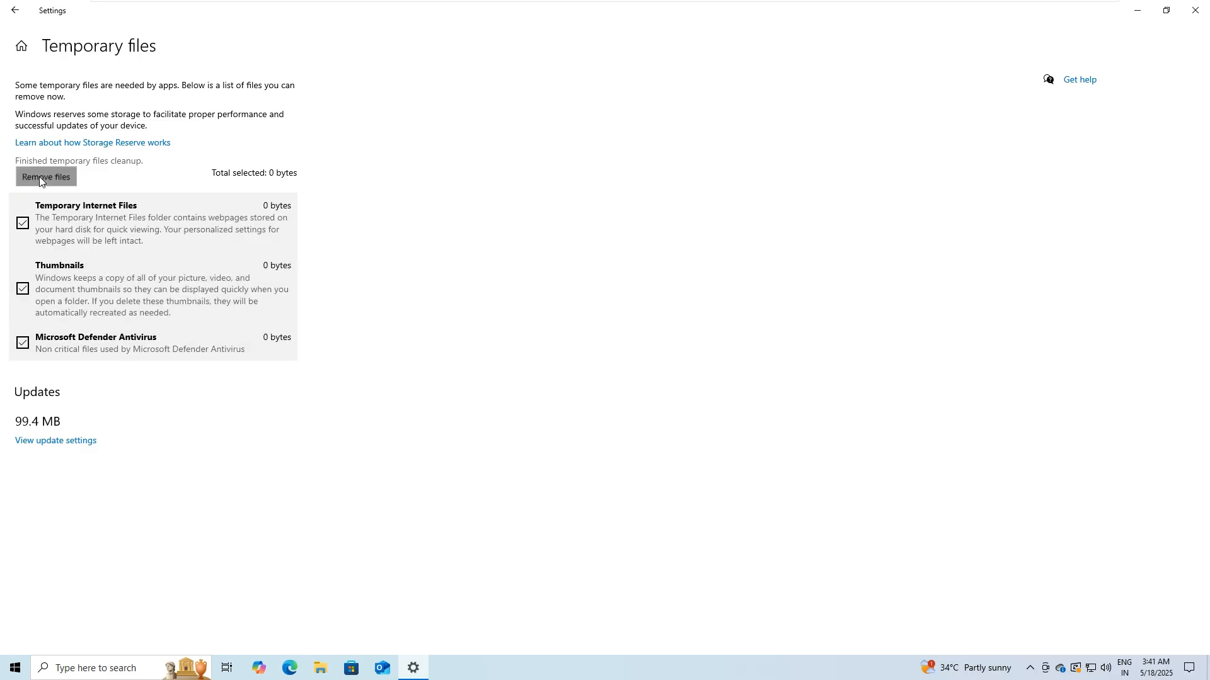
pyautogui.click(45, 177)
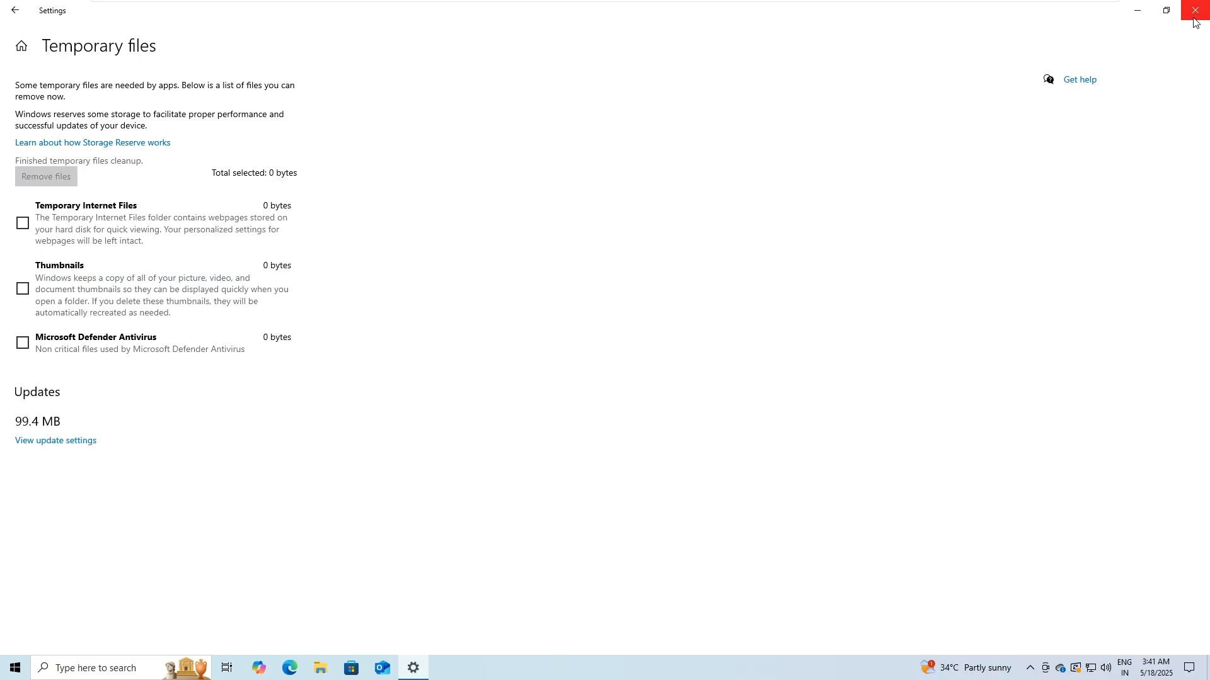
pyautogui.click(1194, 10)
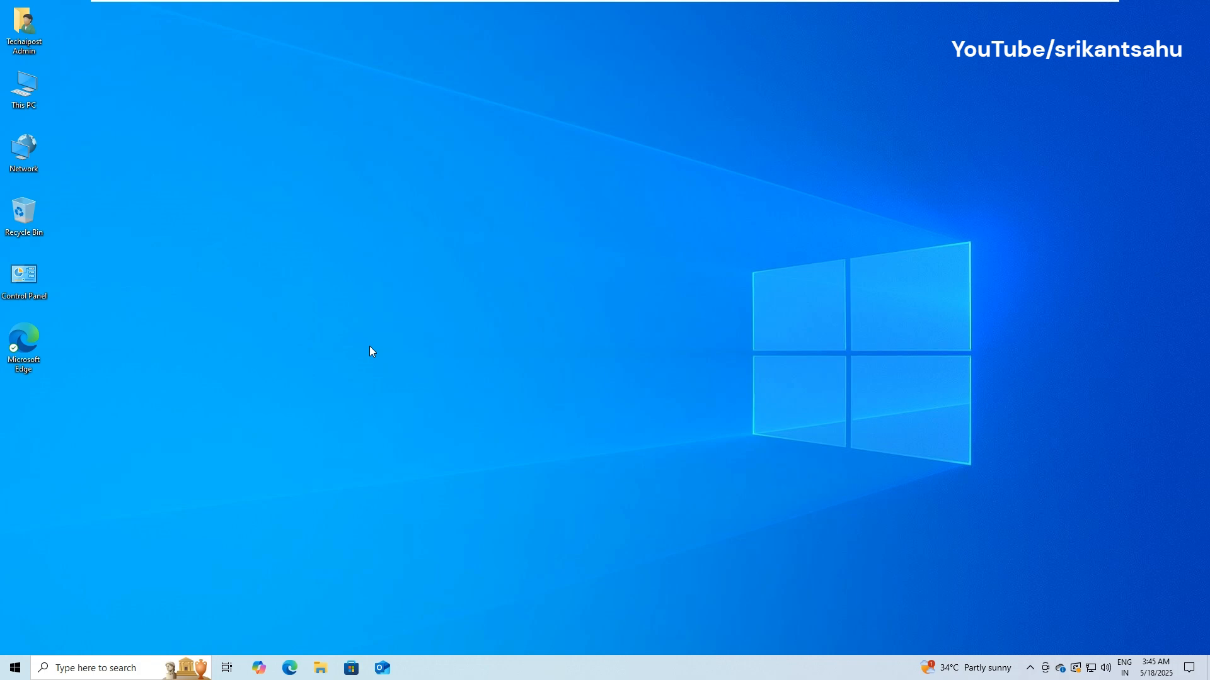
# Launch System Configuration via Run with msconfig.
pyautogui.press('Win+r')
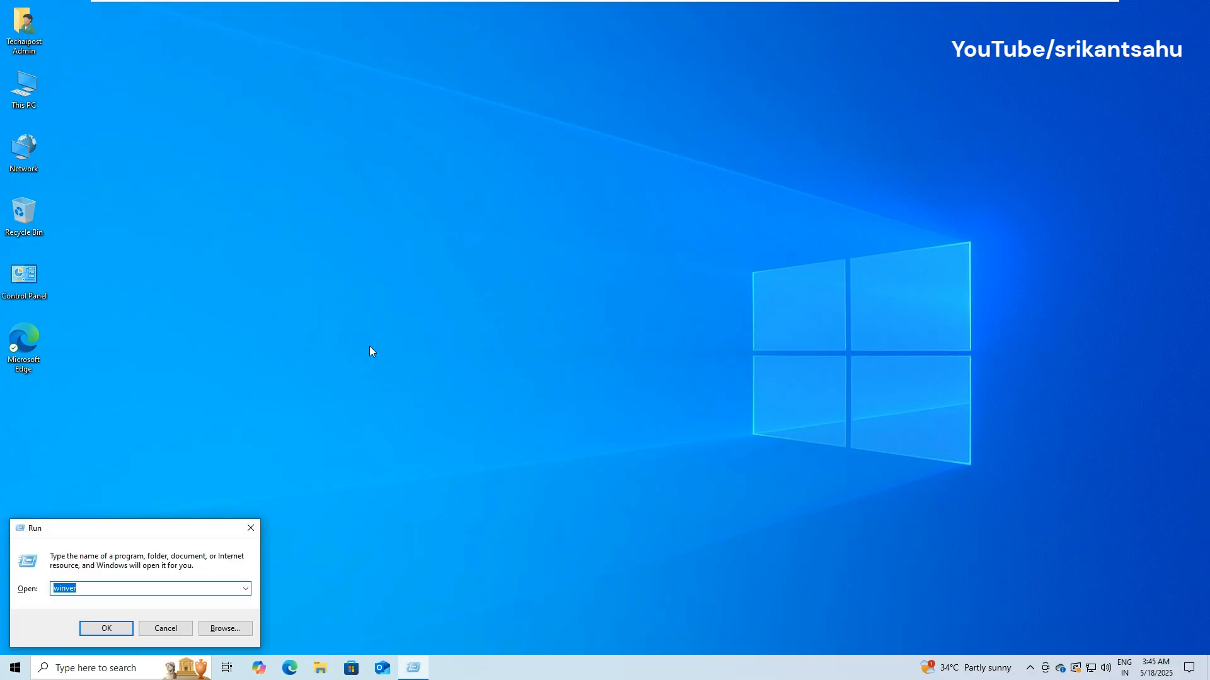
pyautogui.write('msconfig')
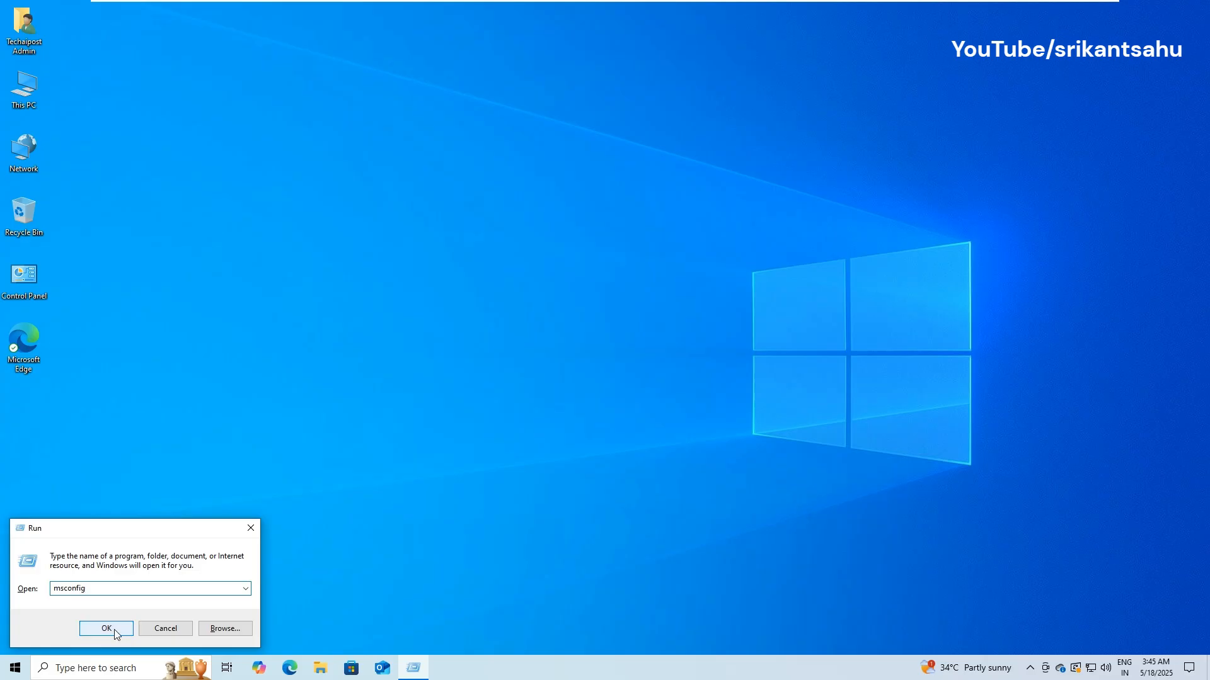
pyautogui.click(106, 628)
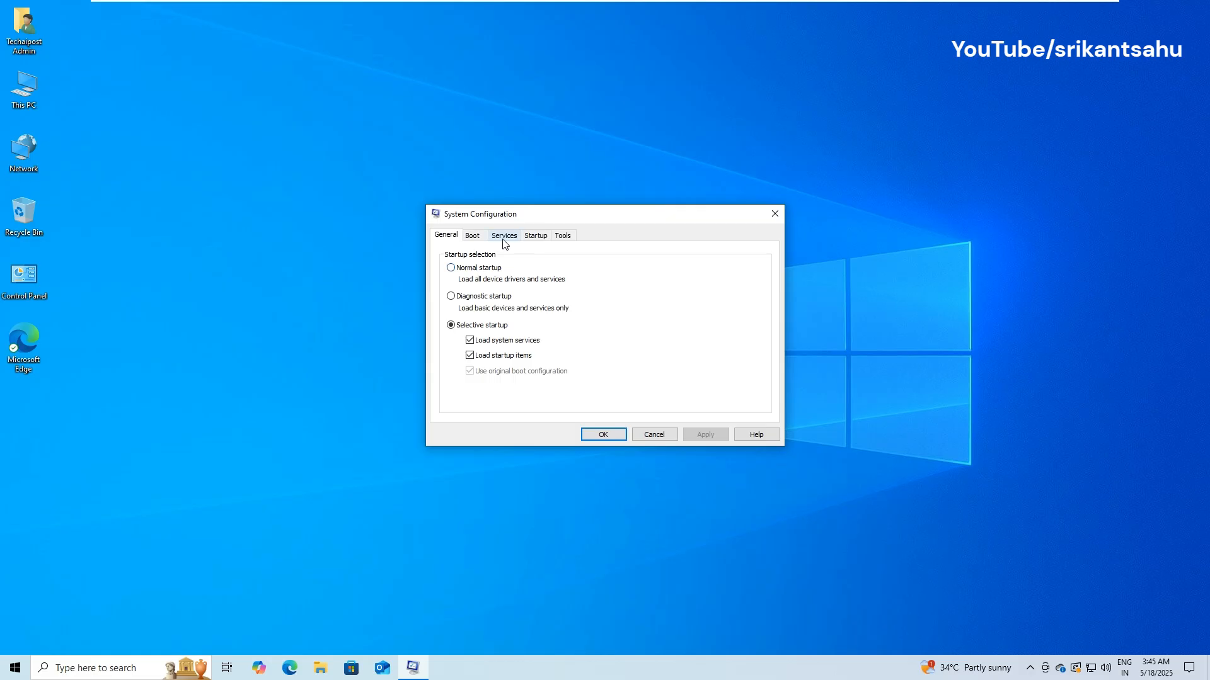
# Check the Services list hiding Microsoft services and move to the Startup section.
pyautogui.click(503, 235)
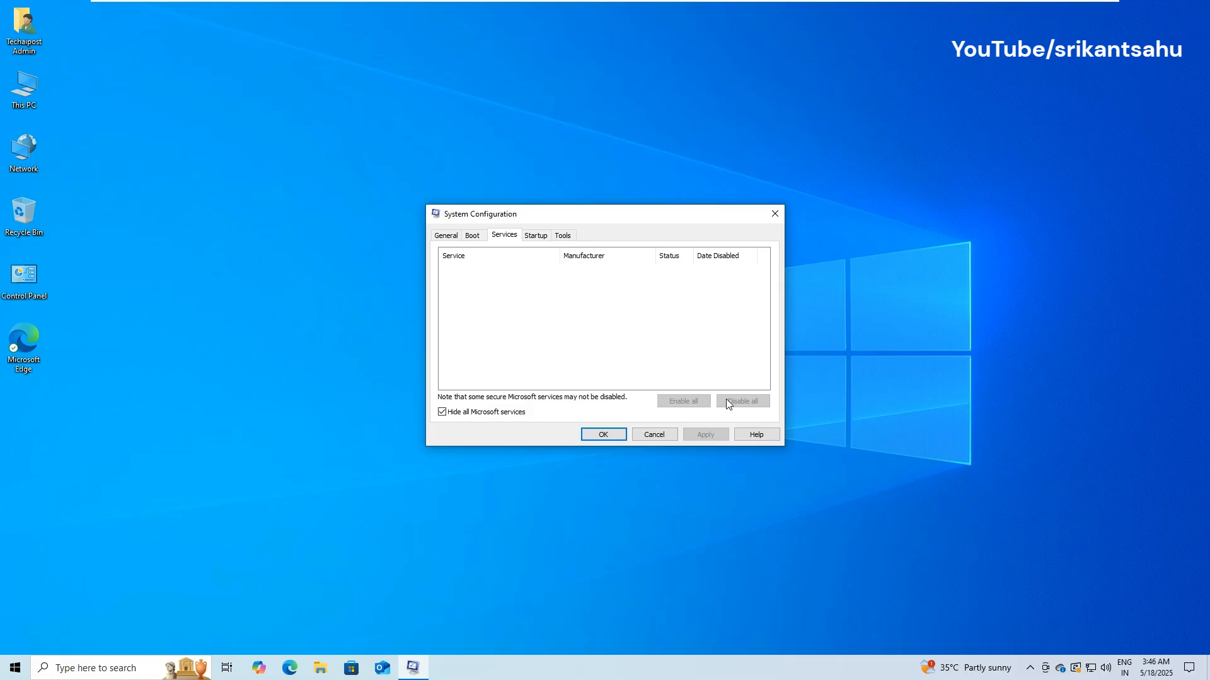
pyautogui.moveTo(581, 393)
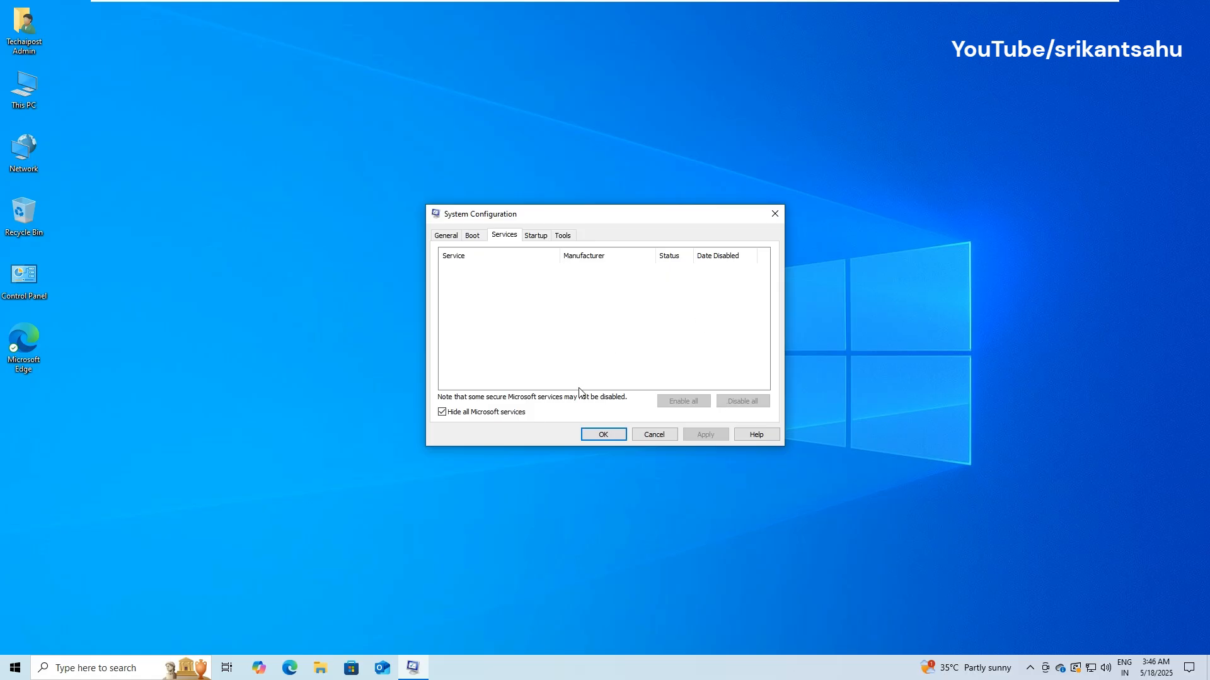
pyautogui.click(535, 234)
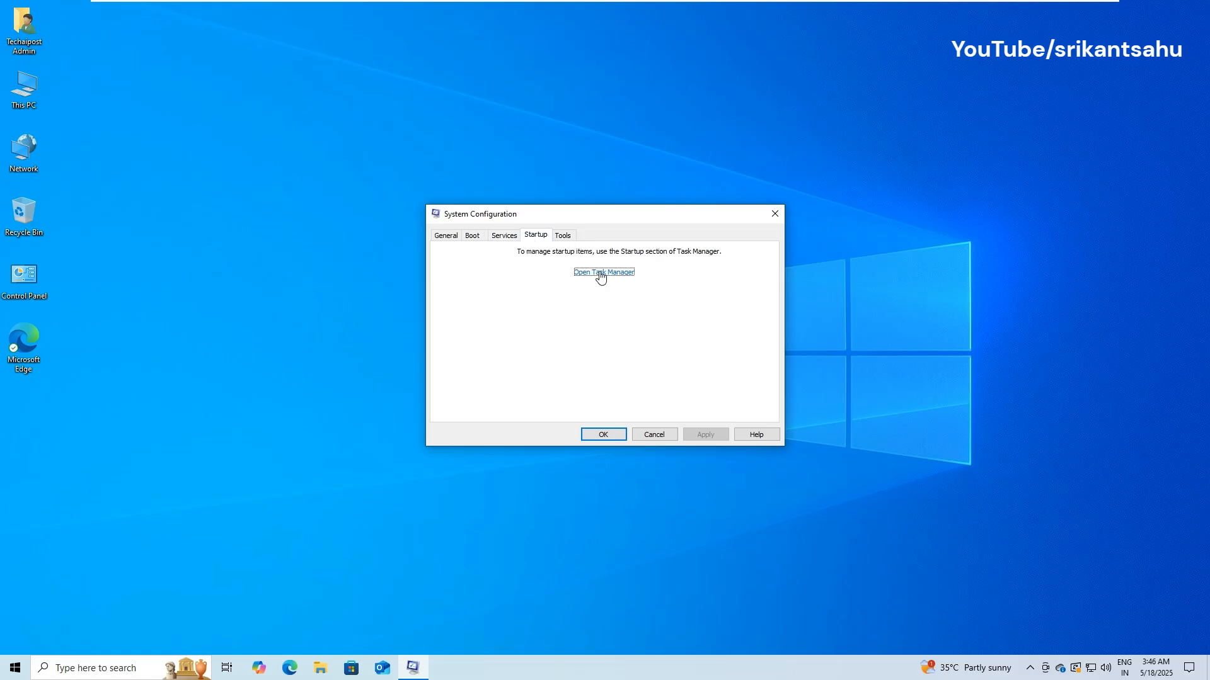
# Disable OneDrive and Windows Security notification in Task Manager's startup list, then close it.
pyautogui.click(604, 273)
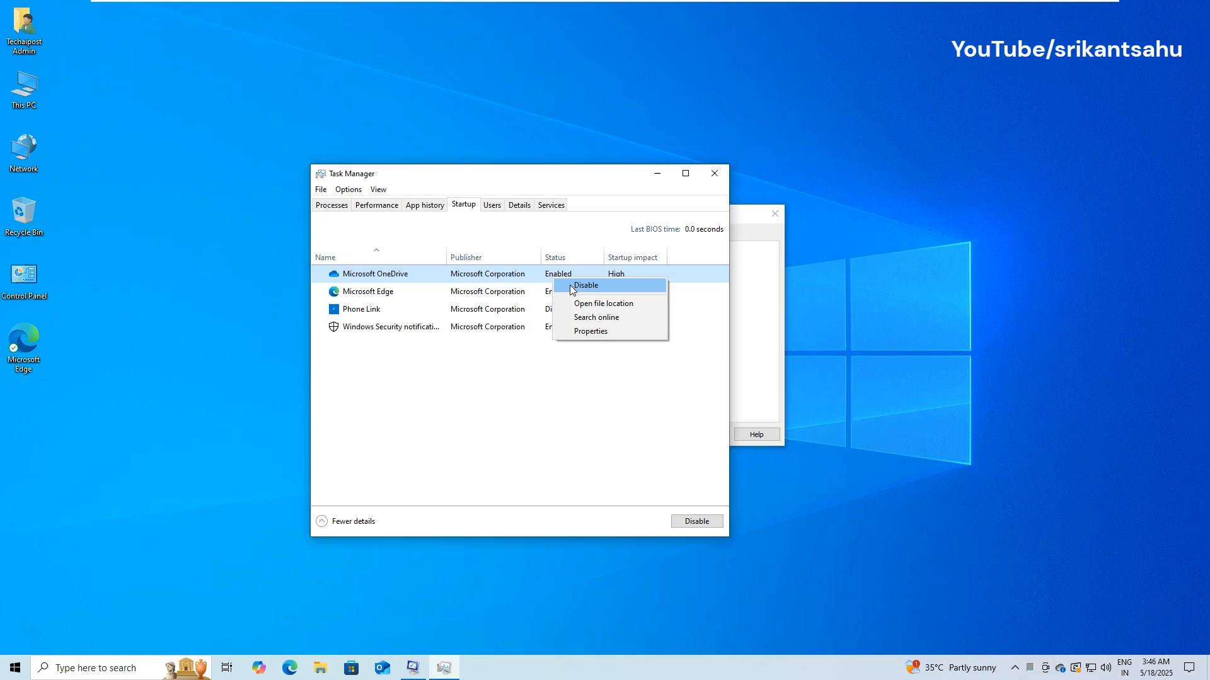
pyautogui.click(586, 285)
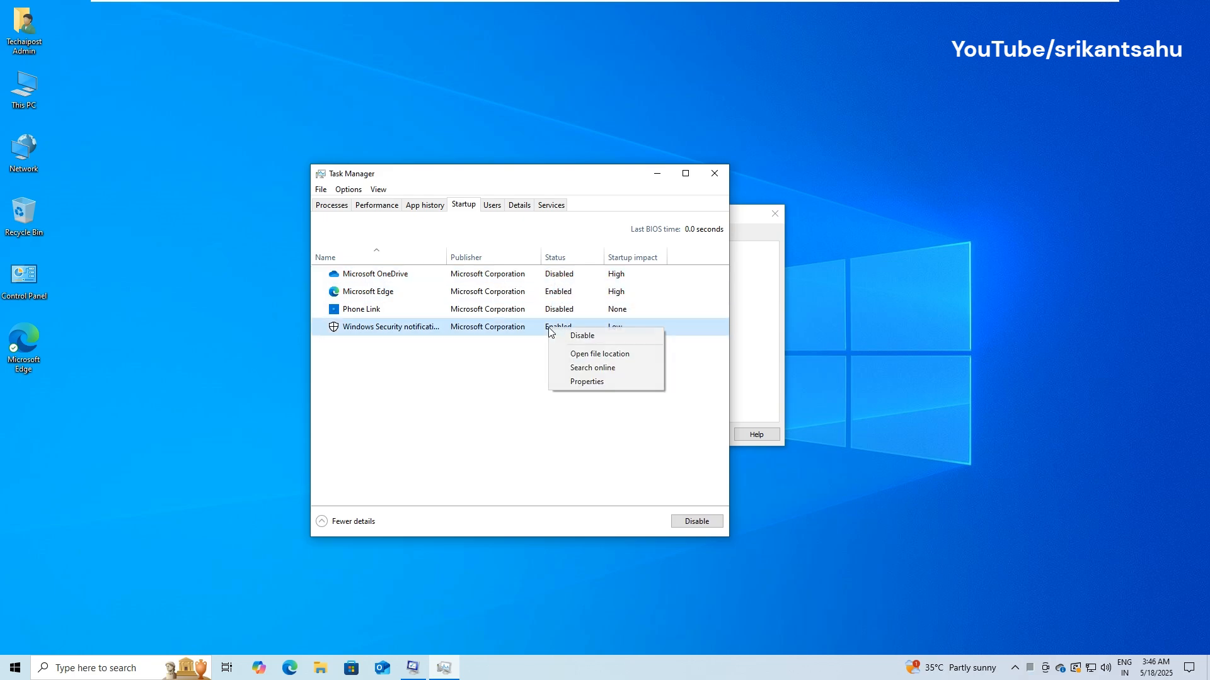
pyautogui.click(581, 336)
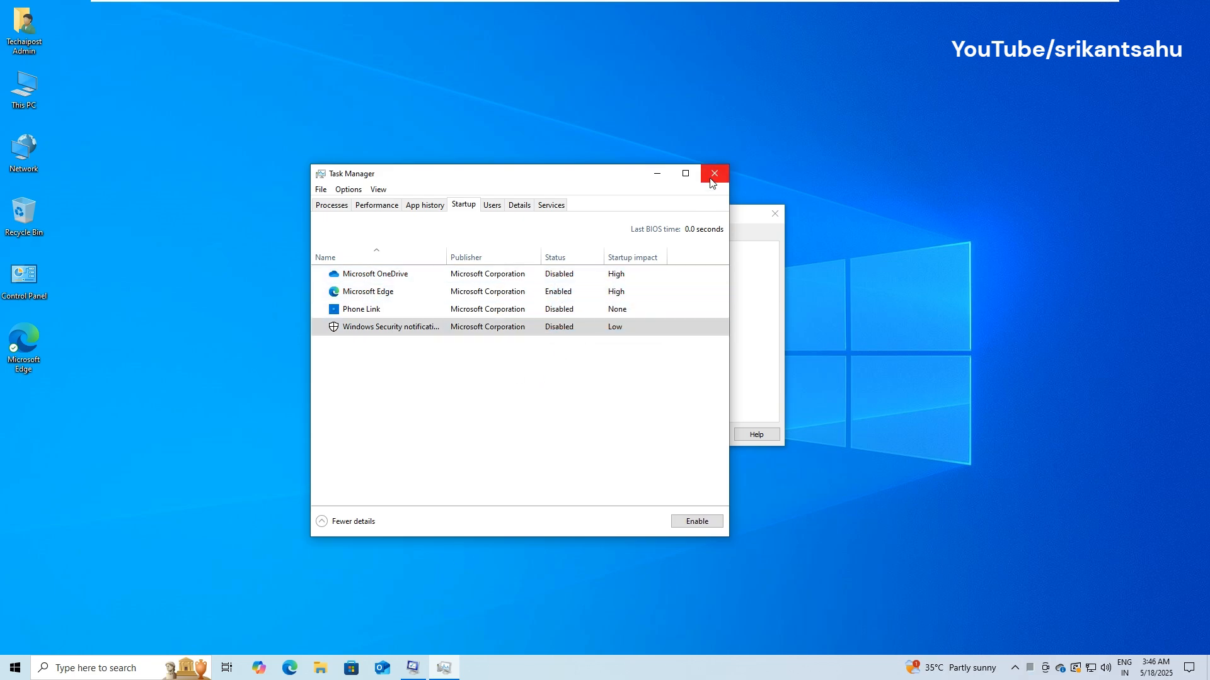
pyautogui.click(713, 173)
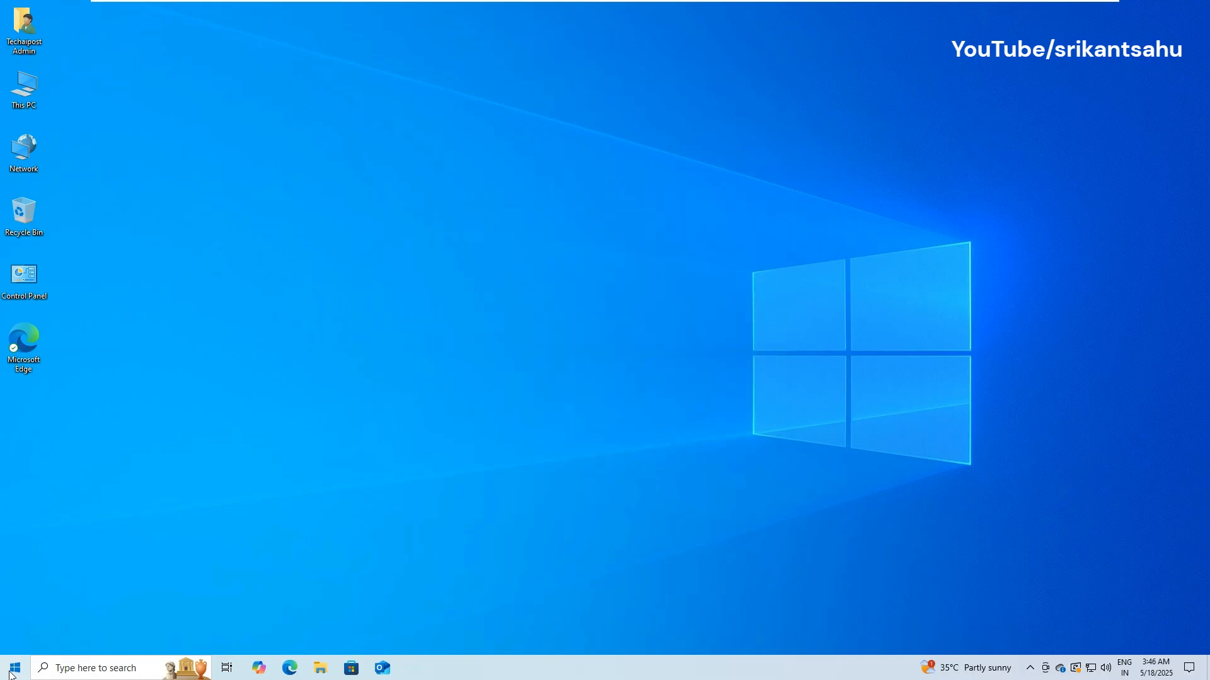
# Restart the computer from the Start power options and sign back in.
pyautogui.click(13, 668)
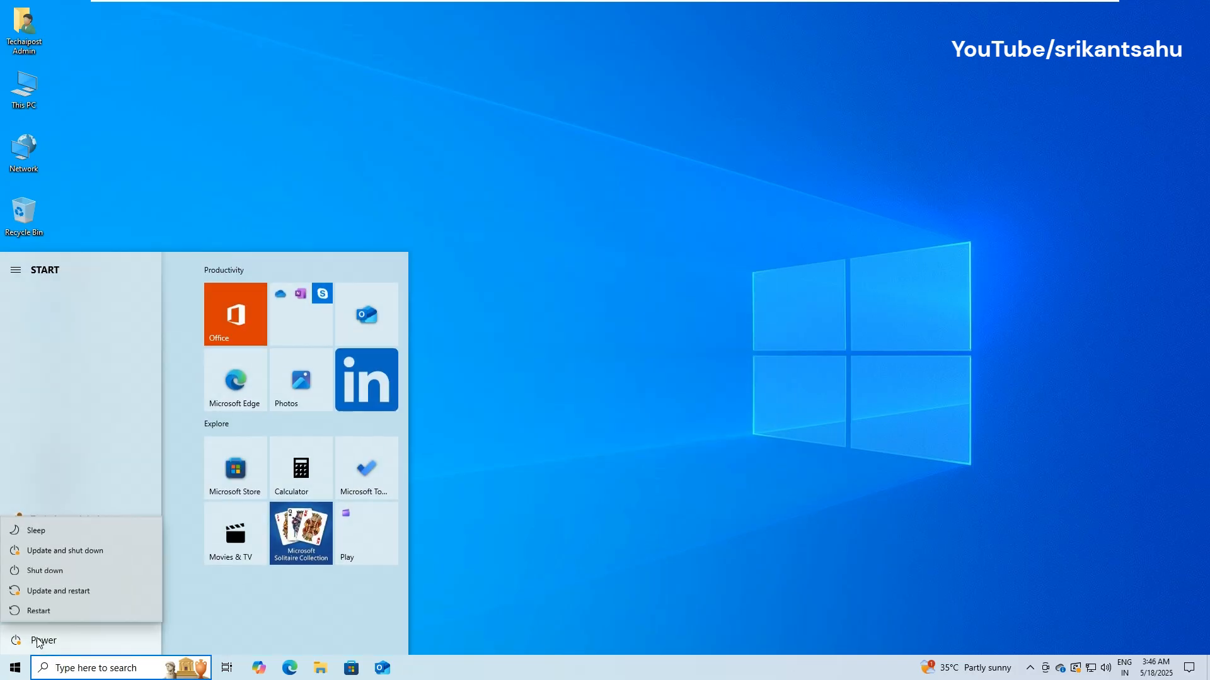
pyautogui.click(37, 610)
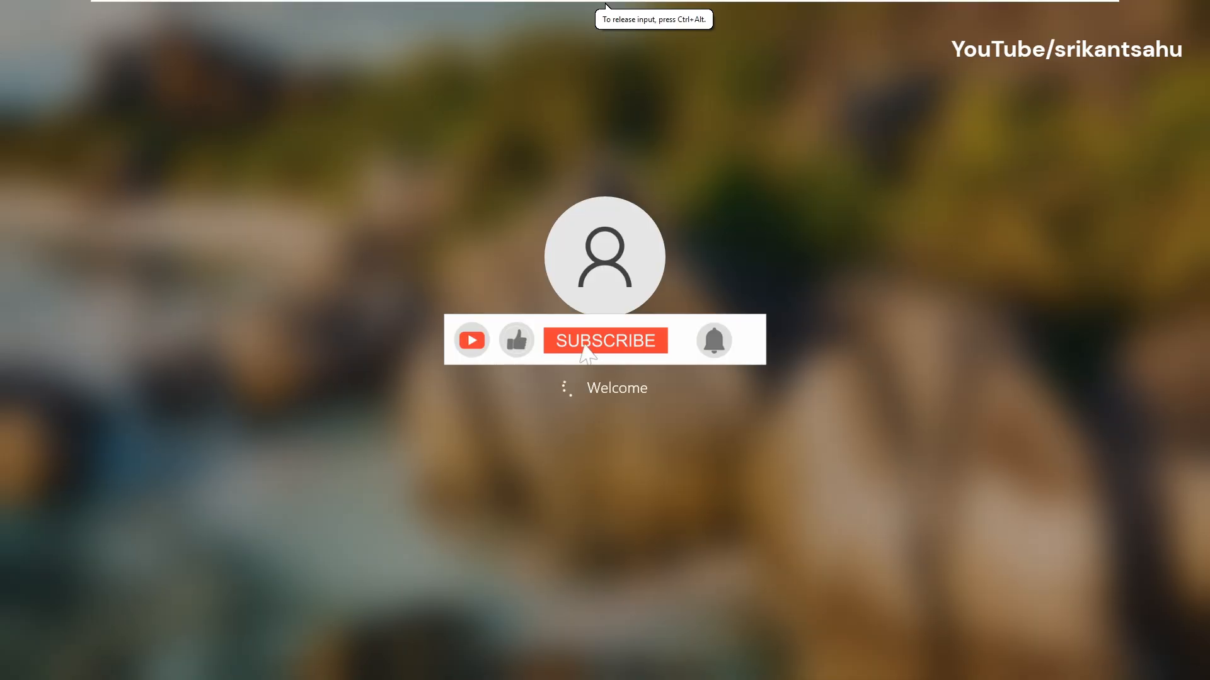
pyautogui.click(604, 340)
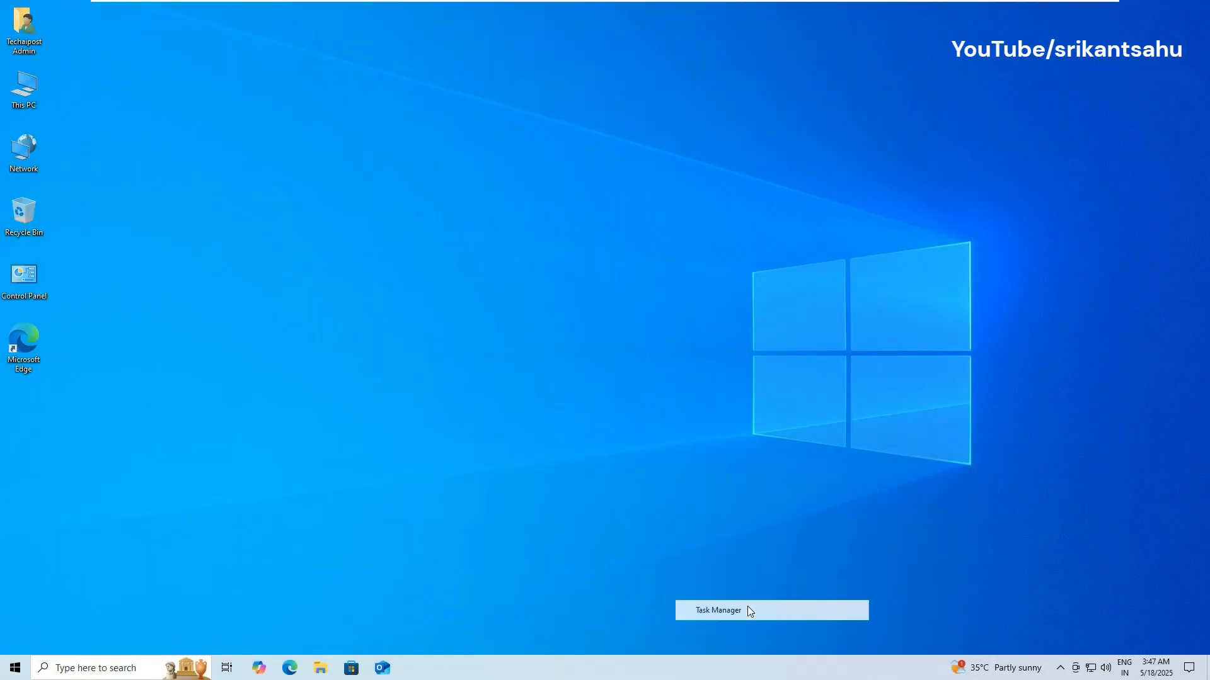
# Reopen Task Manager from the taskbar to recheck the startup apps.
pyautogui.click(717, 609)
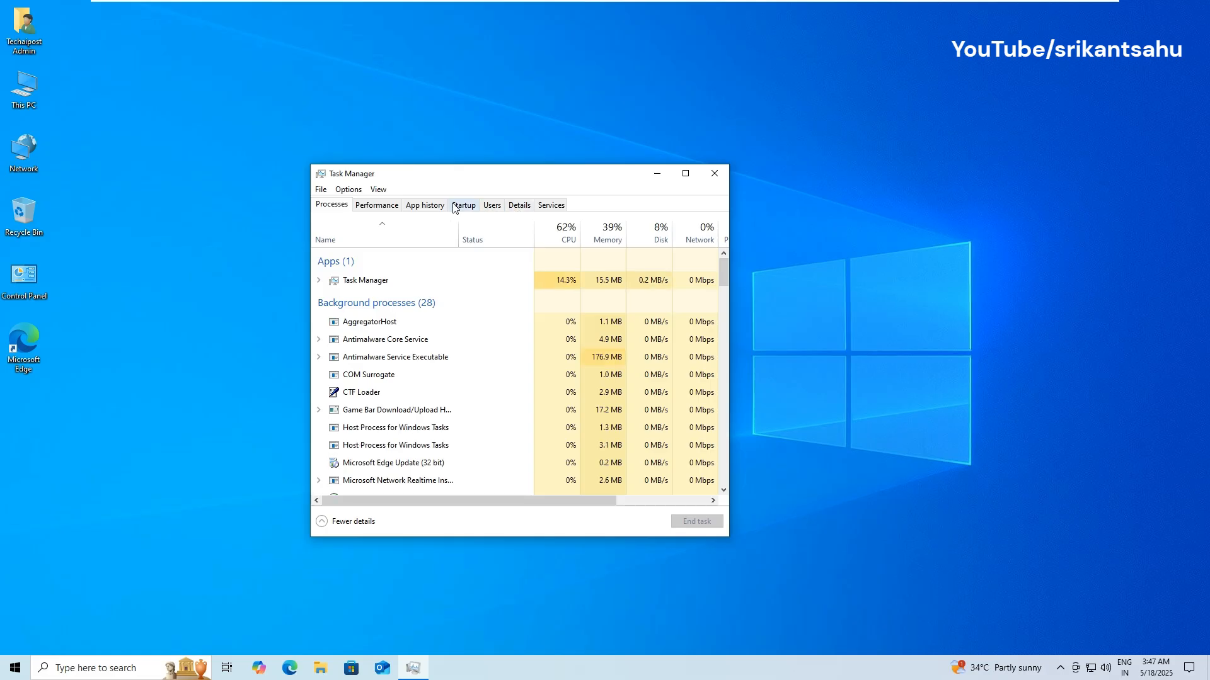
pyautogui.click(713, 173)
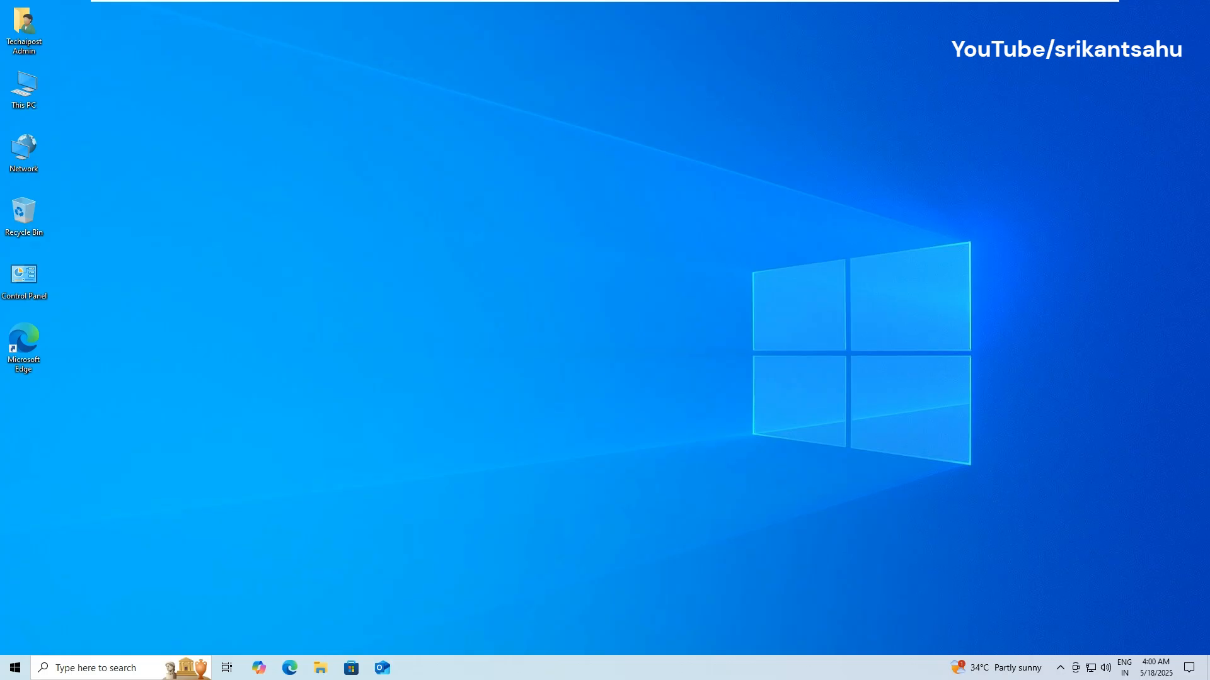
# Launch the Services console by running services.msc from the Run box.
pyautogui.press('Win+r')
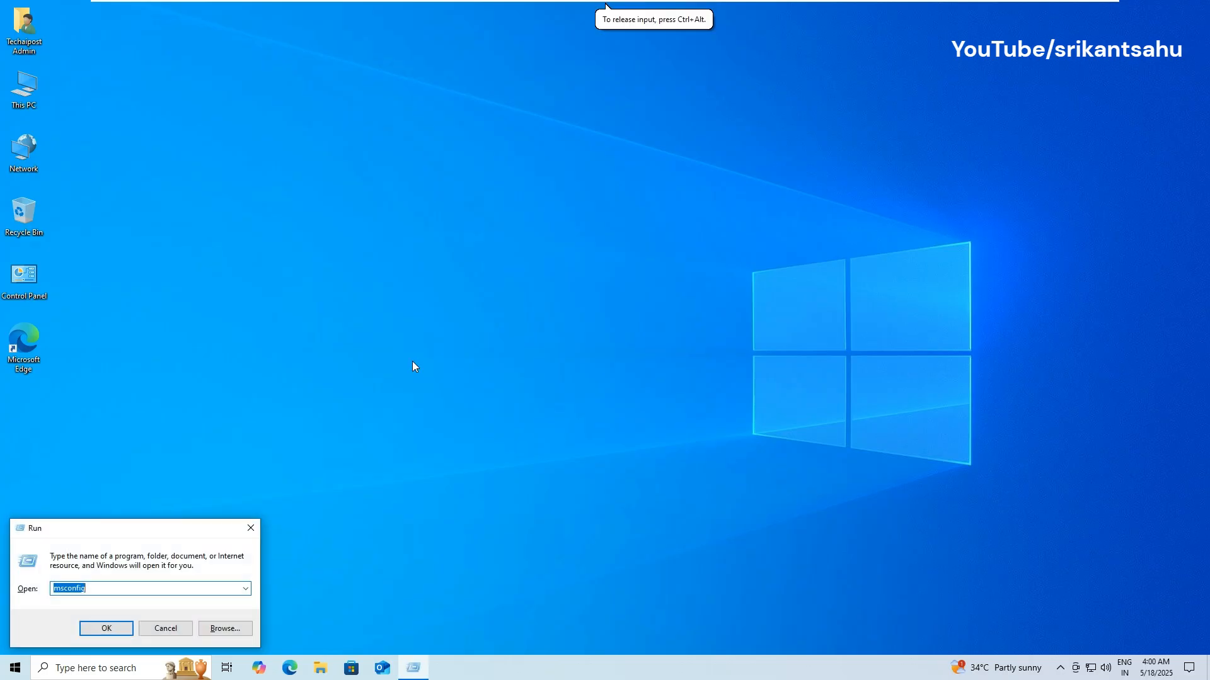
pyautogui.write('service')
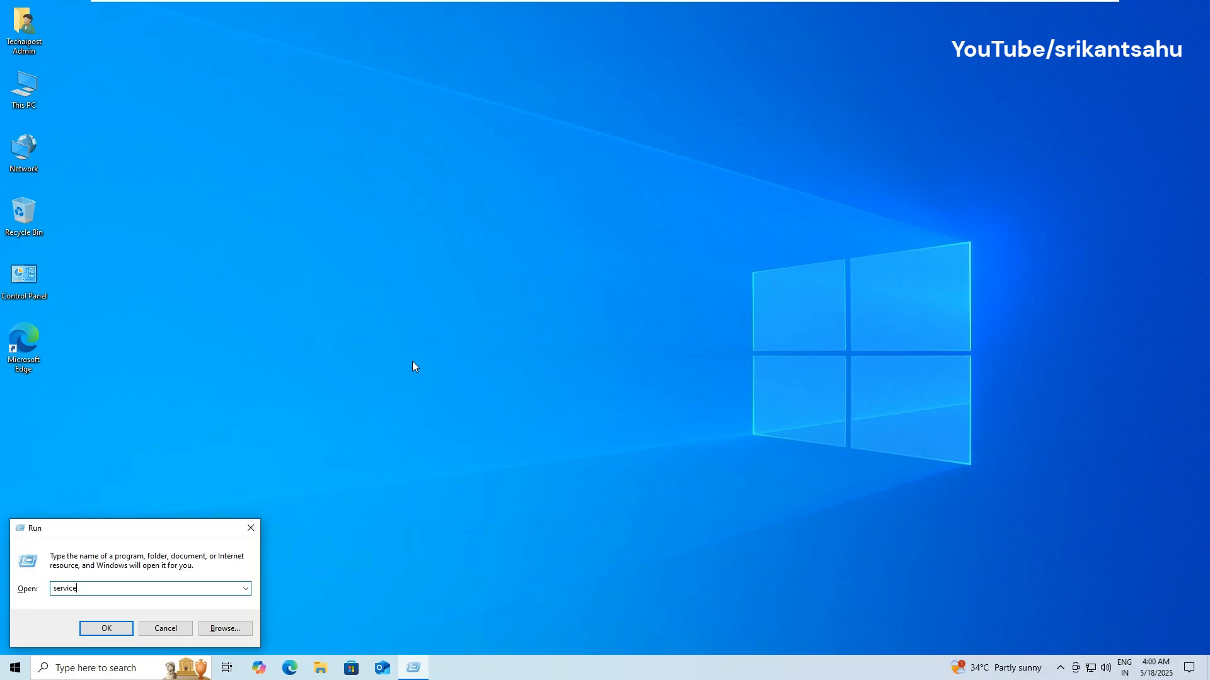
pyautogui.write('s.msc')
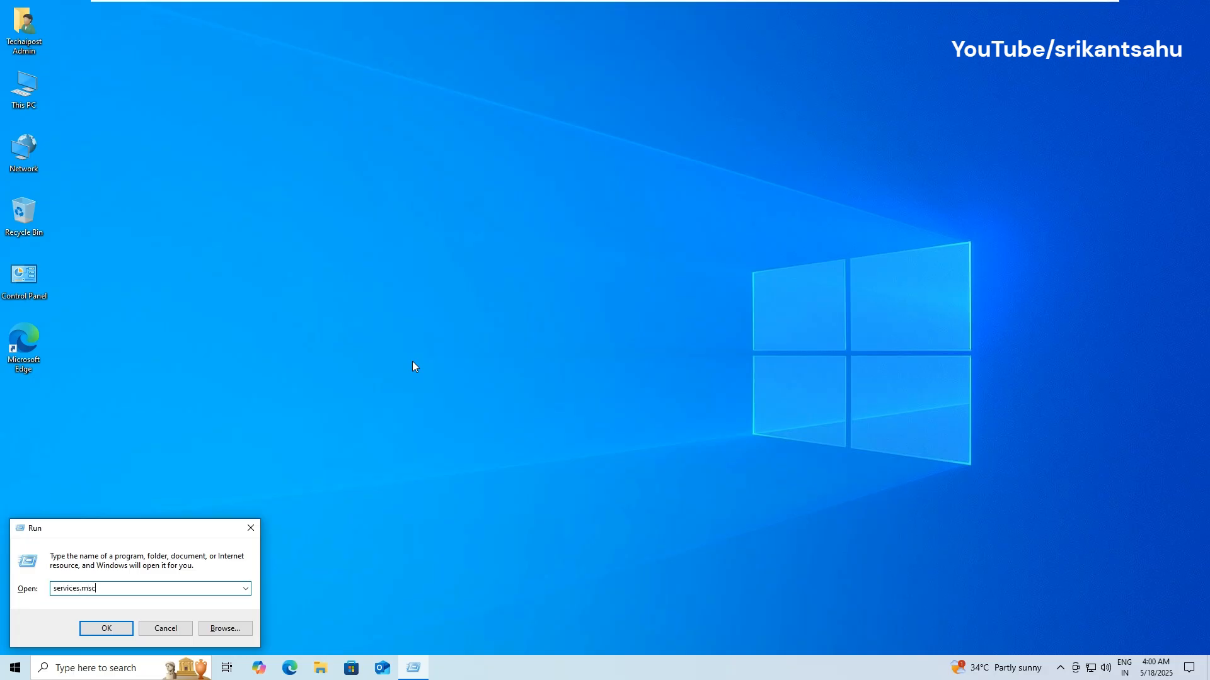
pyautogui.click(106, 627)
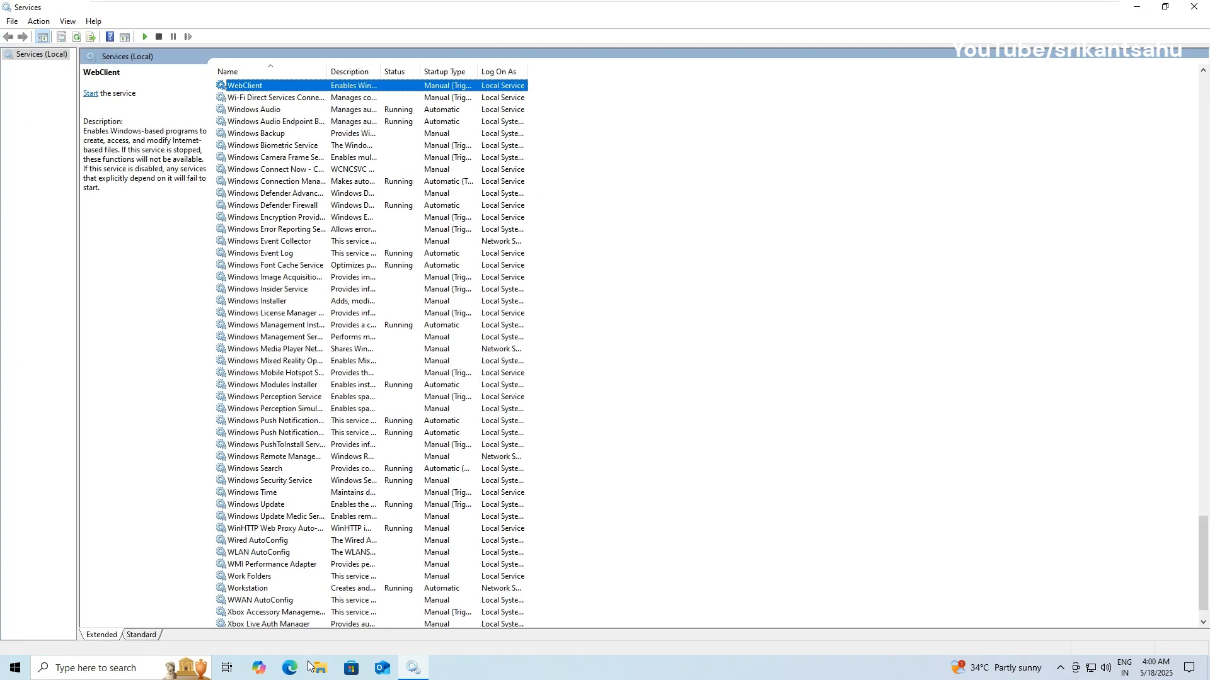
# Stop the Windows Update service, then bring up Background Intelligent Transfer Service's actions.
pyautogui.rightClick(263, 504)
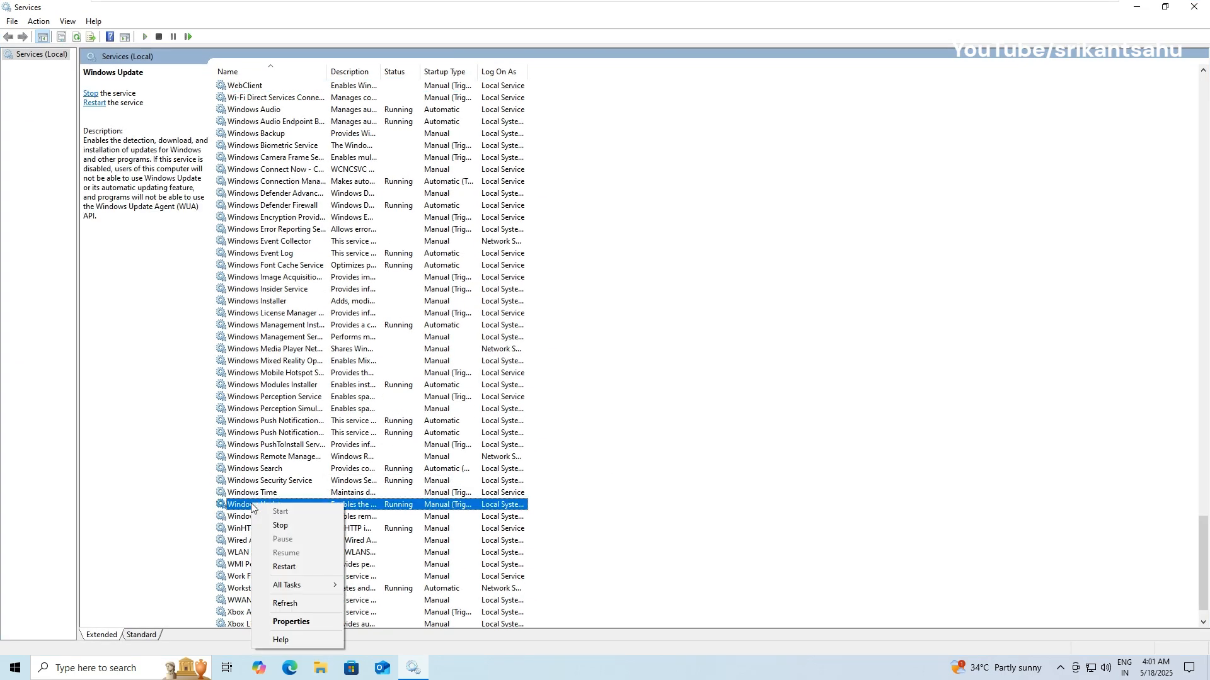
pyautogui.click(279, 526)
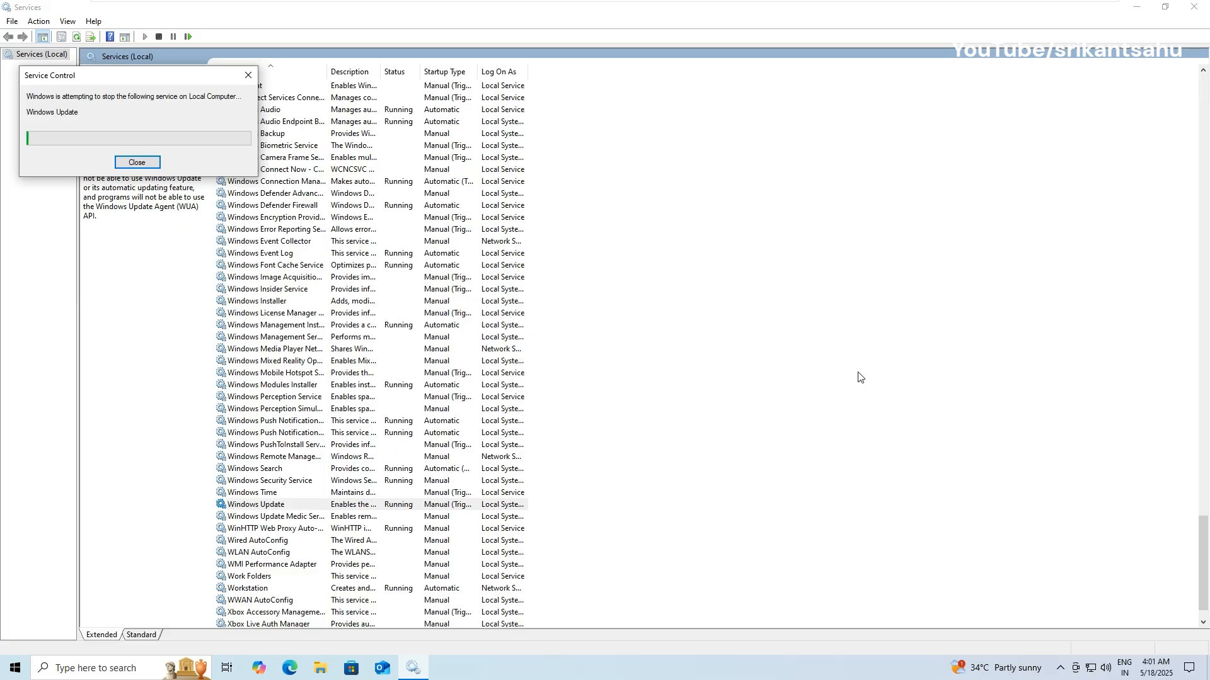
pyautogui.click(136, 163)
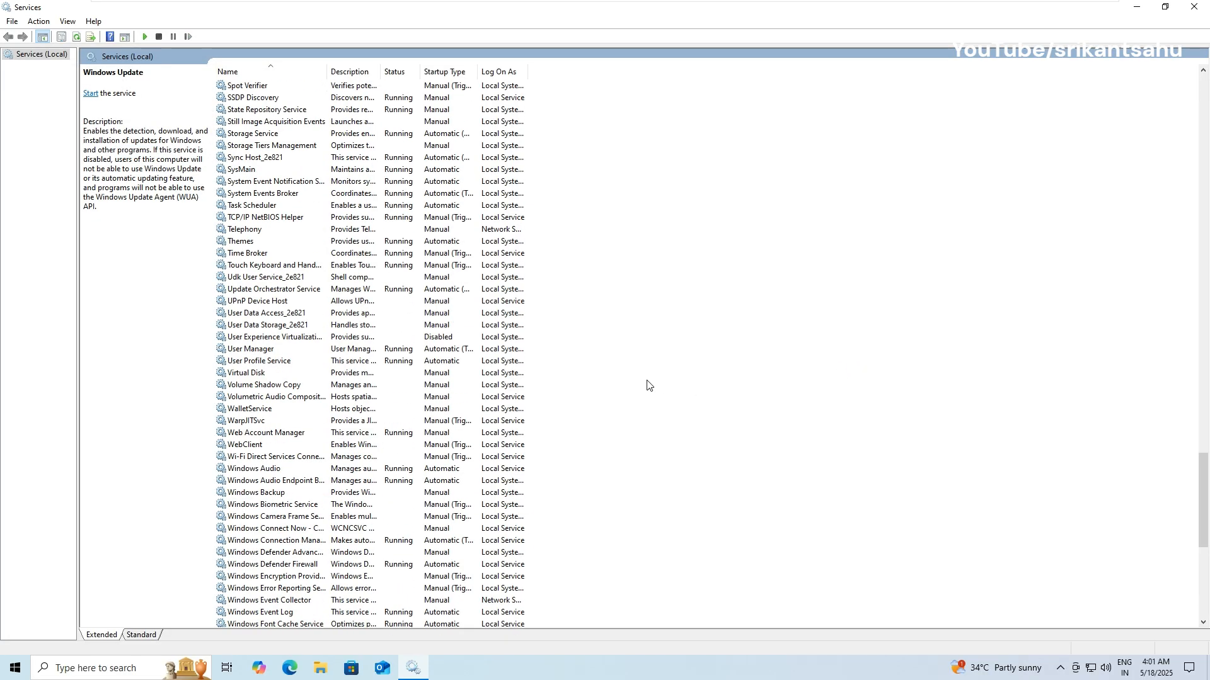
pyautogui.scroll(3)
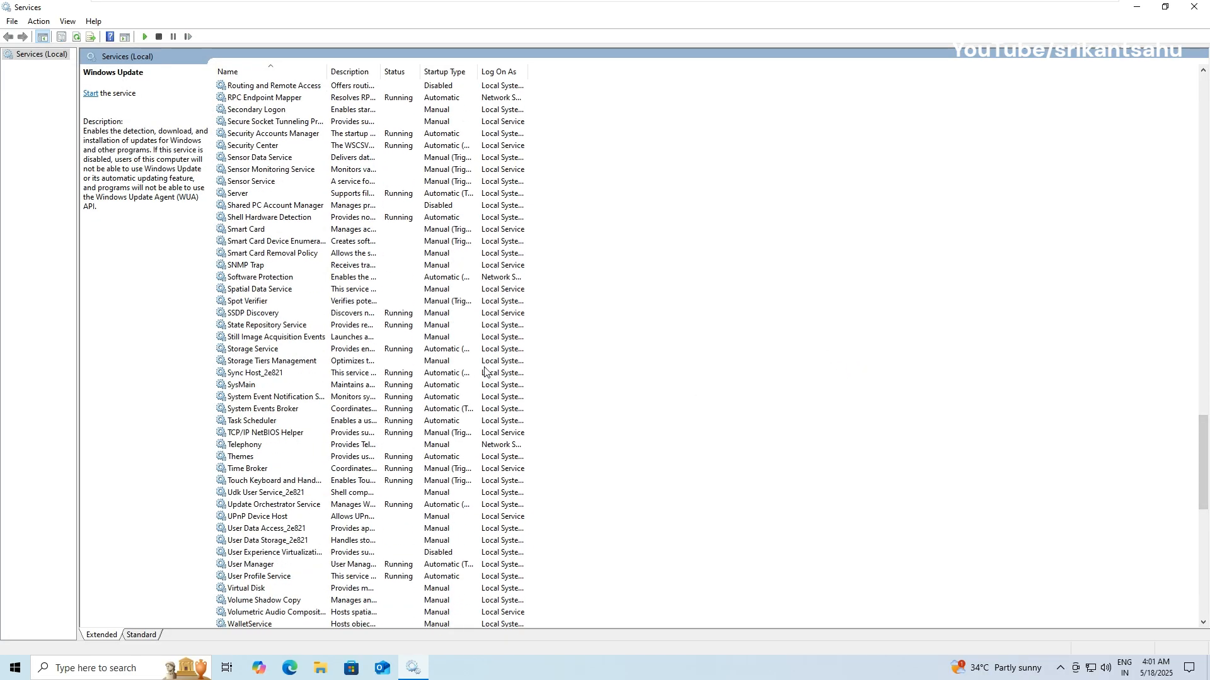
pyautogui.click(270, 158)
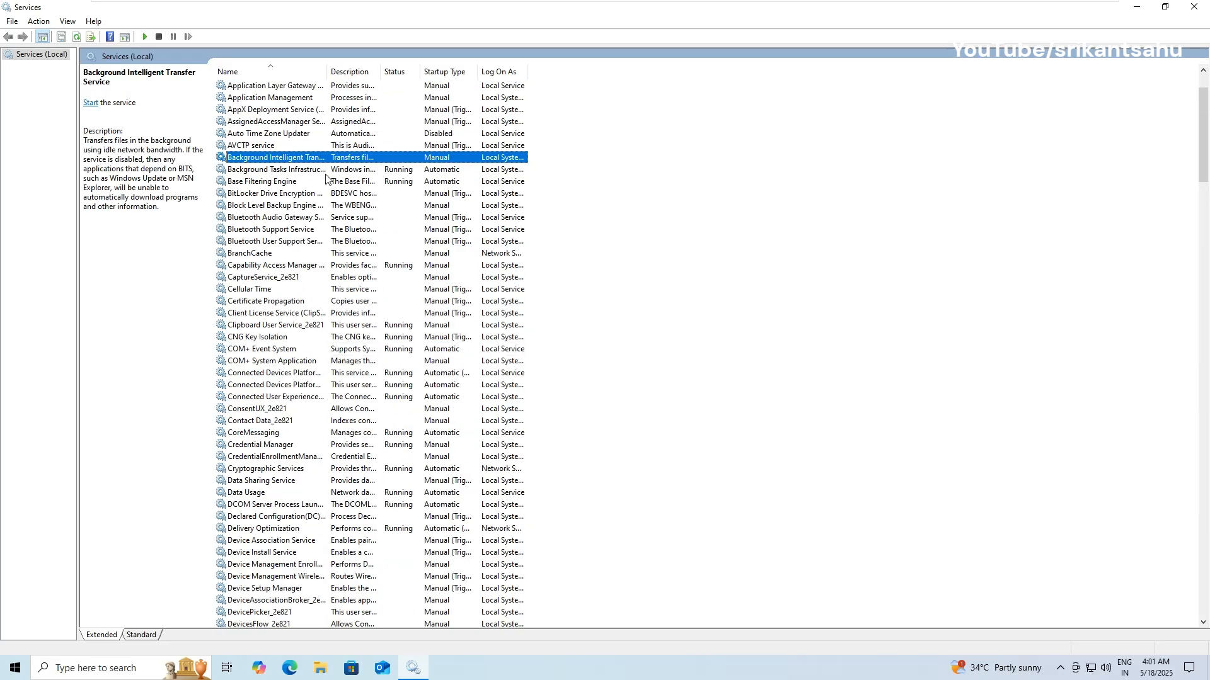
pyautogui.rightClick(273, 157)
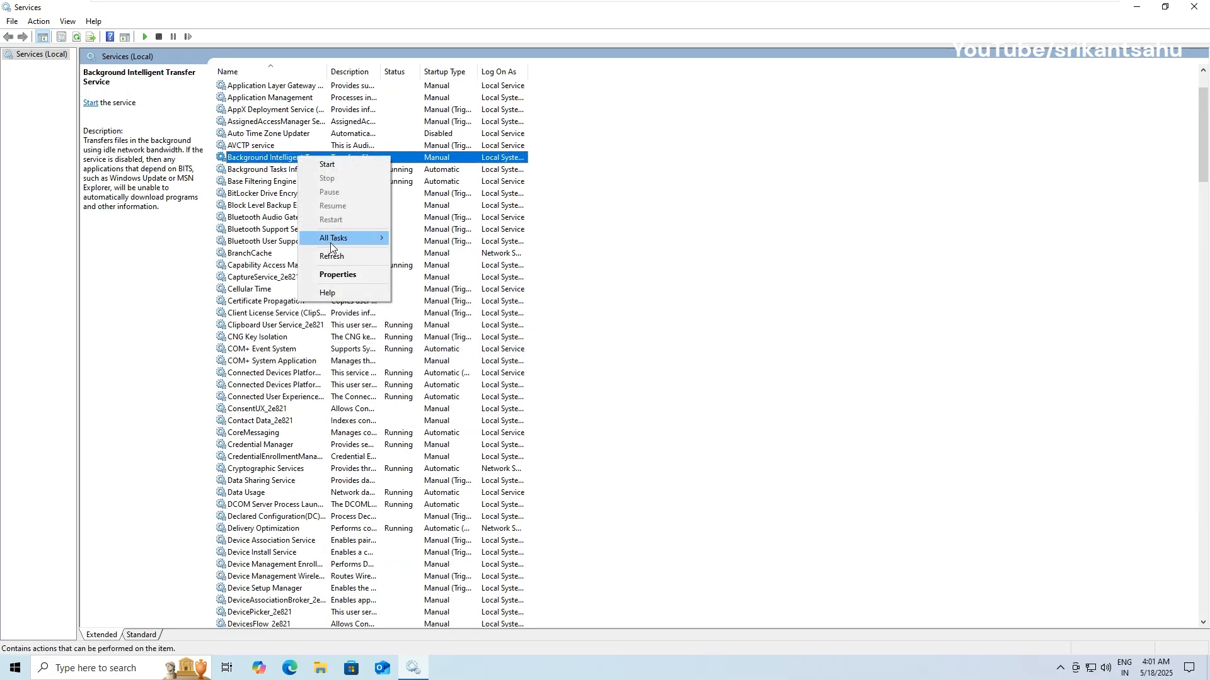
pyautogui.moveTo(814, 224)
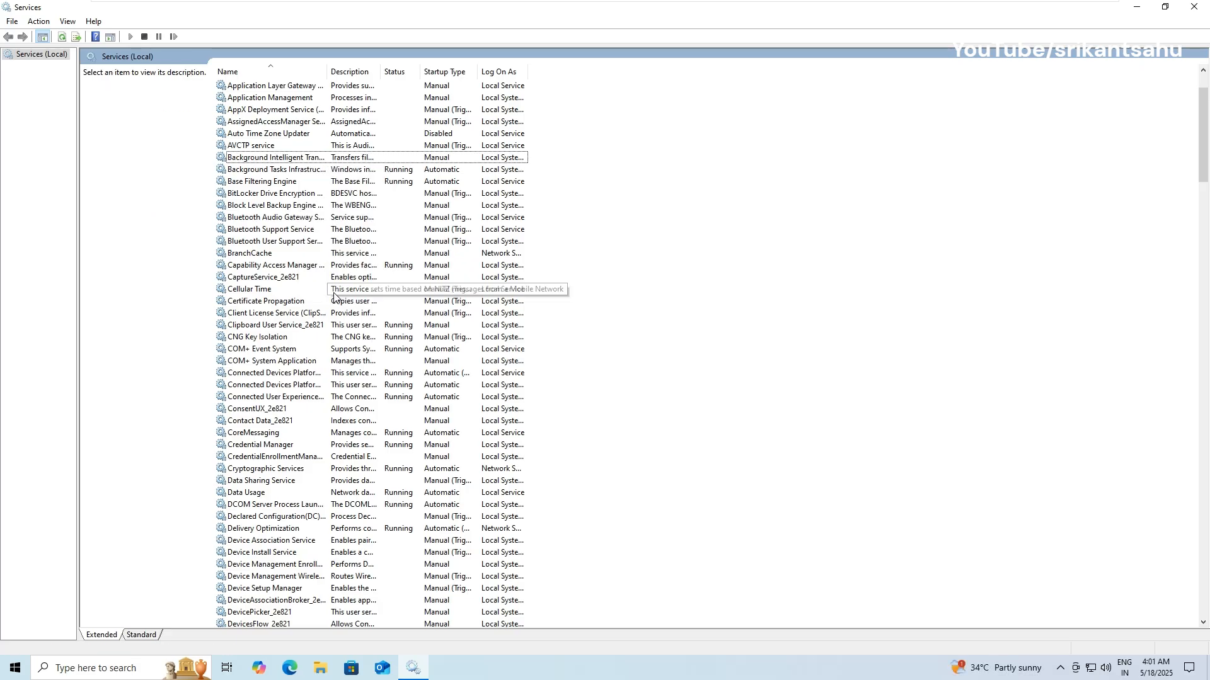
# Stop Cryptographic Services from its context menu in the Services list.
pyautogui.click(249, 288)
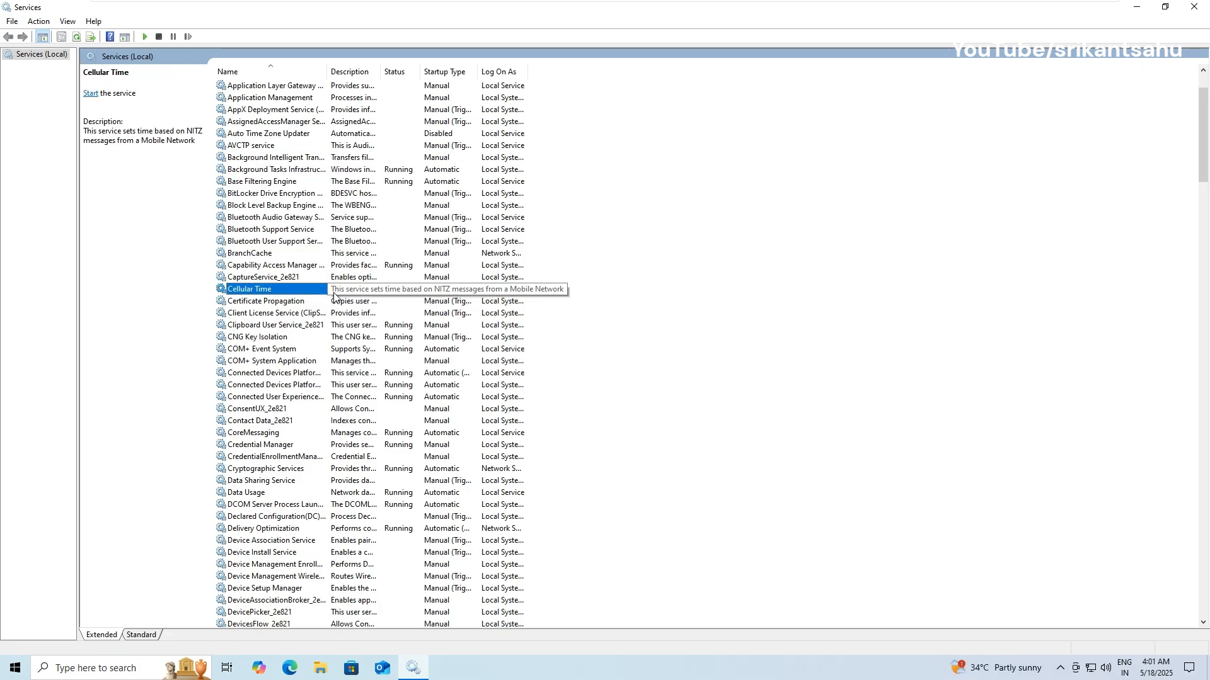
pyautogui.click(260, 445)
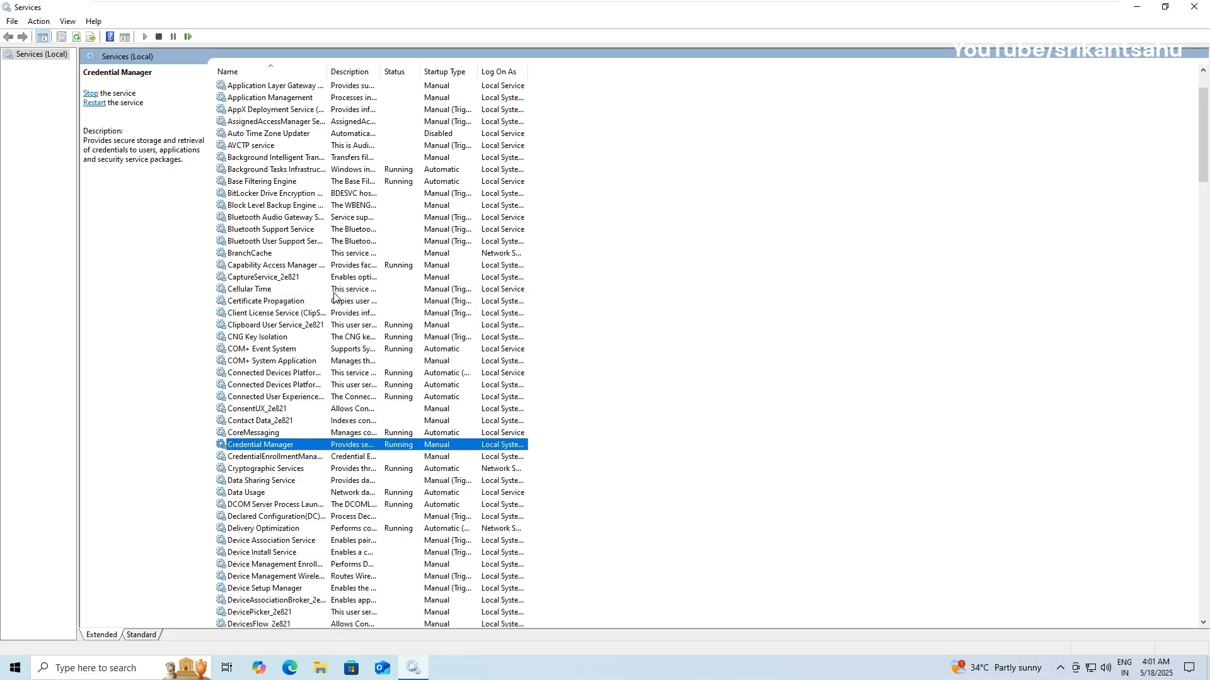
pyautogui.click(265, 468)
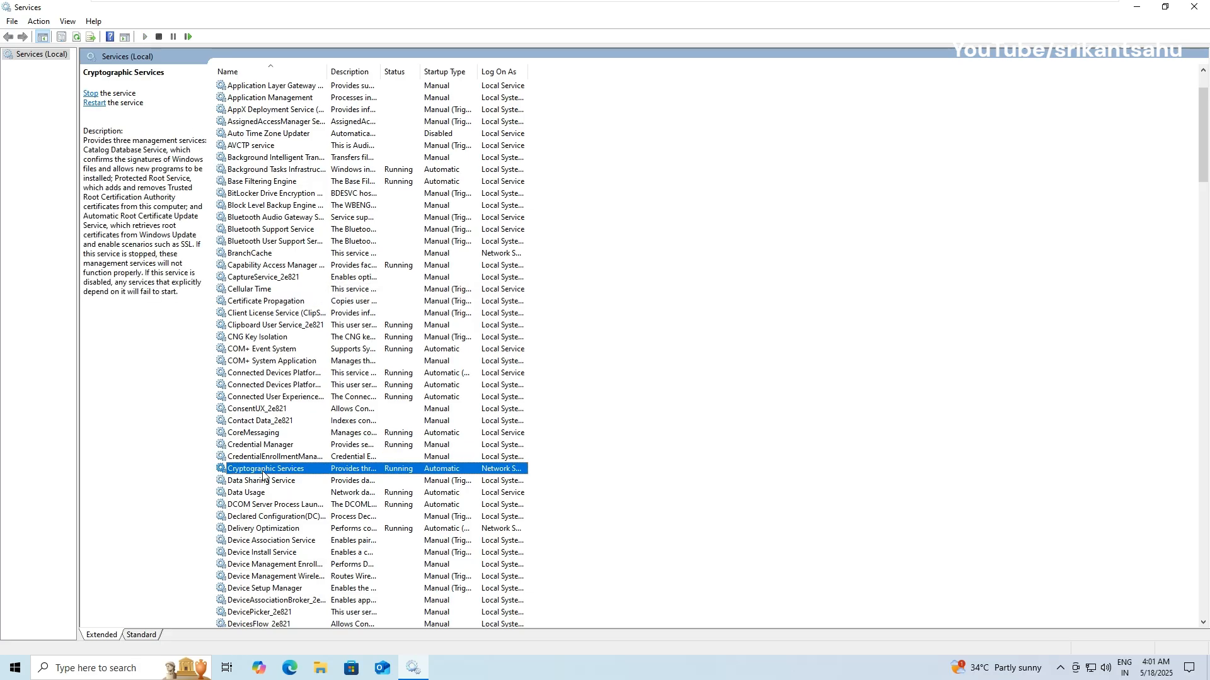
pyautogui.rightClick(266, 469)
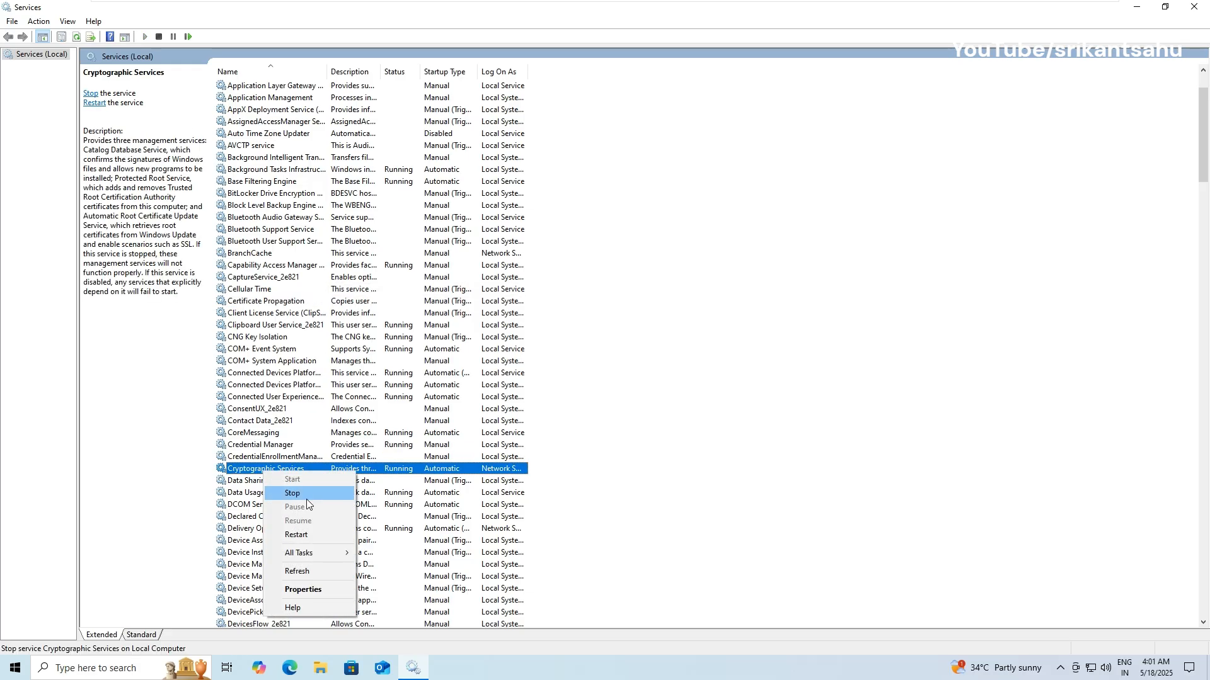
pyautogui.click(291, 493)
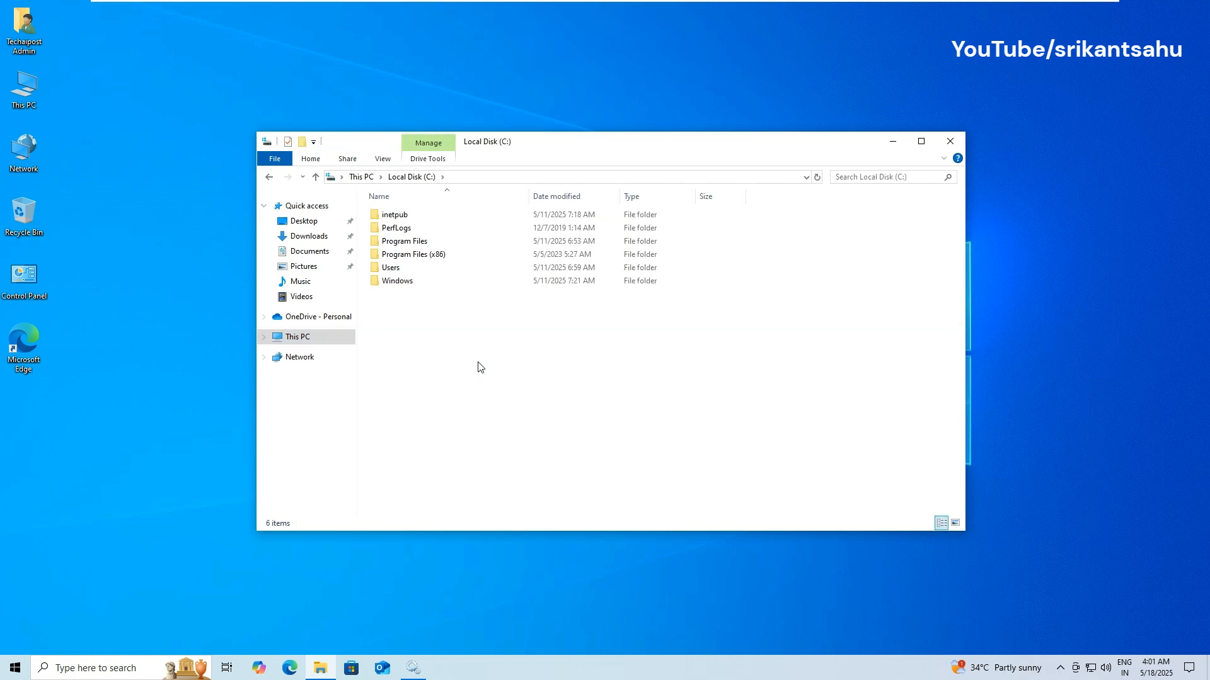
# Browse into C:\Windows\SoftwareDistribution\Download and select all 49 folders.
pyautogui.doubleClick(397, 279)
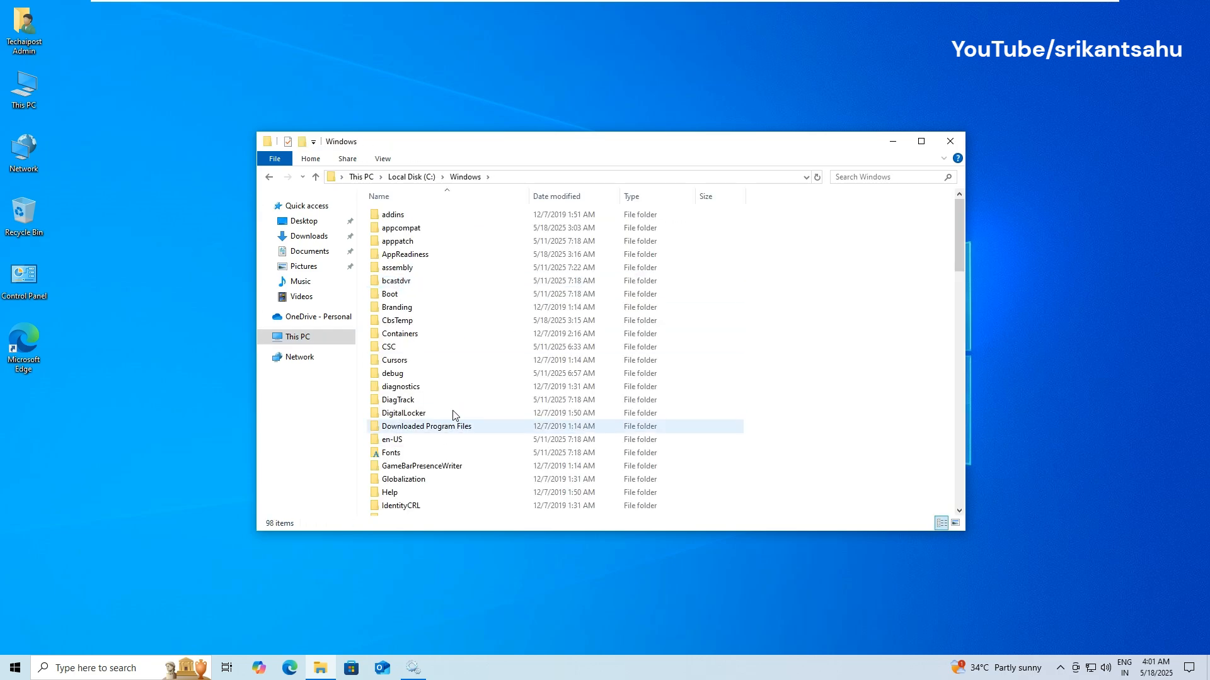
pyautogui.scroll(-3)
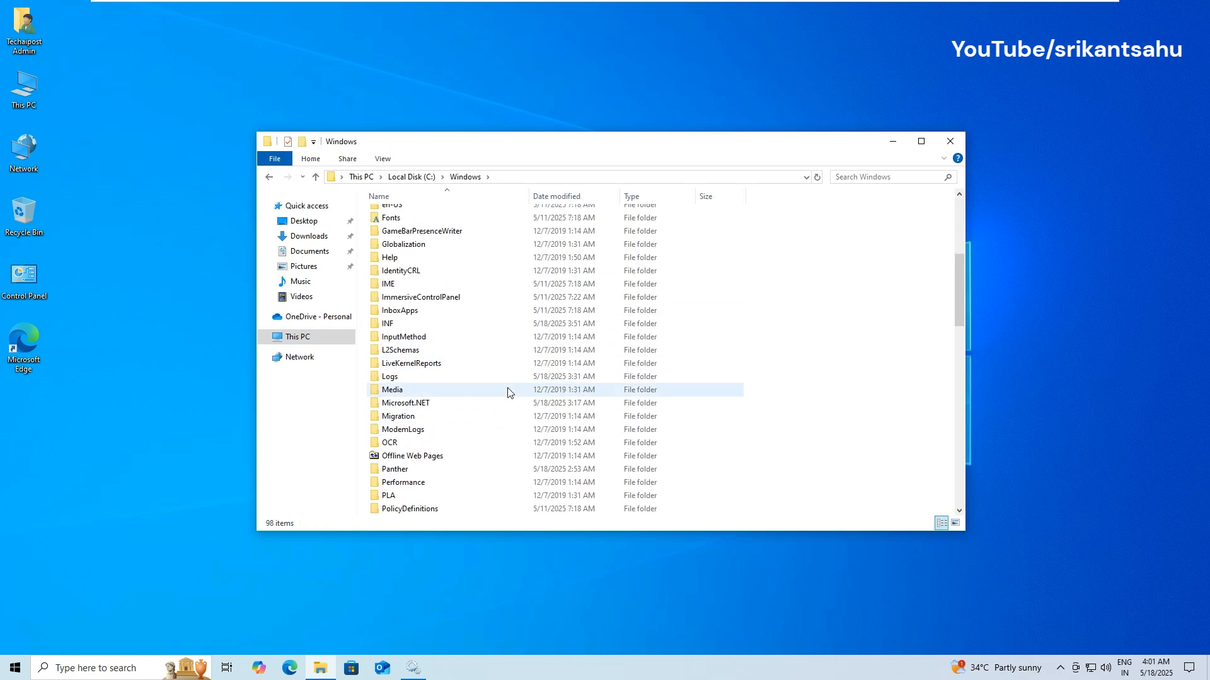
pyautogui.scroll(-3)
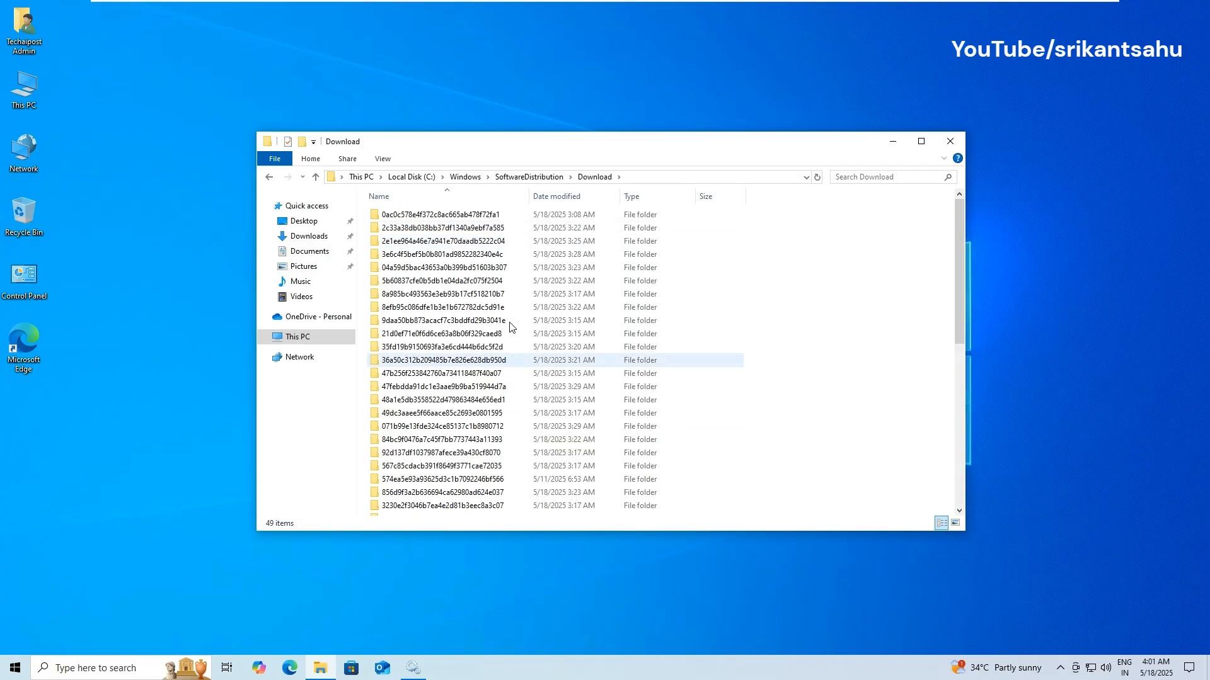
pyautogui.click(444, 360)
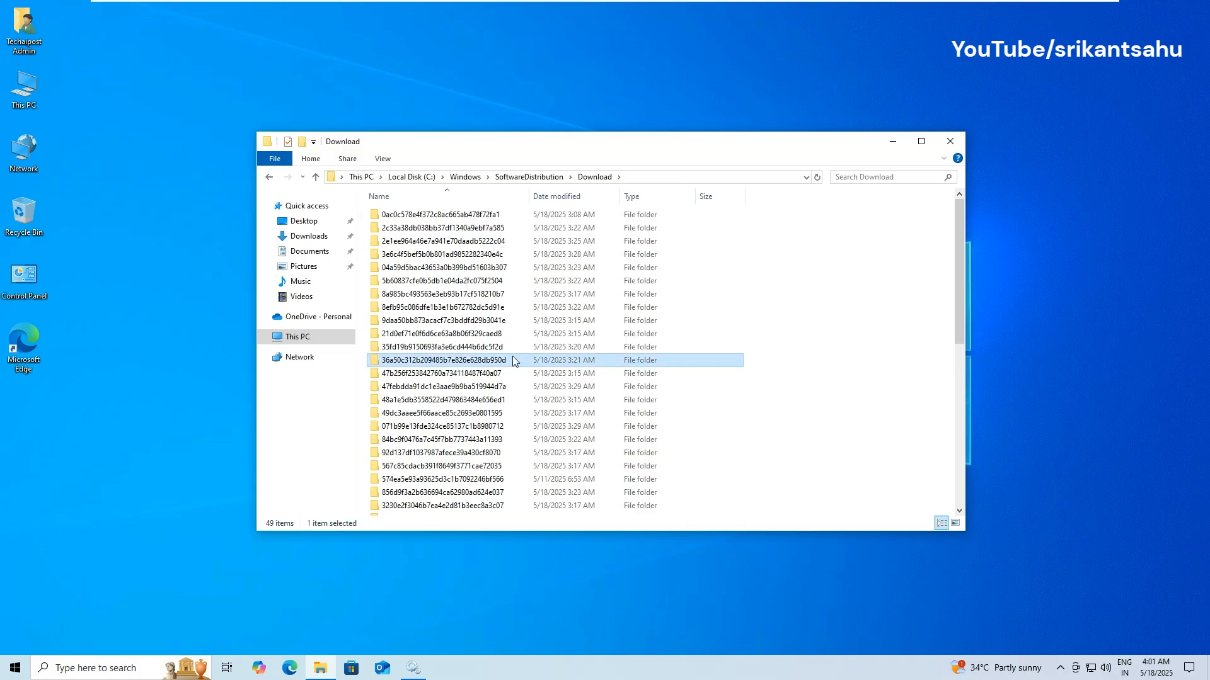
pyautogui.press('ctrl+a')
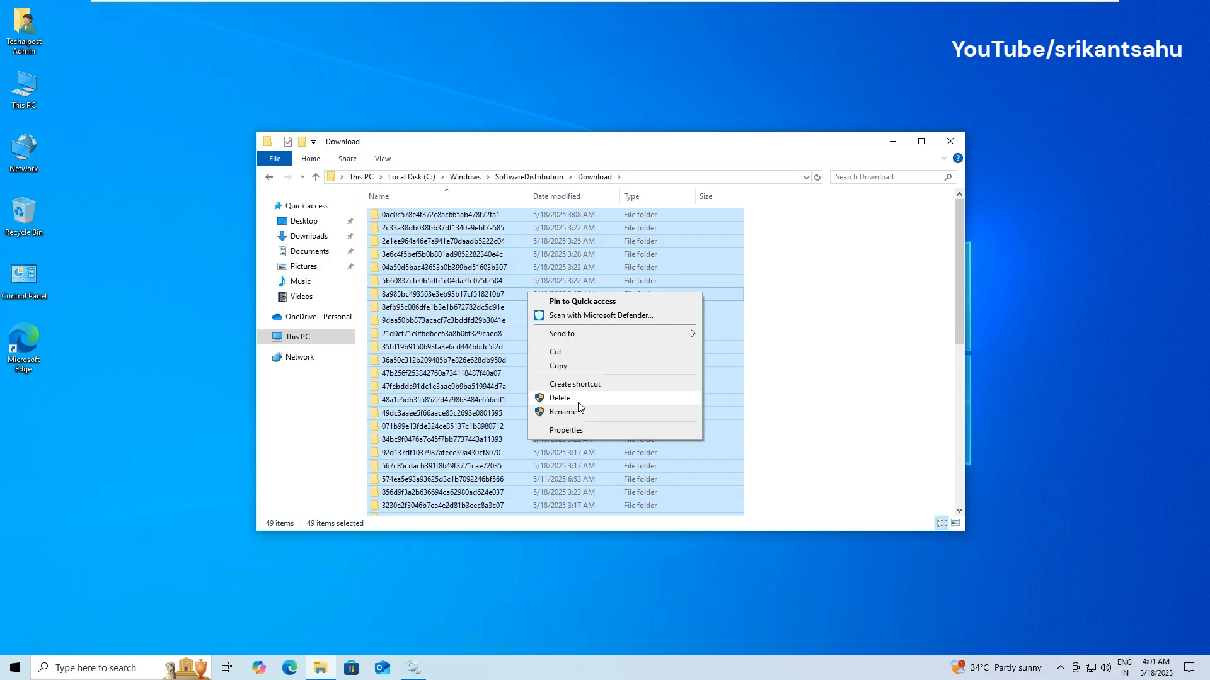
# Delete the selected folders, granting administrator permission for all items.
pyautogui.click(558, 397)
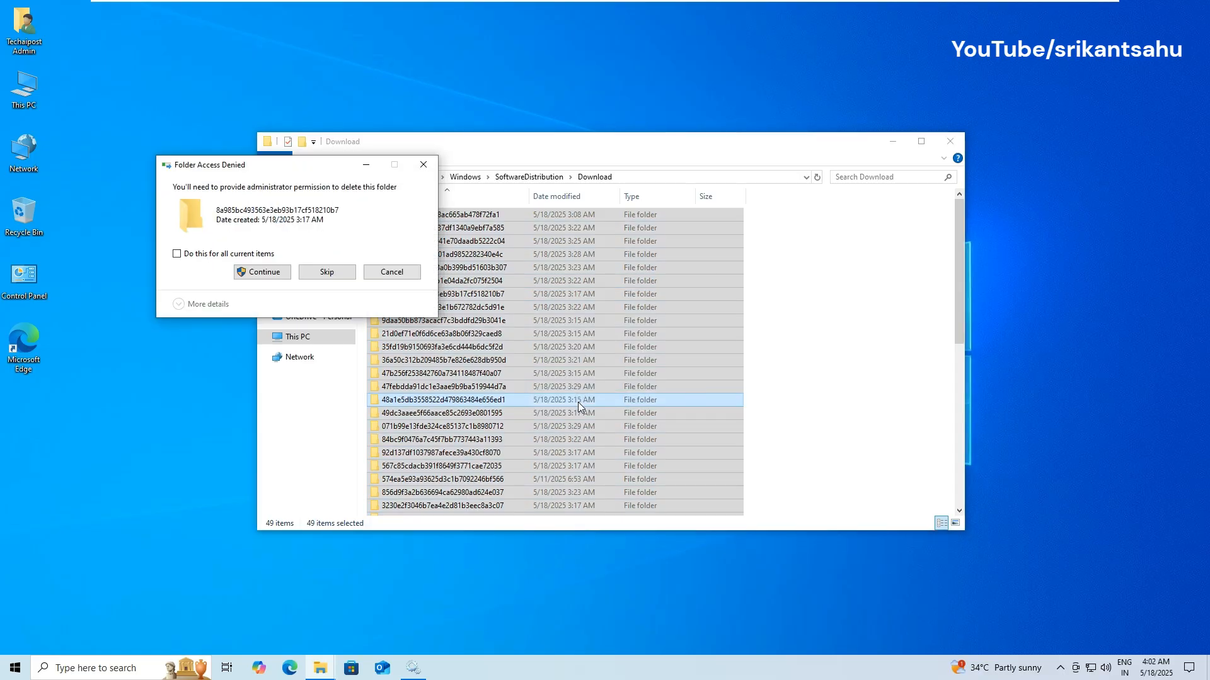
pyautogui.click(177, 253)
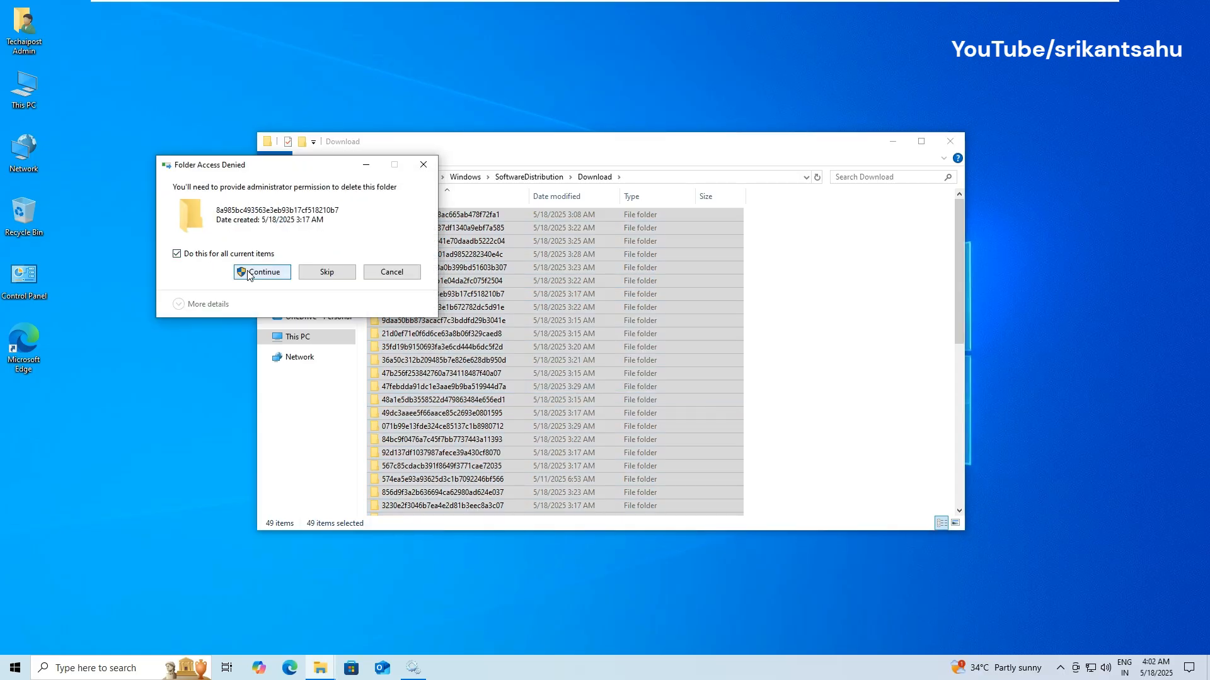
pyautogui.click(262, 272)
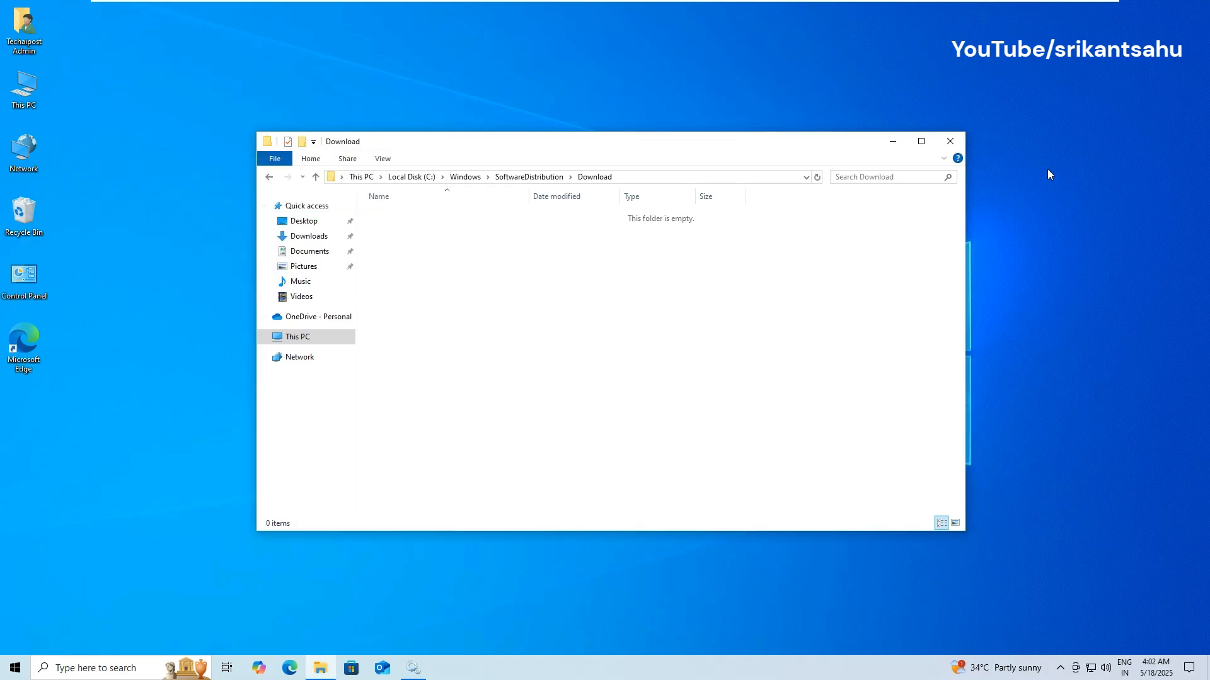
pyautogui.click(949, 141)
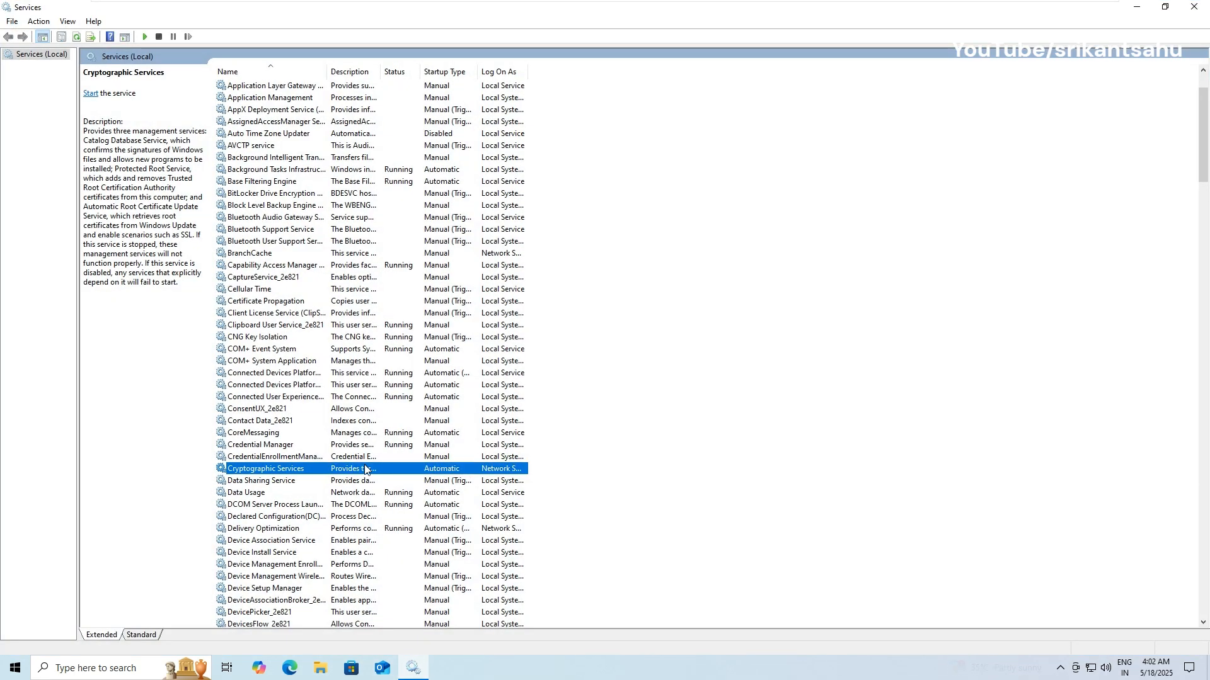
# Start Cryptographic Services again and select Background Intelligent Transfer Service.
pyautogui.rightClick(266, 469)
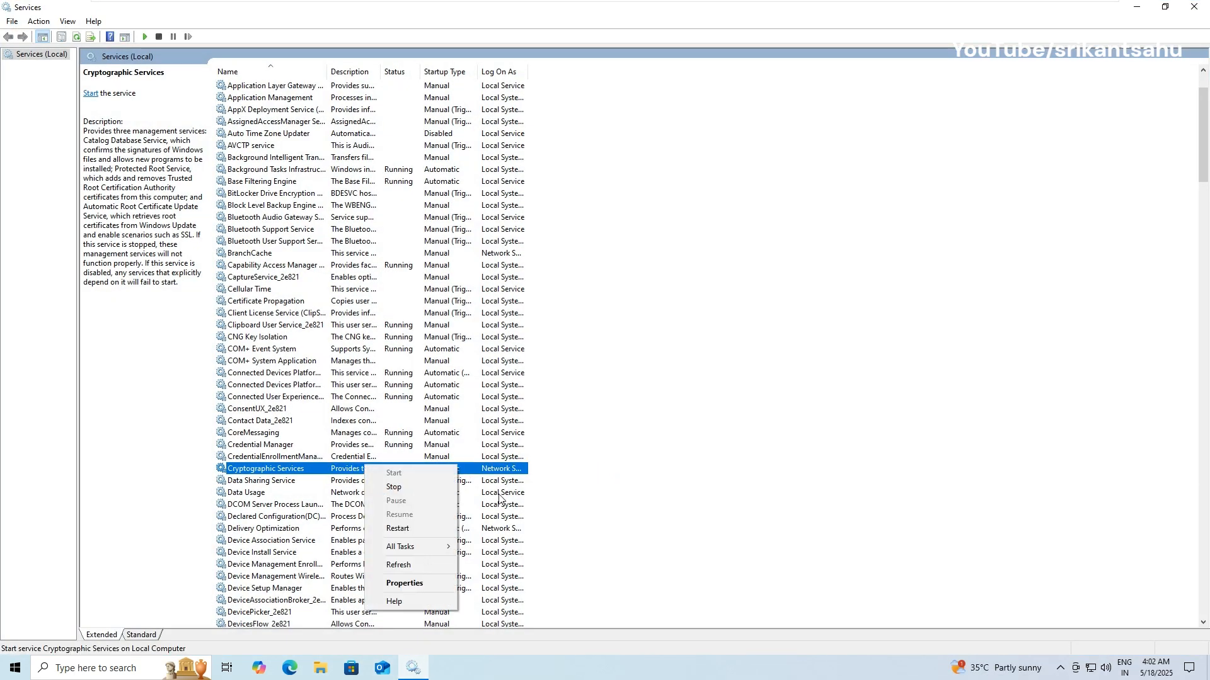
pyautogui.click(393, 486)
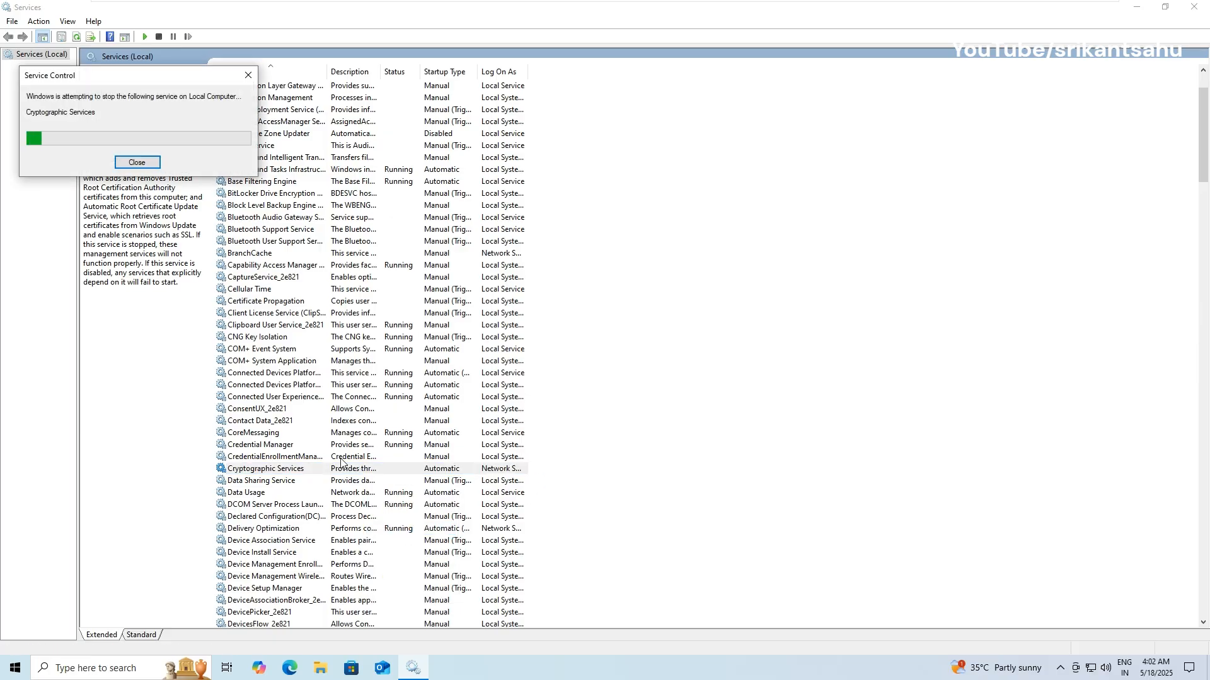
pyautogui.click(136, 162)
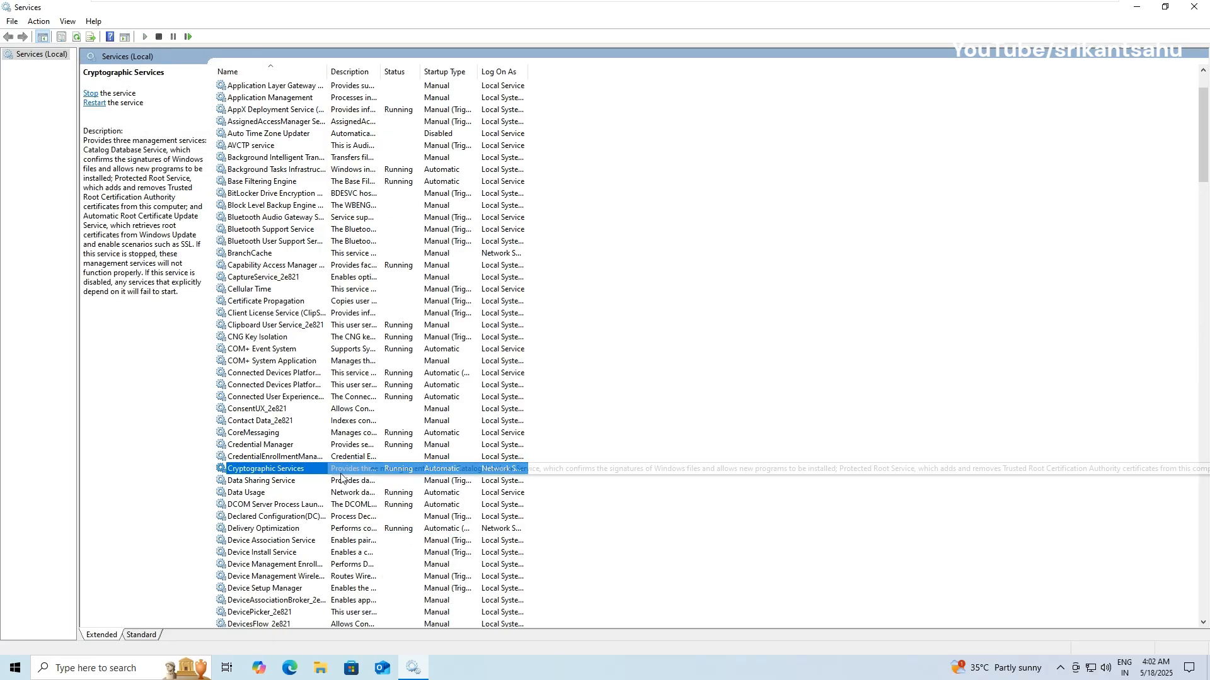
pyautogui.click(273, 158)
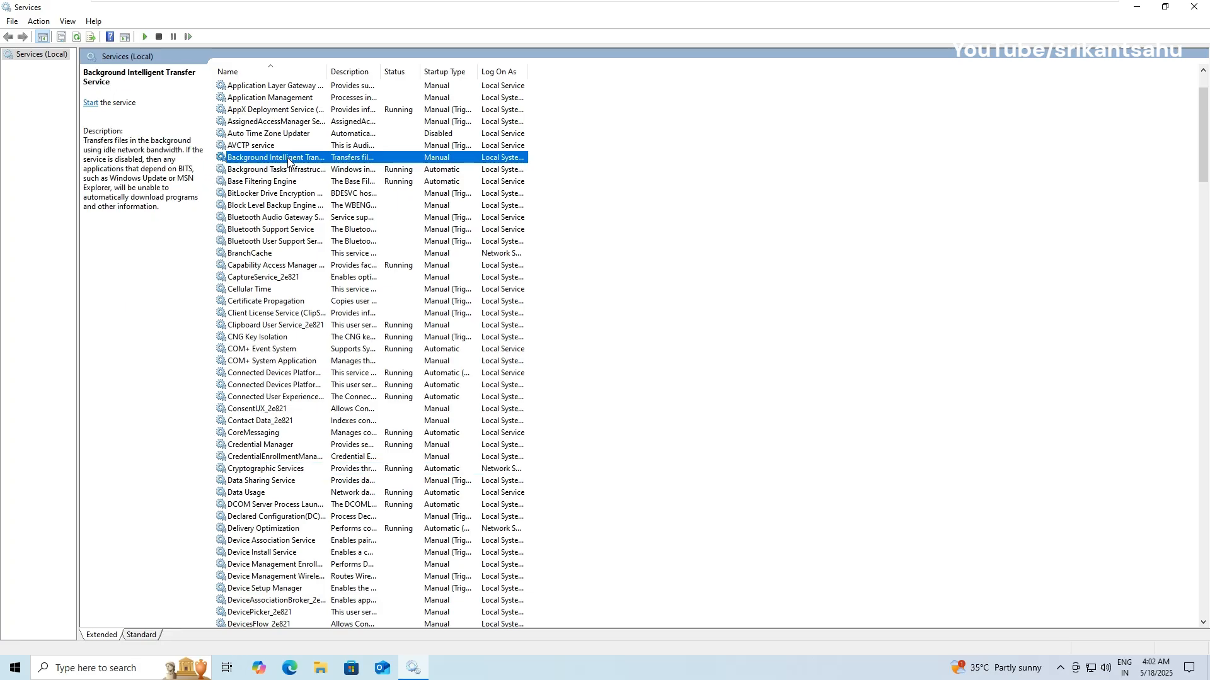
# Start Background Intelligent Transfer Service and check the Windows Update service's actions.
pyautogui.rightClick(290, 157)
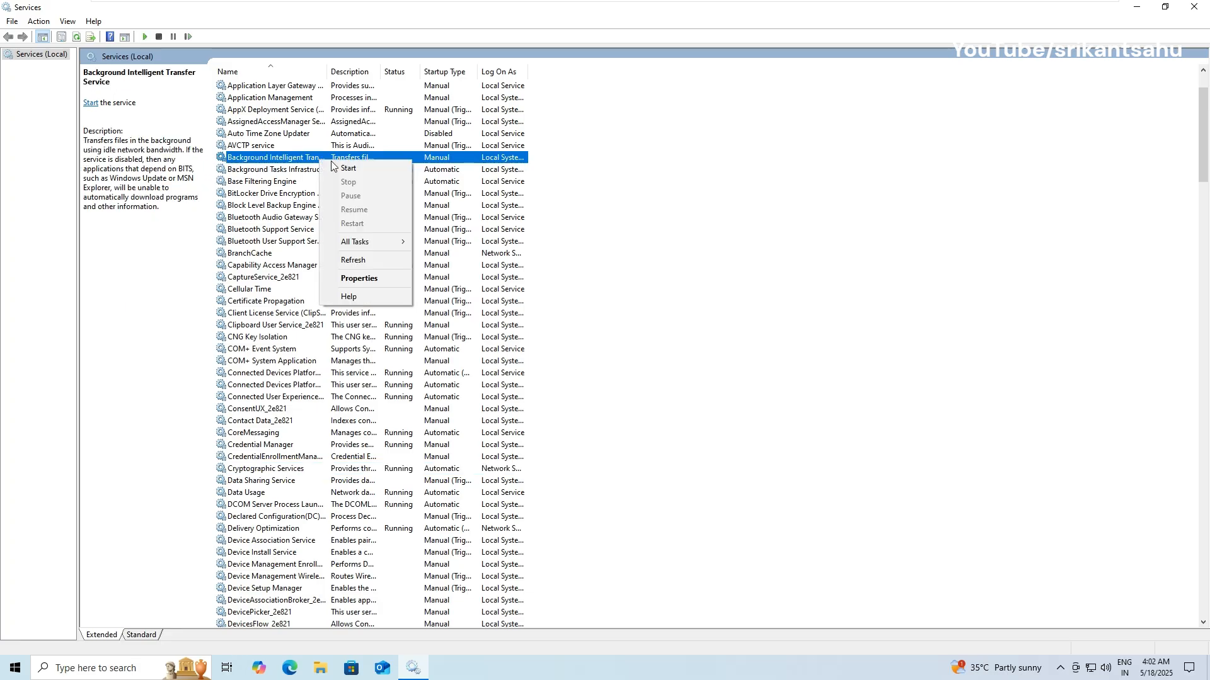
pyautogui.moveTo(349, 168)
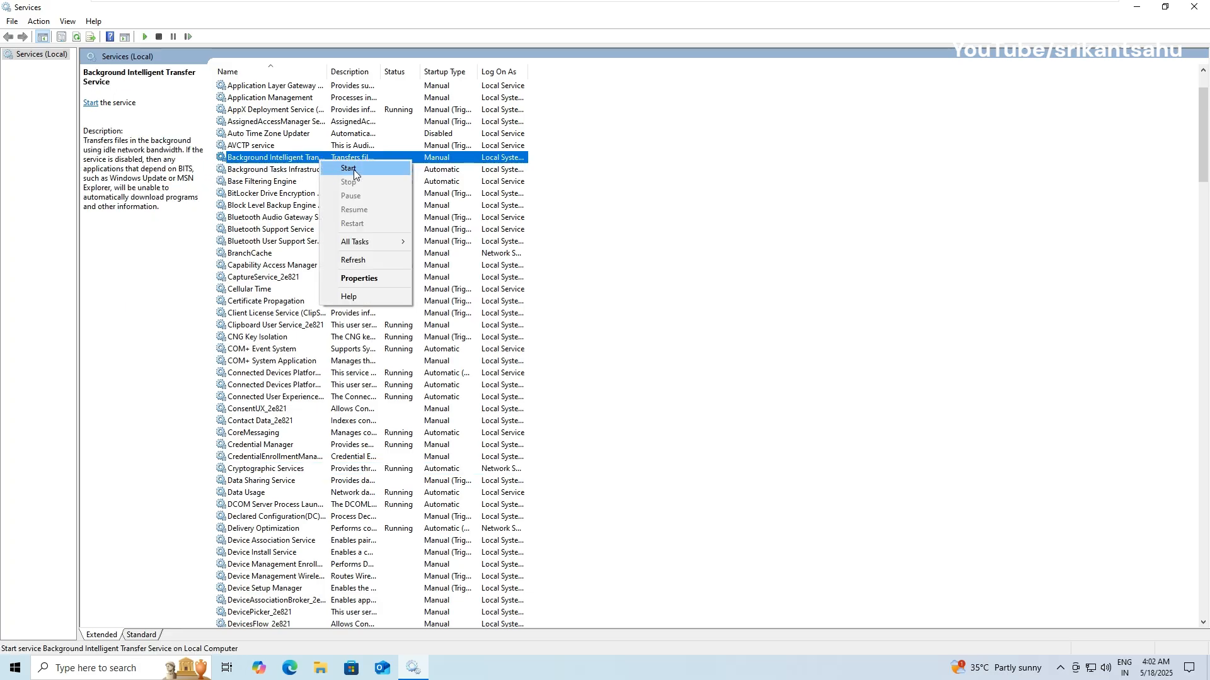
pyautogui.click(349, 168)
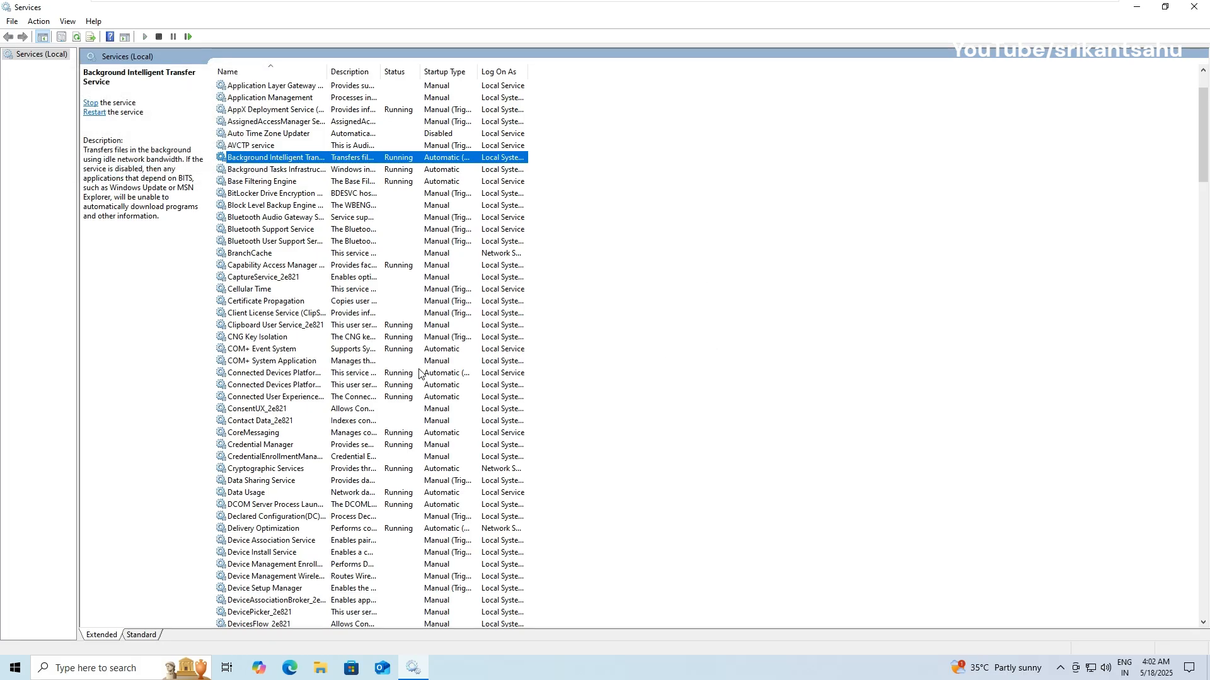
pyautogui.scroll(-3)
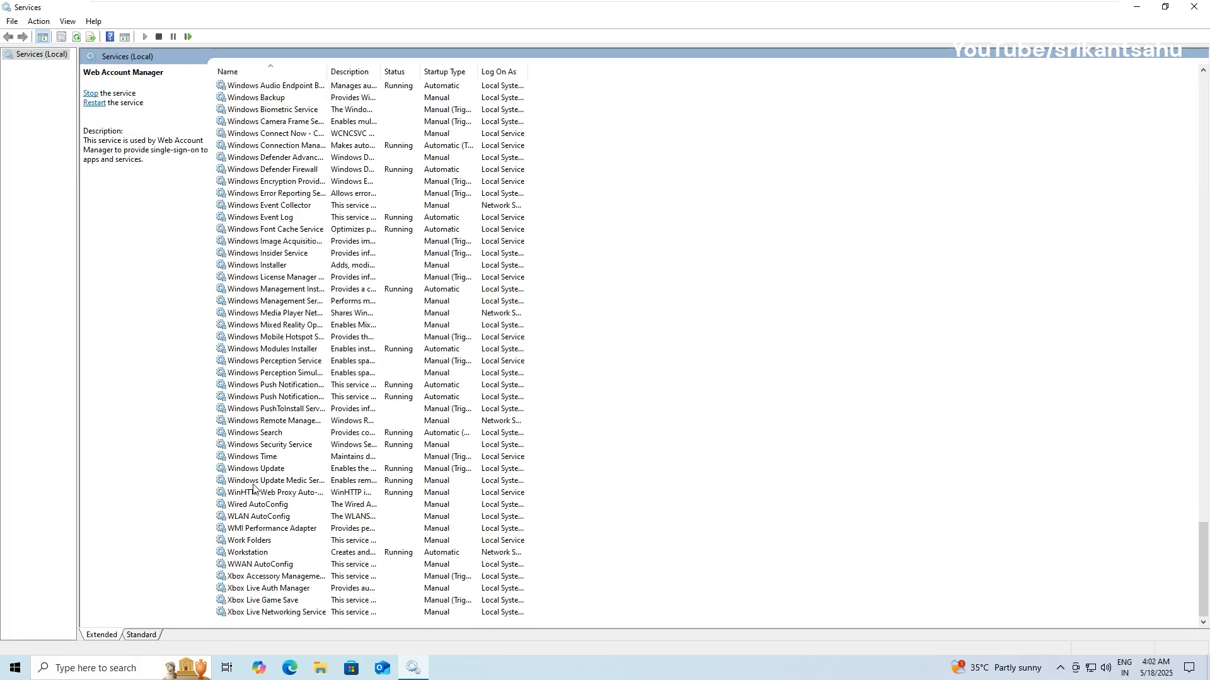
pyautogui.rightClick(254, 469)
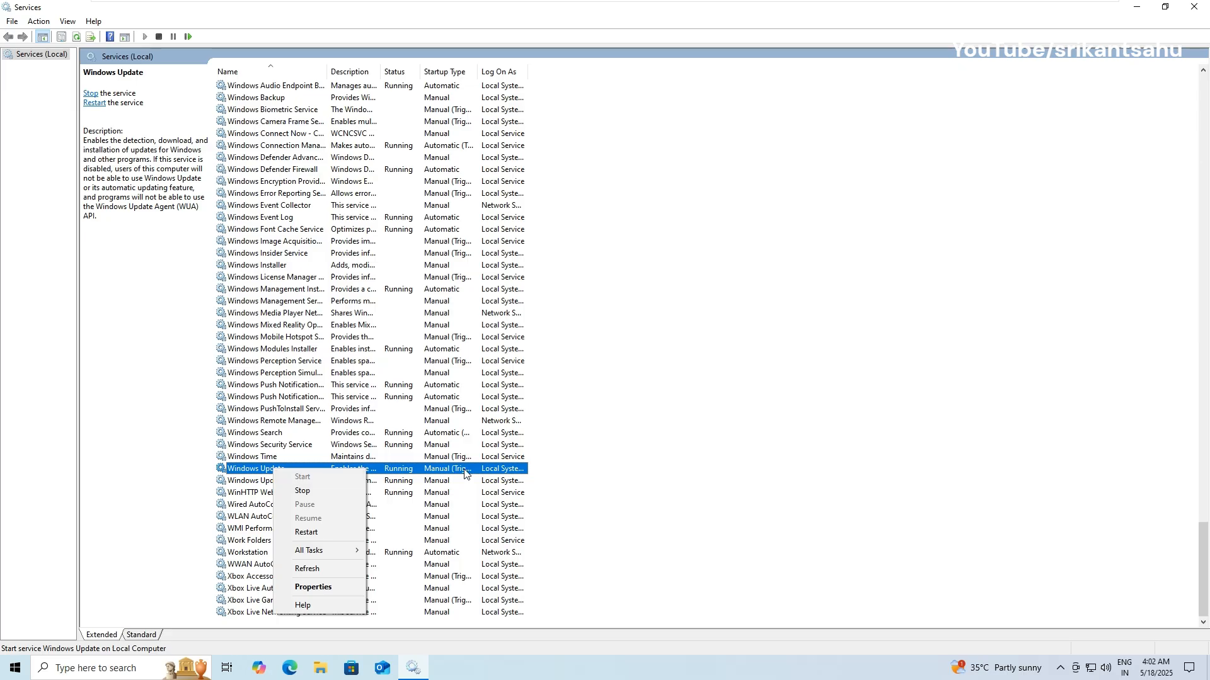
pyautogui.moveTo(310, 476)
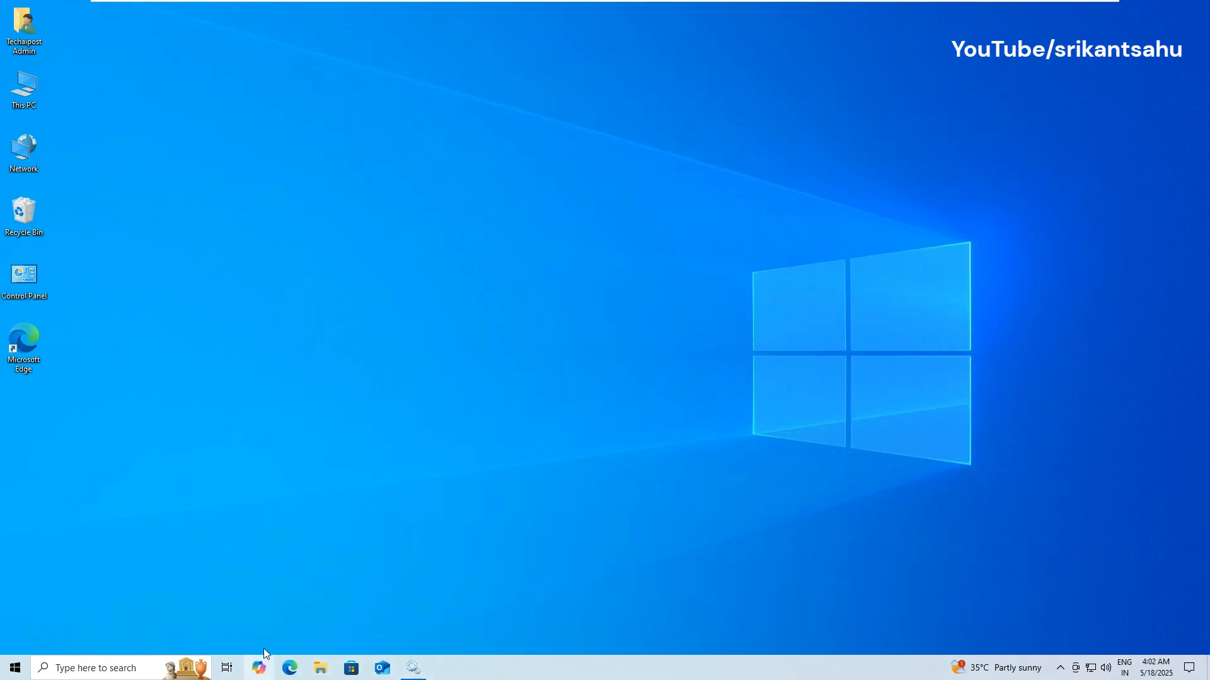
pyautogui.moveTo(612, 488)
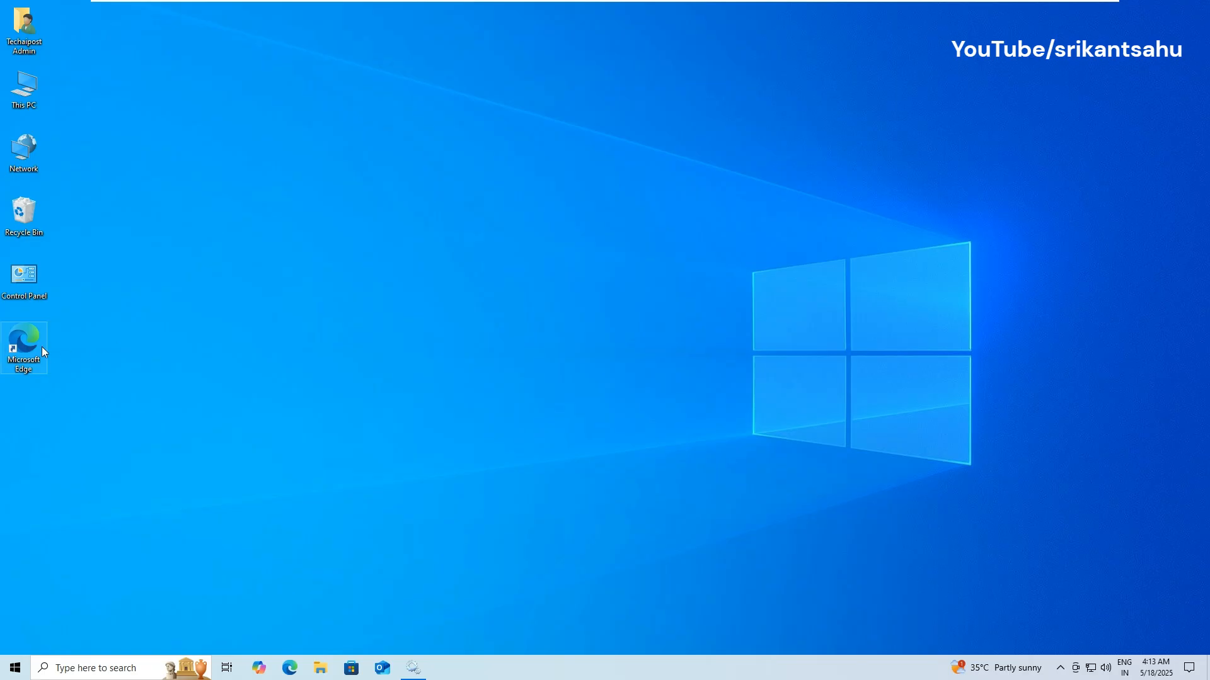
# Search the Microsoft Update Catalog in Edge for KB5058379.
pyautogui.doubleClick(23, 343)
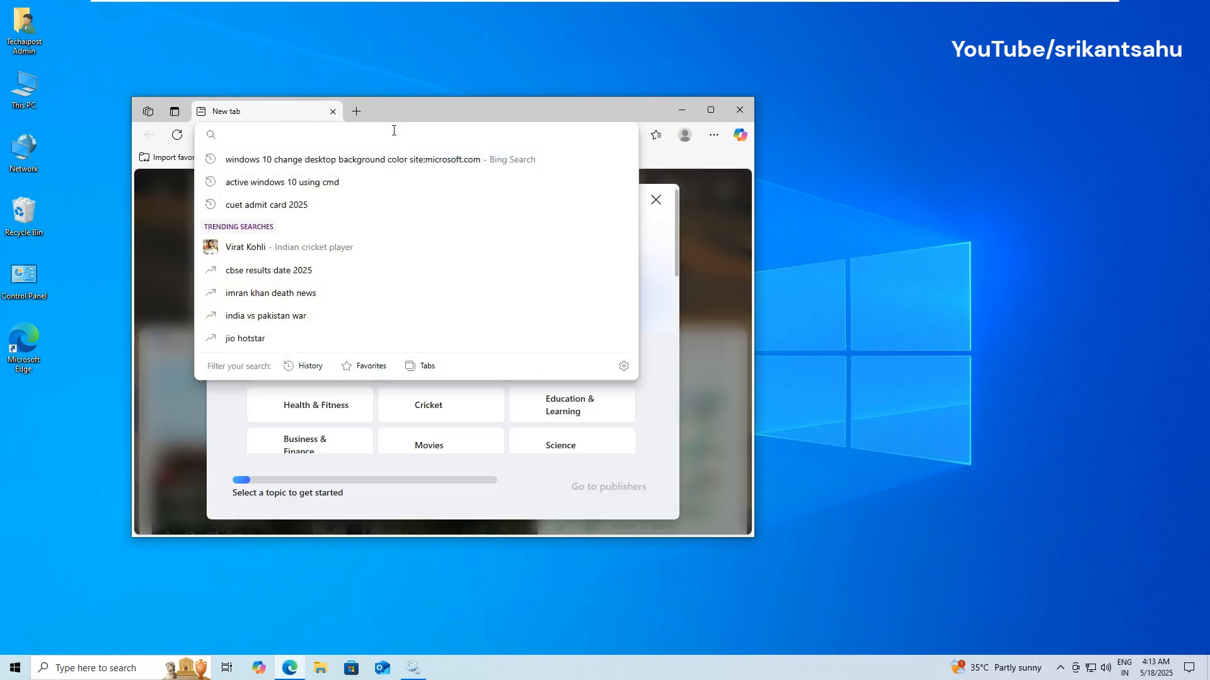
pyautogui.write('microsoft live mail')
pyautogui.write('KB50583')
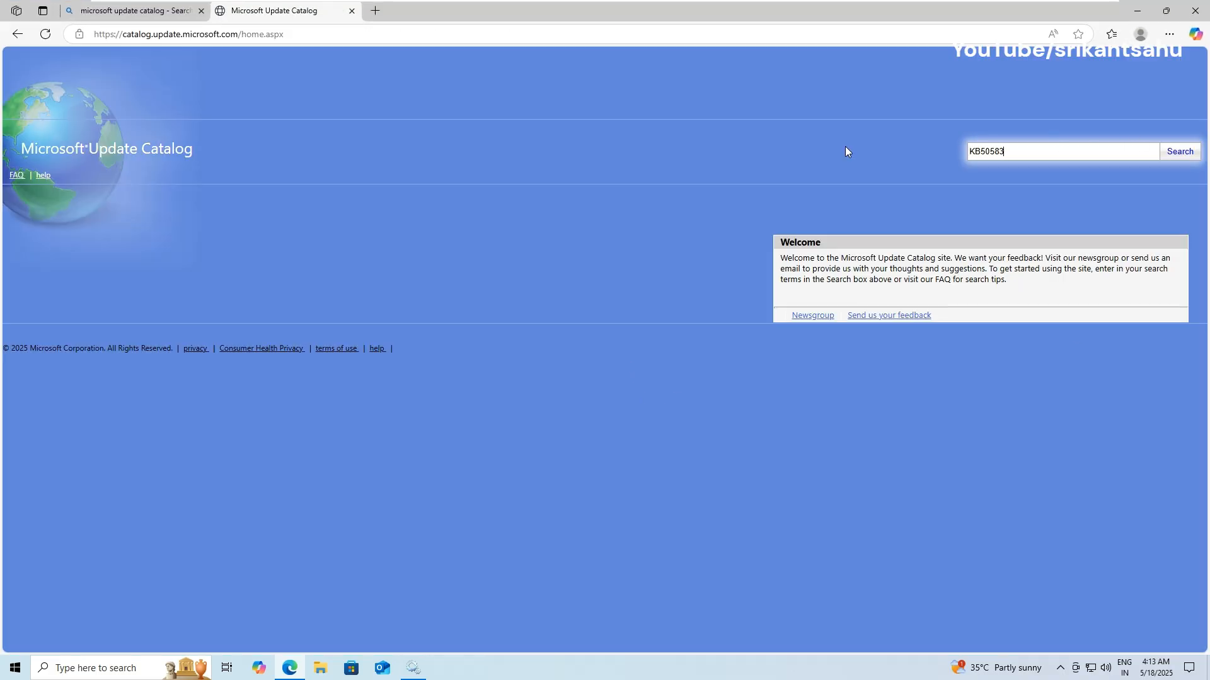
pyautogui.click(1179, 152)
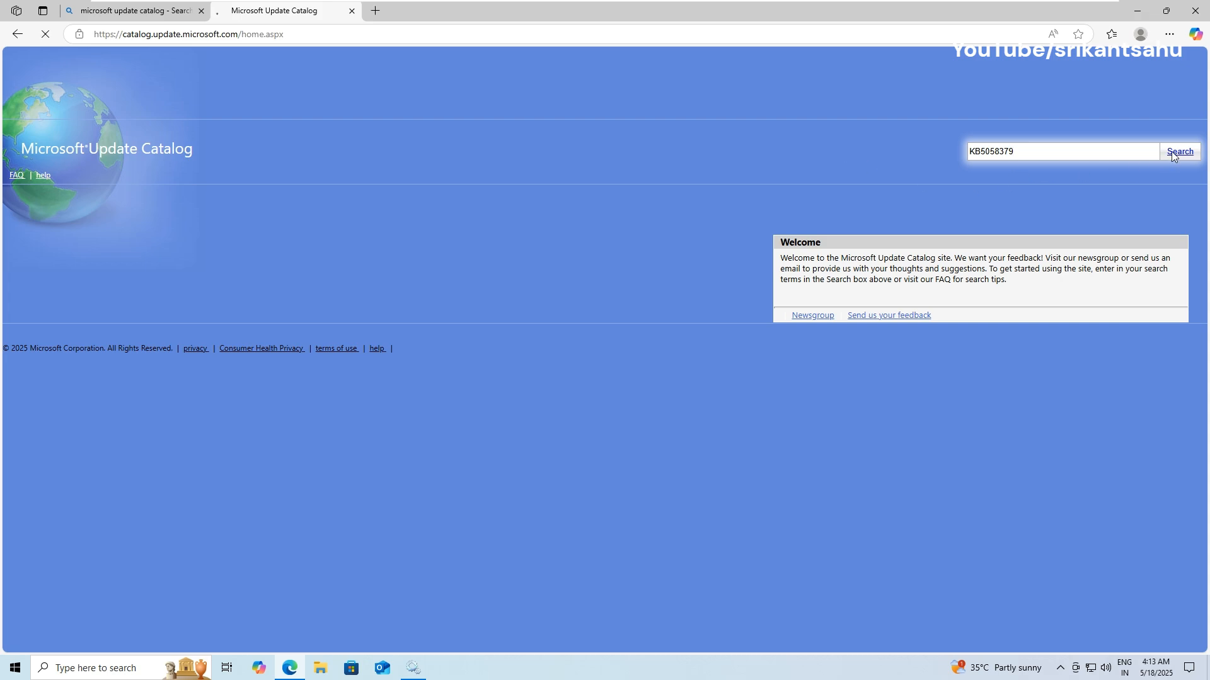
pyautogui.click(1180, 152)
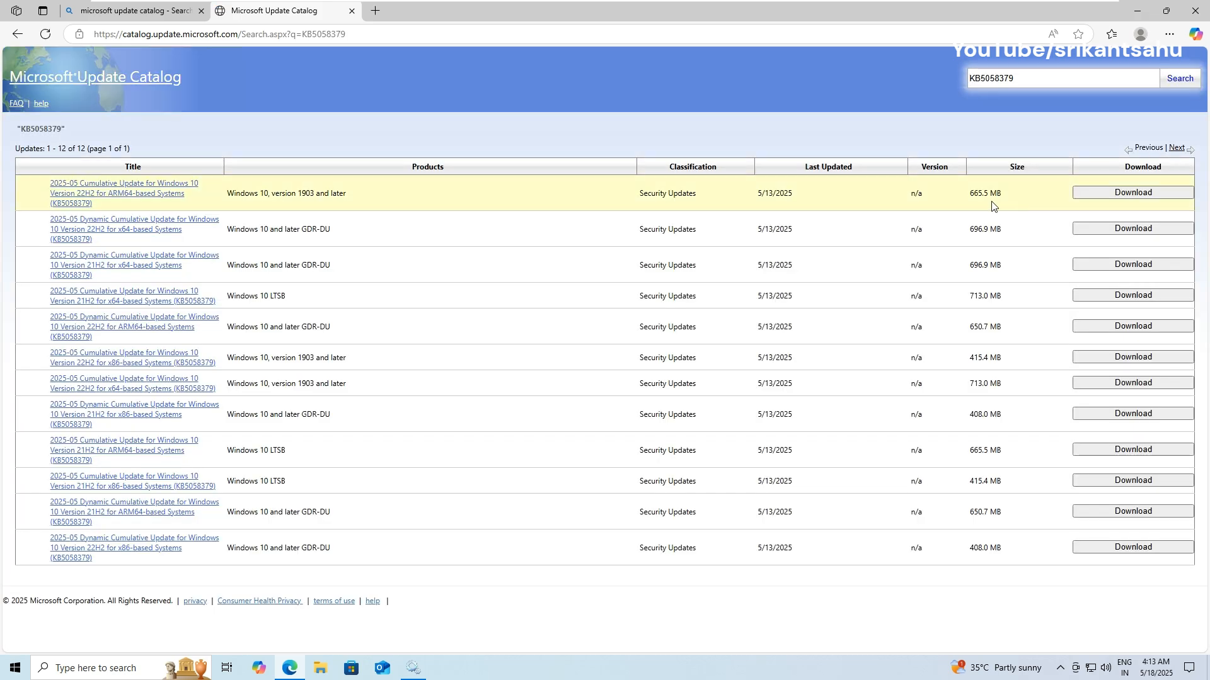
# Sort results by product and download the 22H2 x64 dynamic cumulative update .cab file.
pyautogui.click(427, 166)
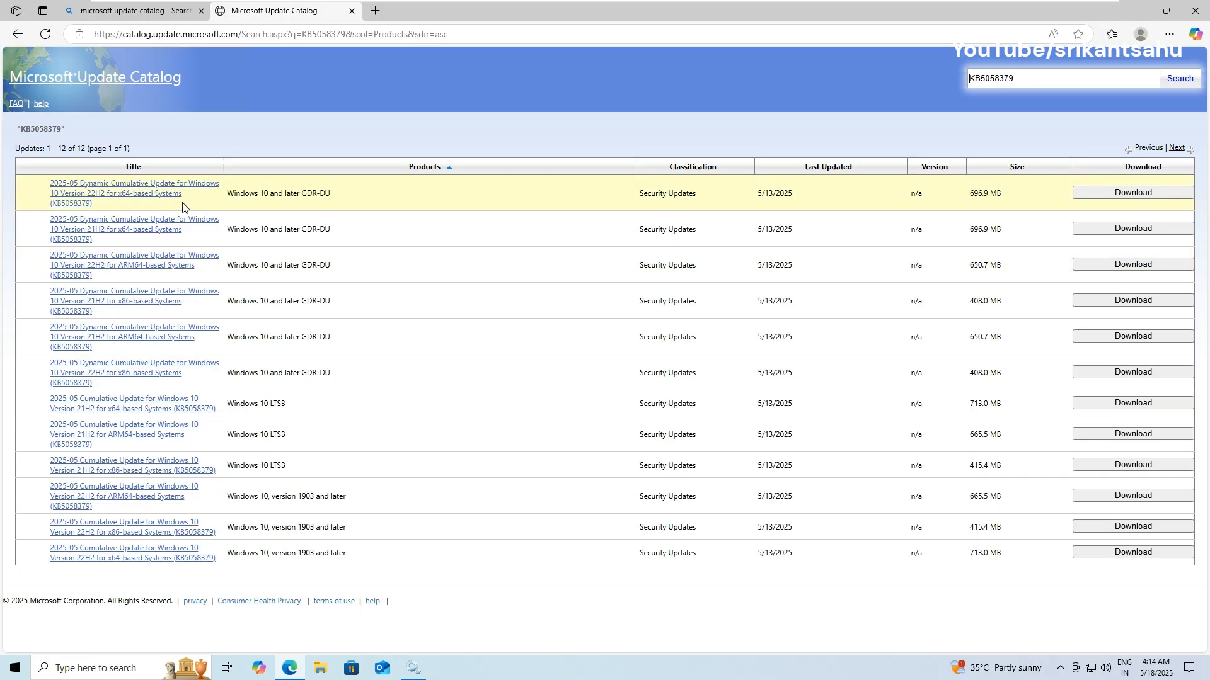
pyautogui.moveTo(1131, 191)
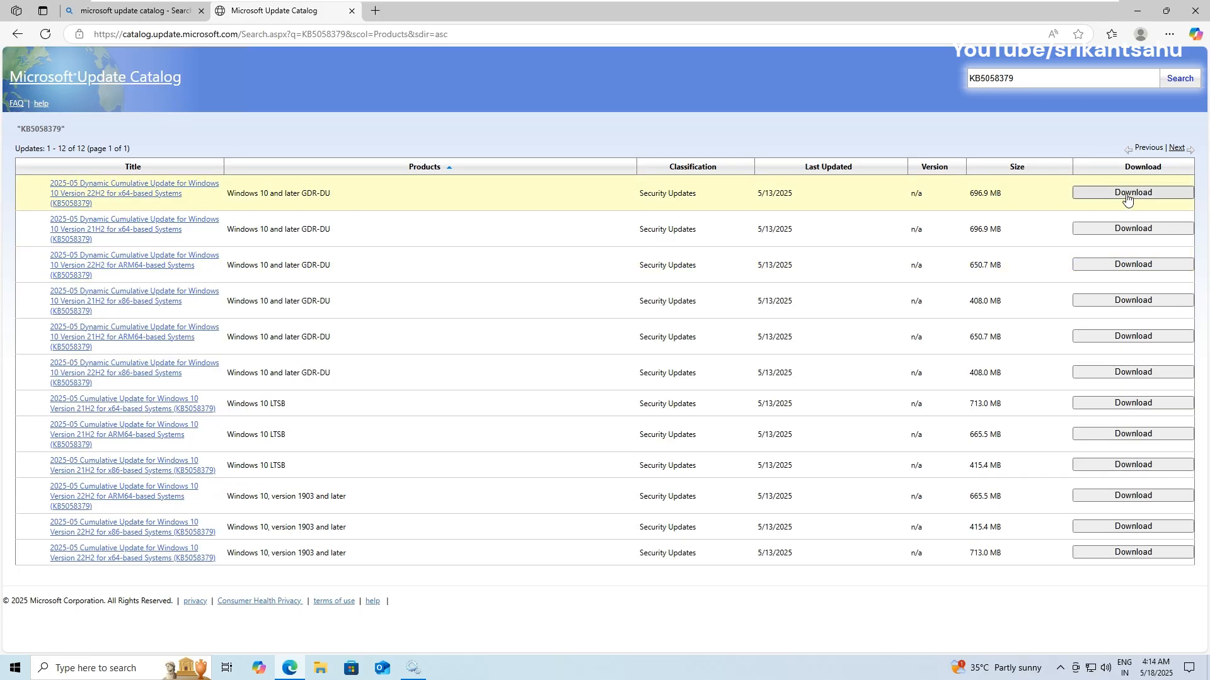
pyautogui.click(1132, 192)
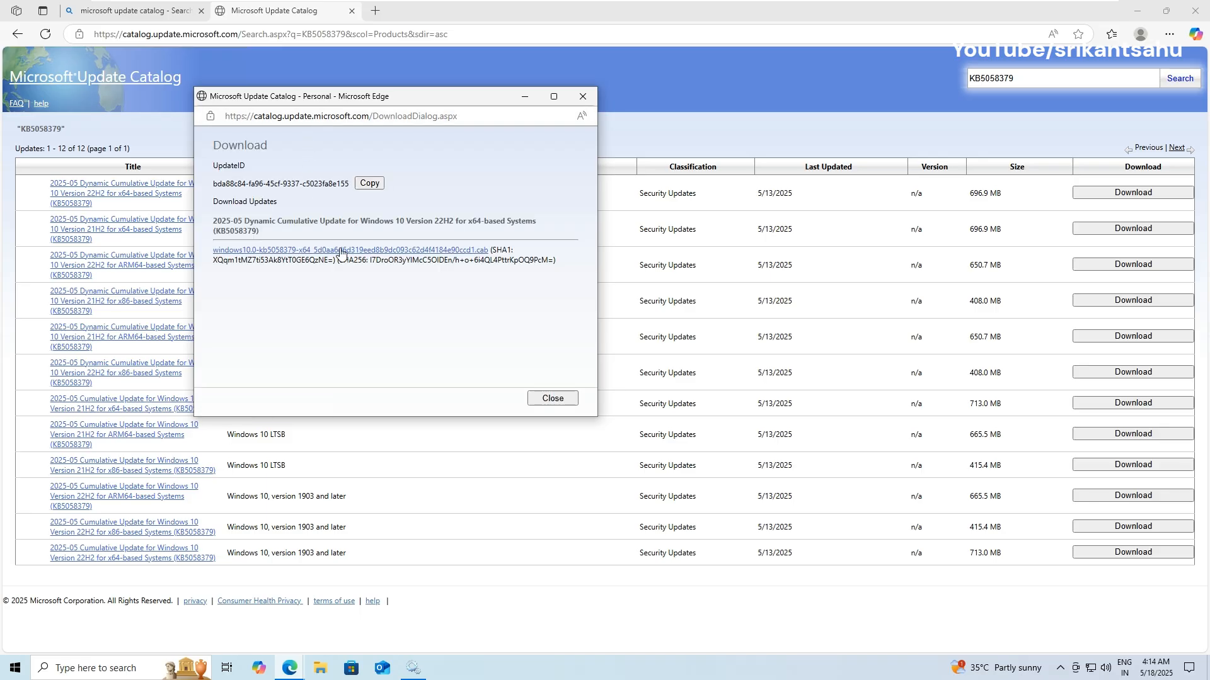
pyautogui.click(341, 250)
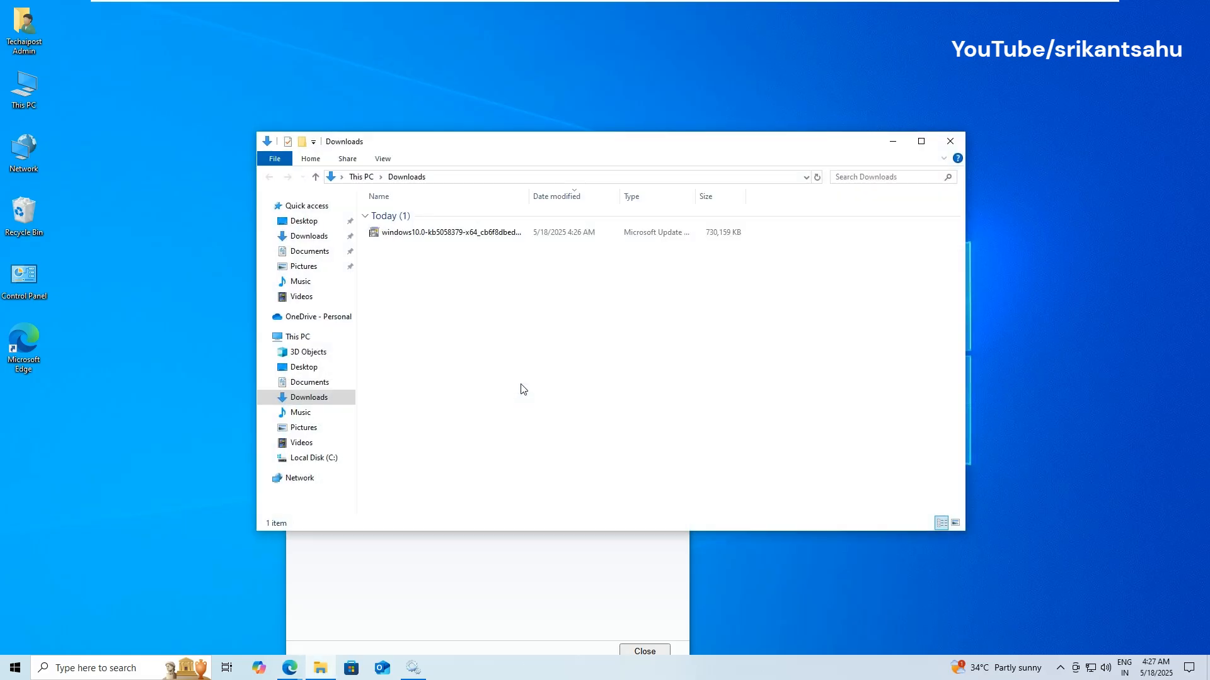
# Open the downloaded KB5058379 .cab file from Downloads via its context menu.
pyautogui.click(451, 232)
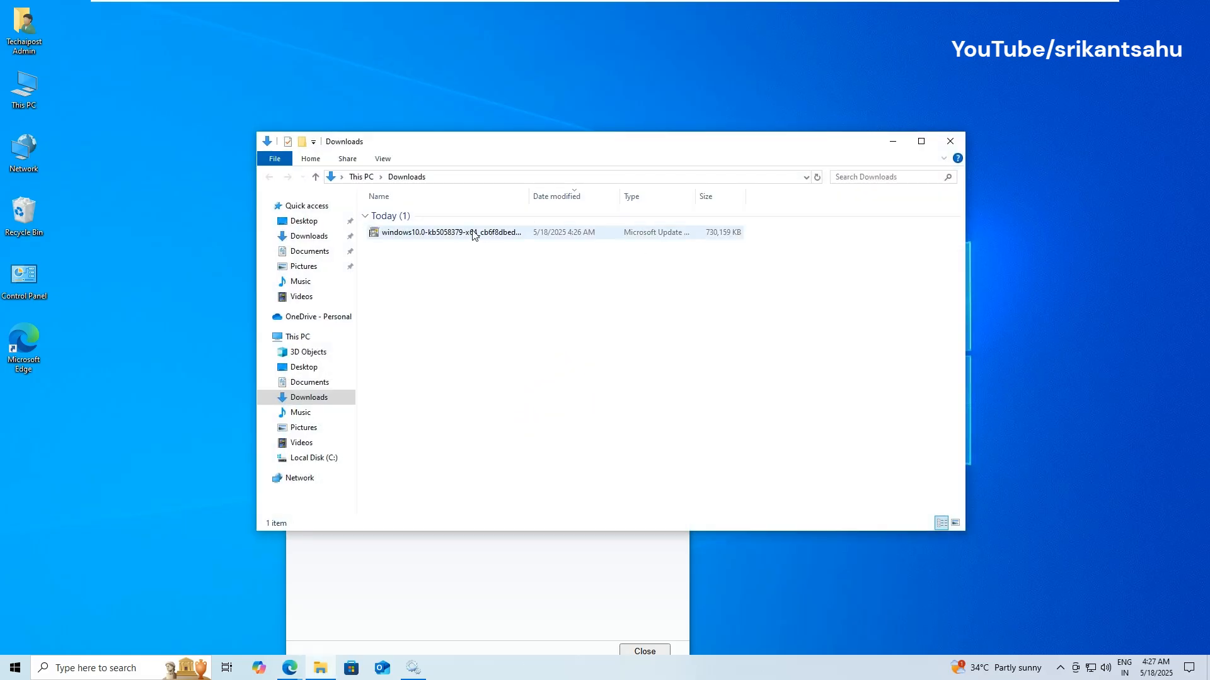
pyautogui.rightClick(451, 232)
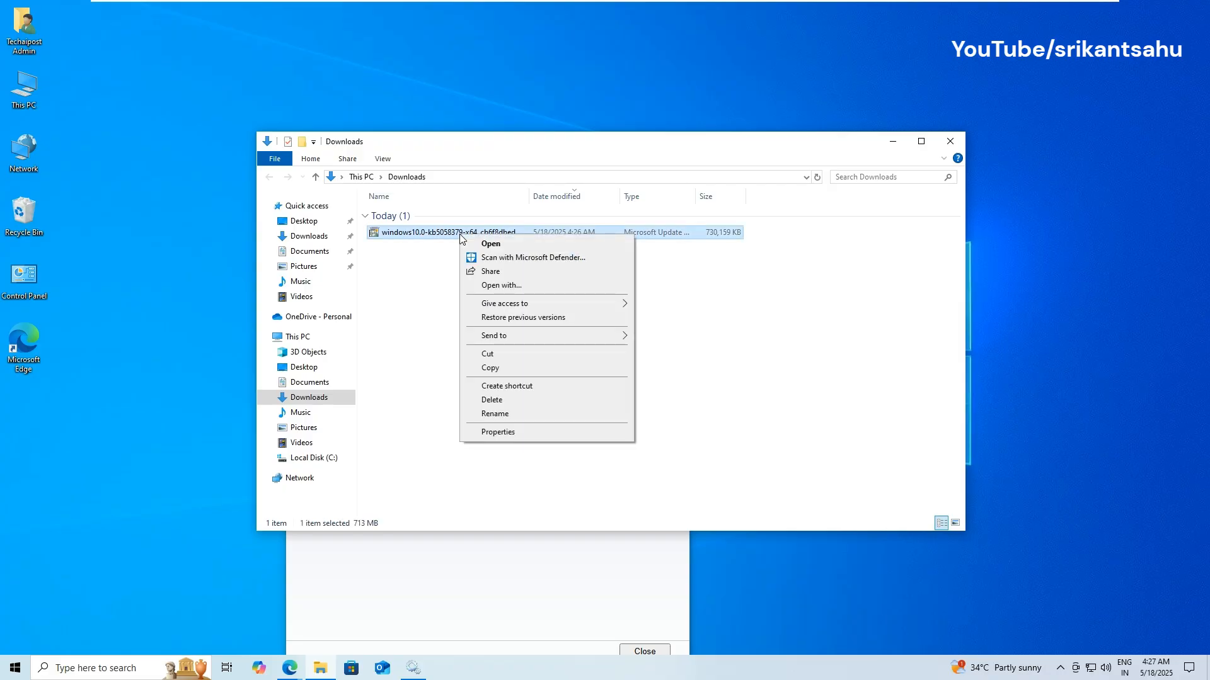
pyautogui.moveTo(494, 243)
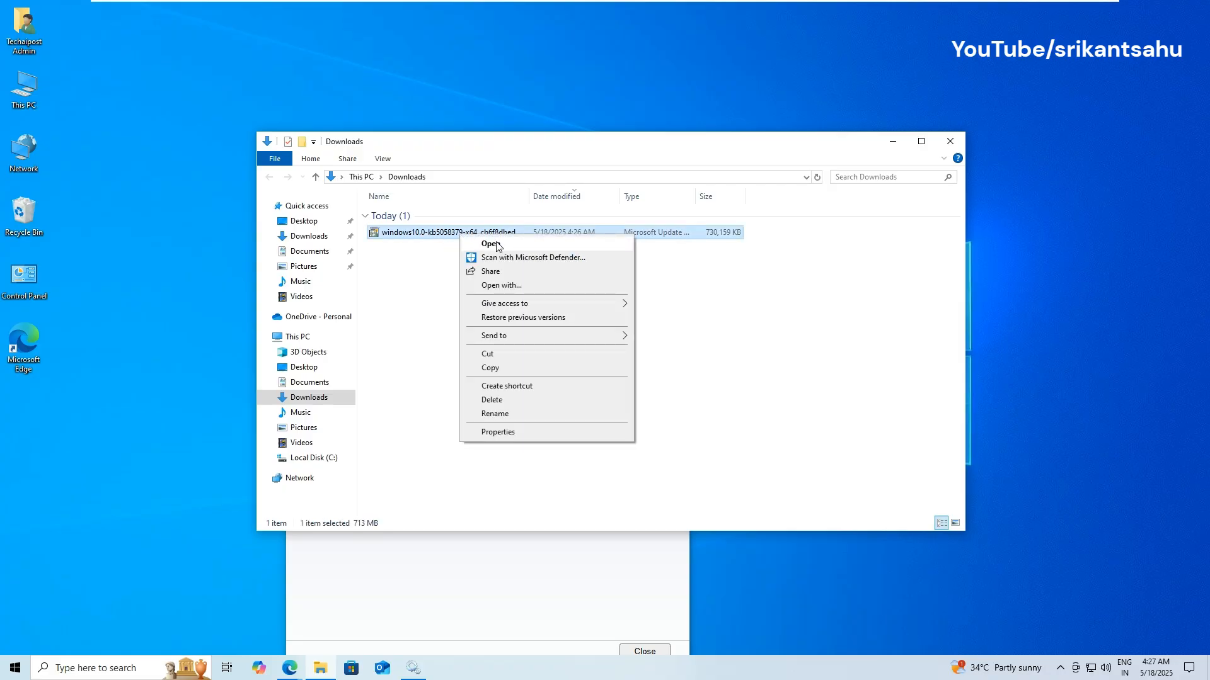
pyautogui.click(498, 247)
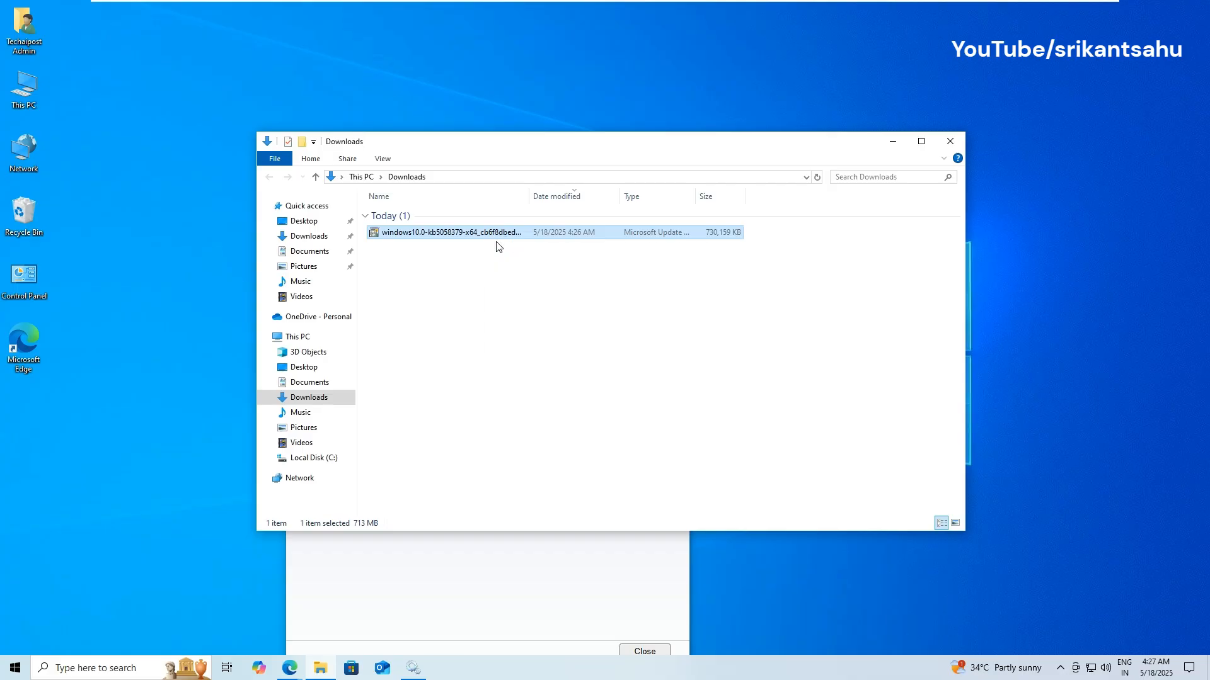
# Run the standalone installer and dismiss its already-installed notice.
pyautogui.doubleClick(448, 232)
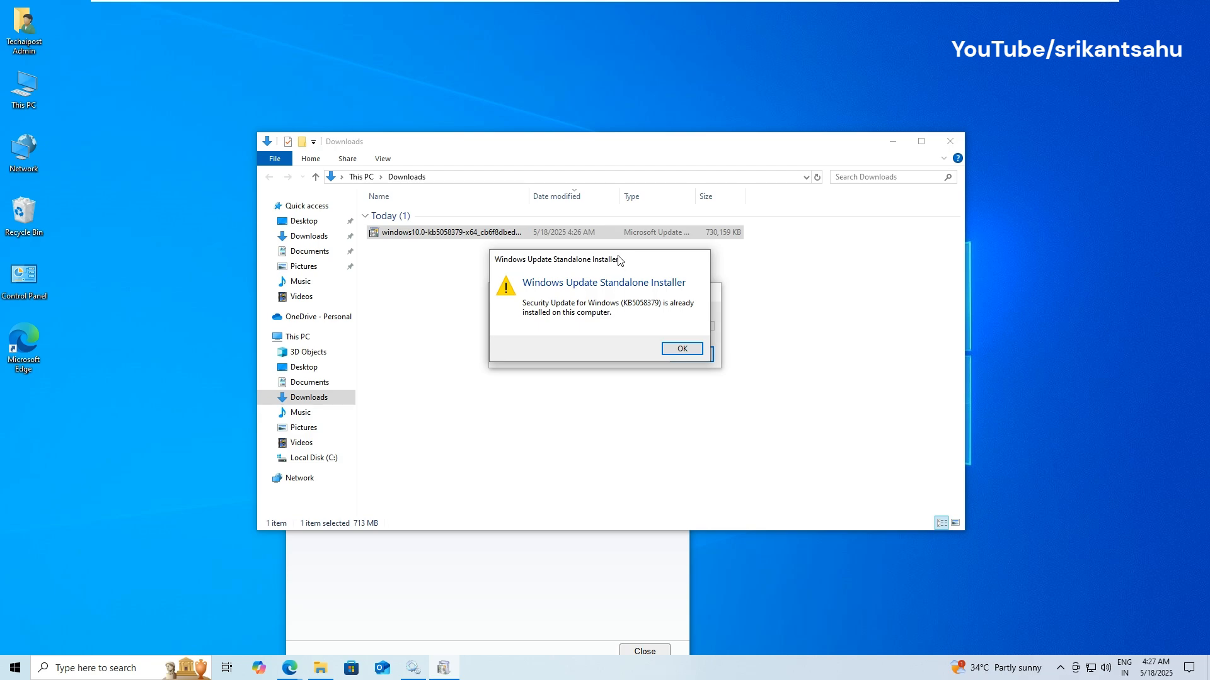
pyautogui.click(682, 348)
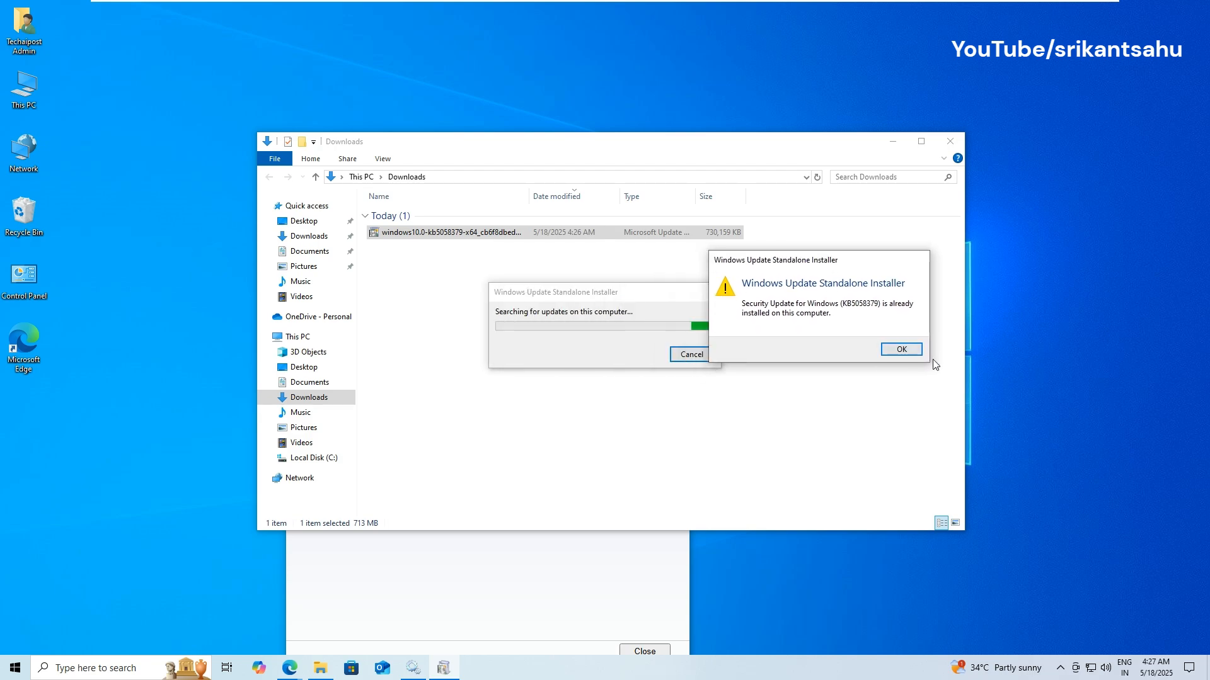
pyautogui.click(900, 349)
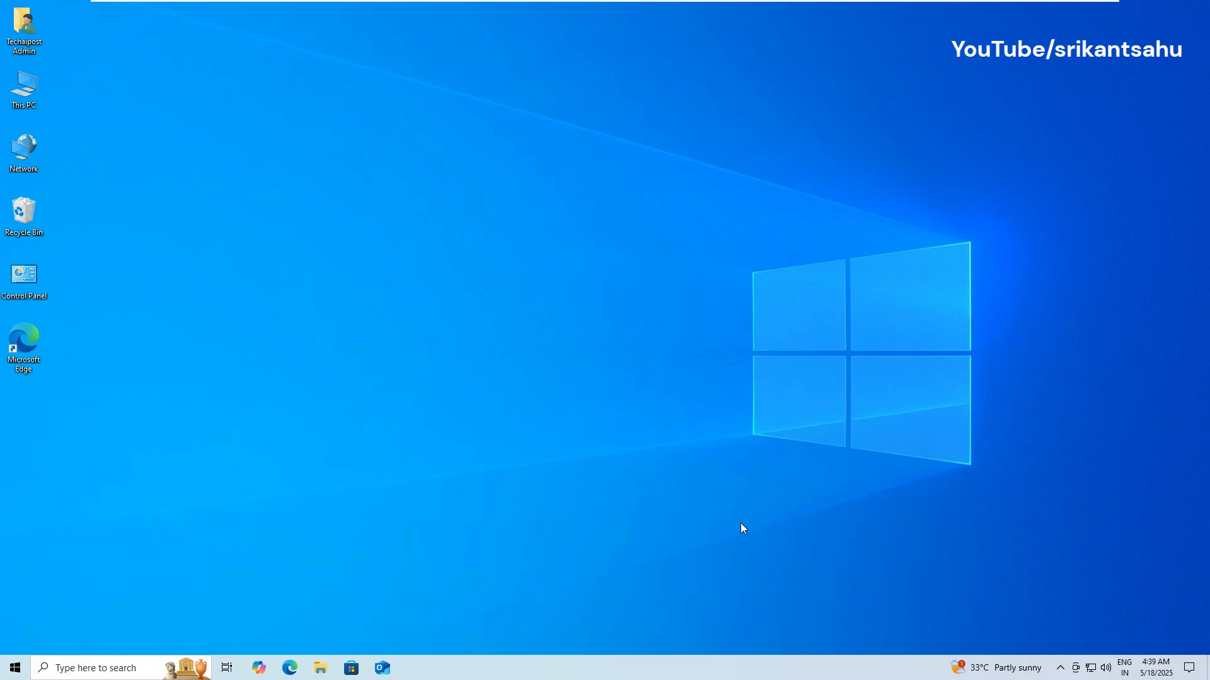
pyautogui.moveTo(218, 494)
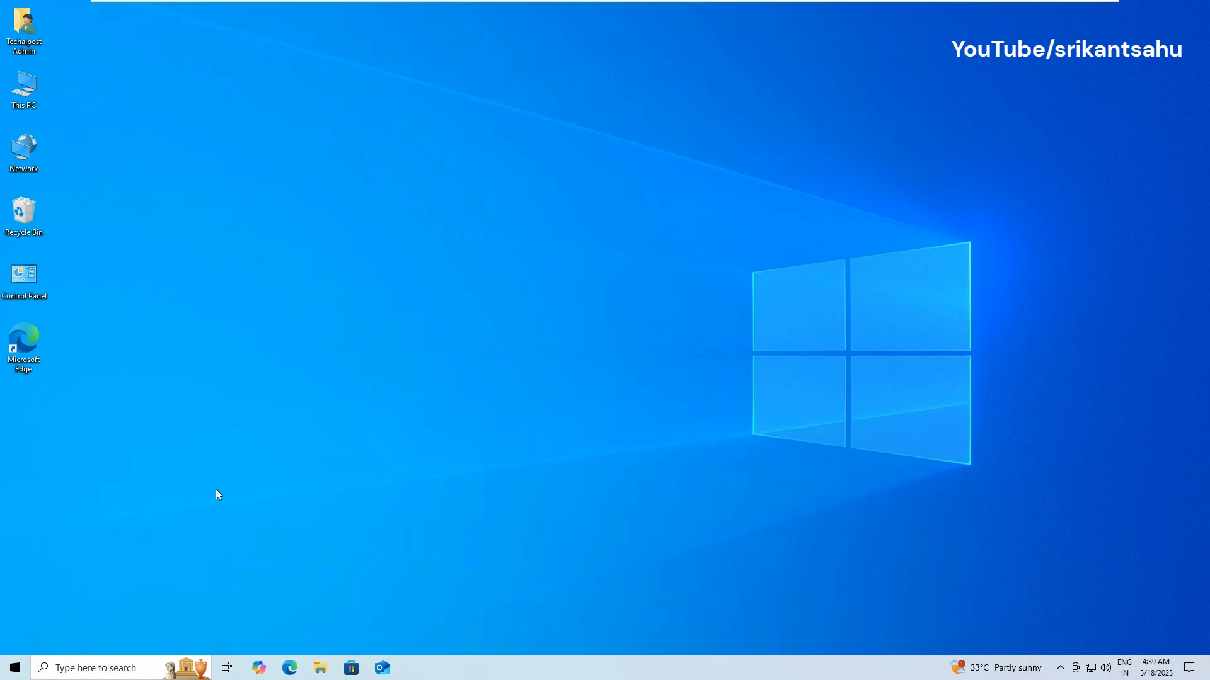
pyautogui.moveTo(225, 508)
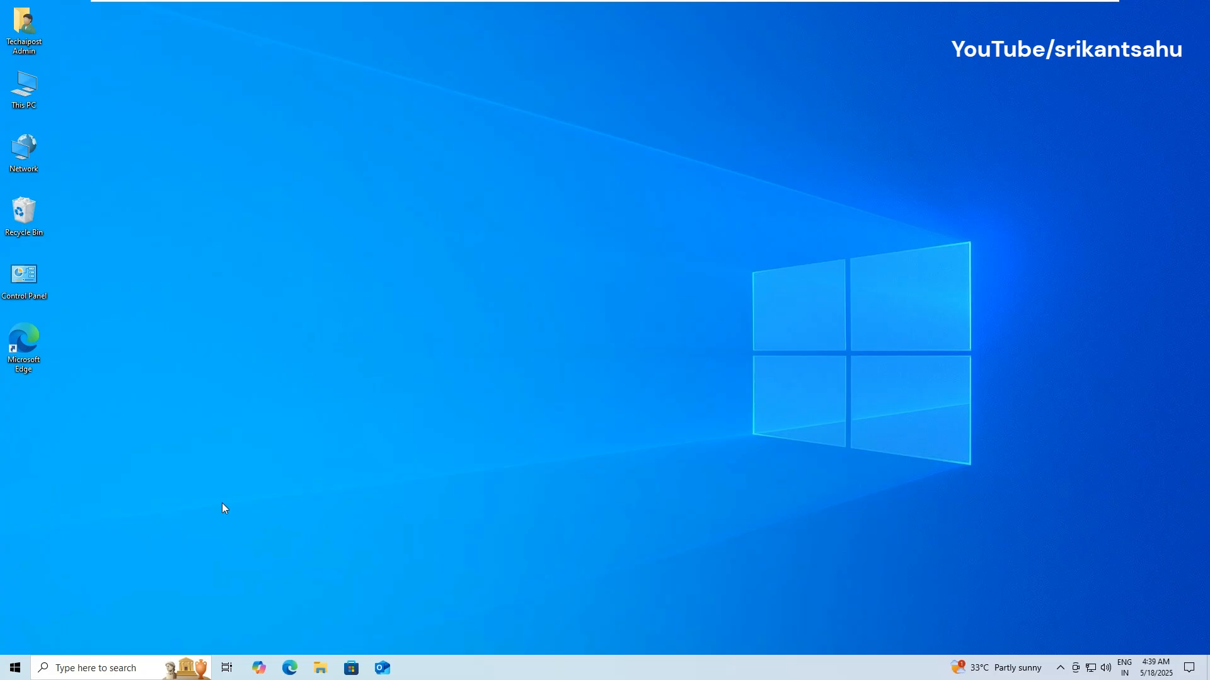
pyautogui.moveTo(243, 518)
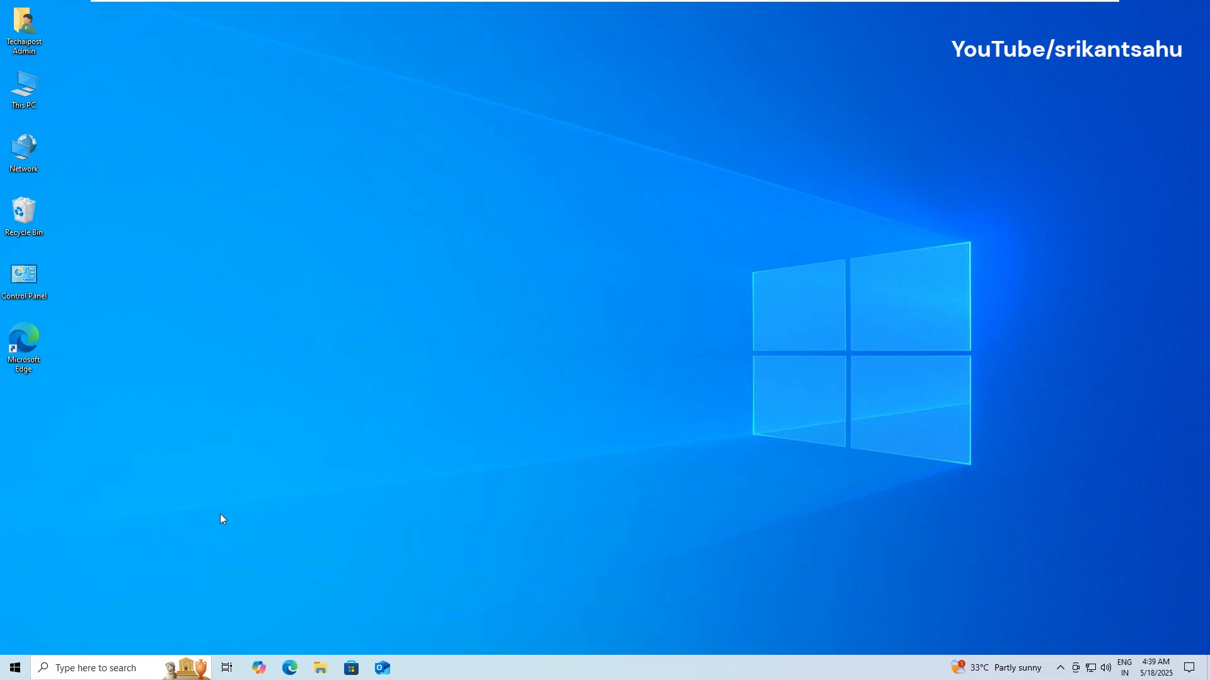
# Search for cmd and run Command Prompt as administrator.
pyautogui.click(92, 668)
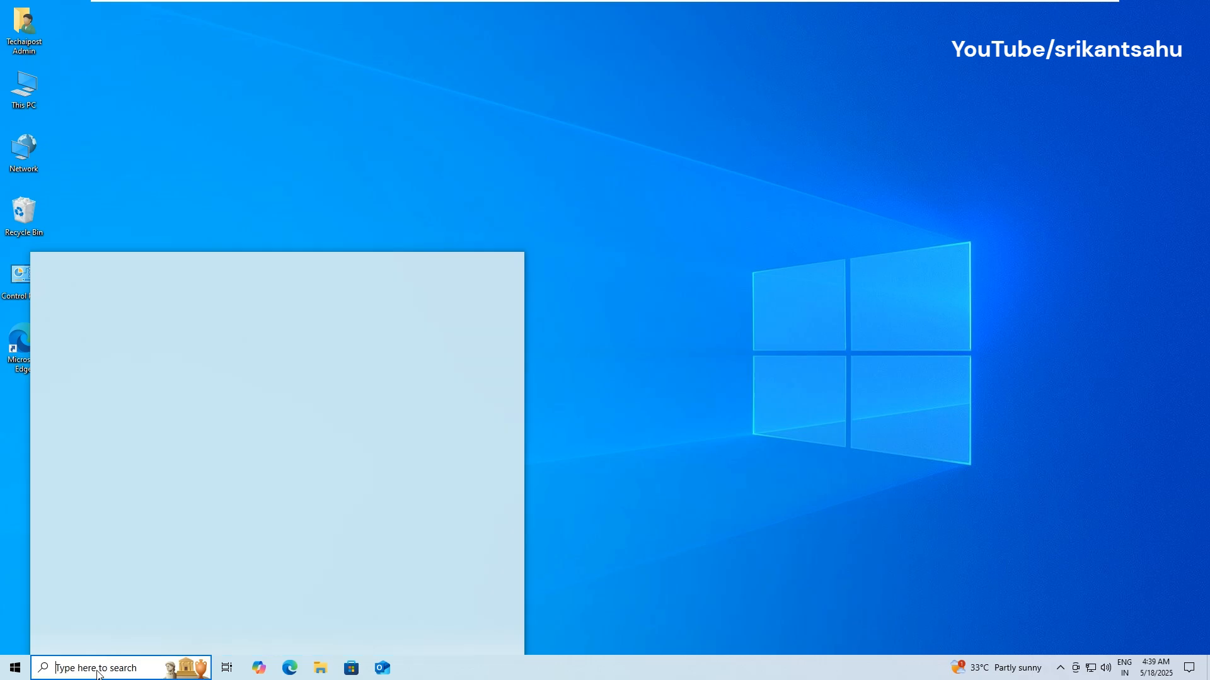
pyautogui.write('cmd')
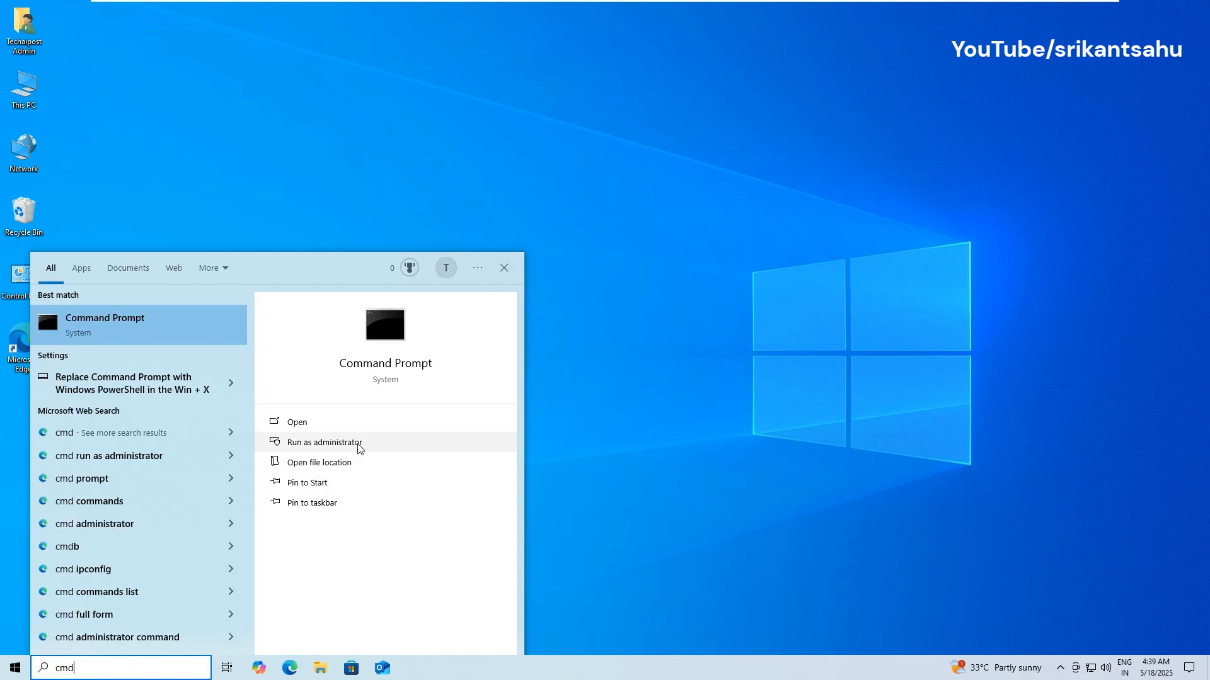
pyautogui.click(322, 442)
pyautogui.write('dism')
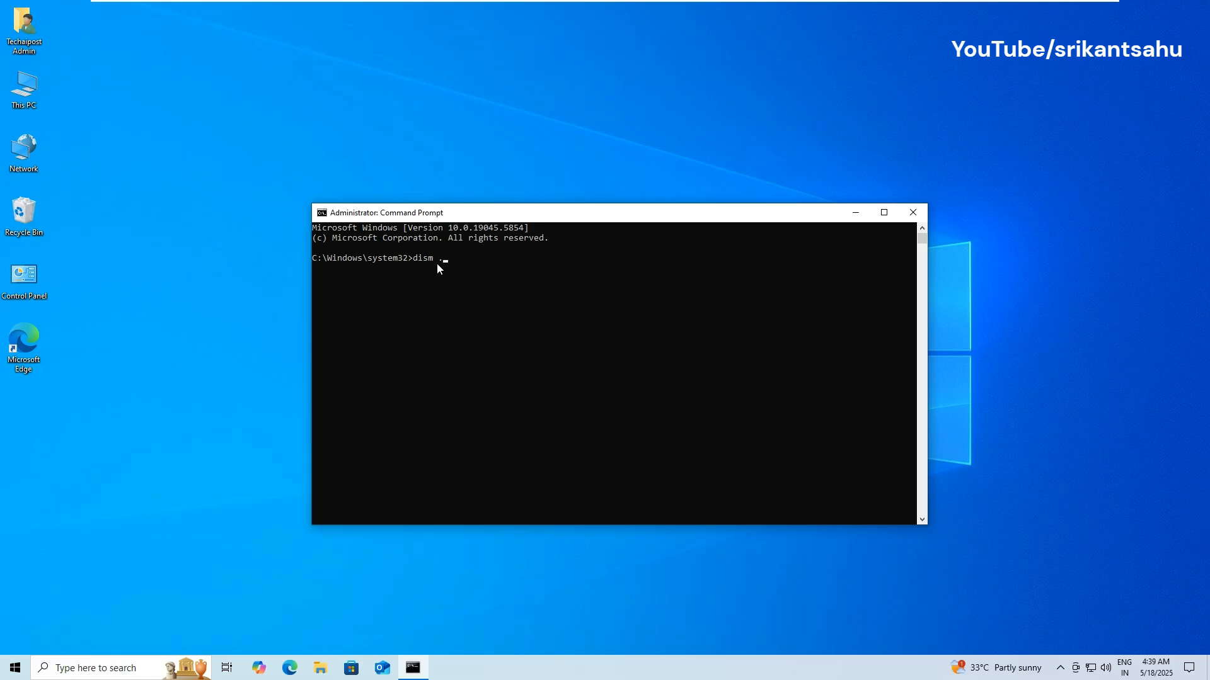
# Run dism /online /cleanup-image /restorehealth to repair the Windows image.
pyautogui.write('/onl')
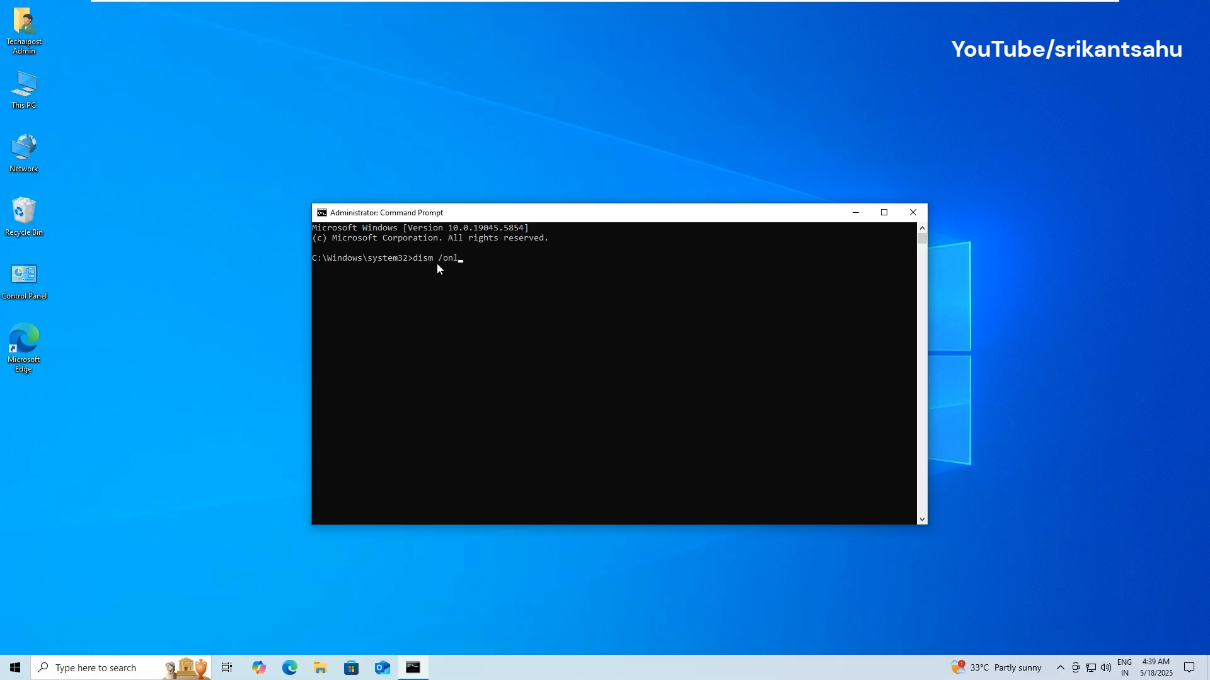
pyautogui.write('ine /cleanup')
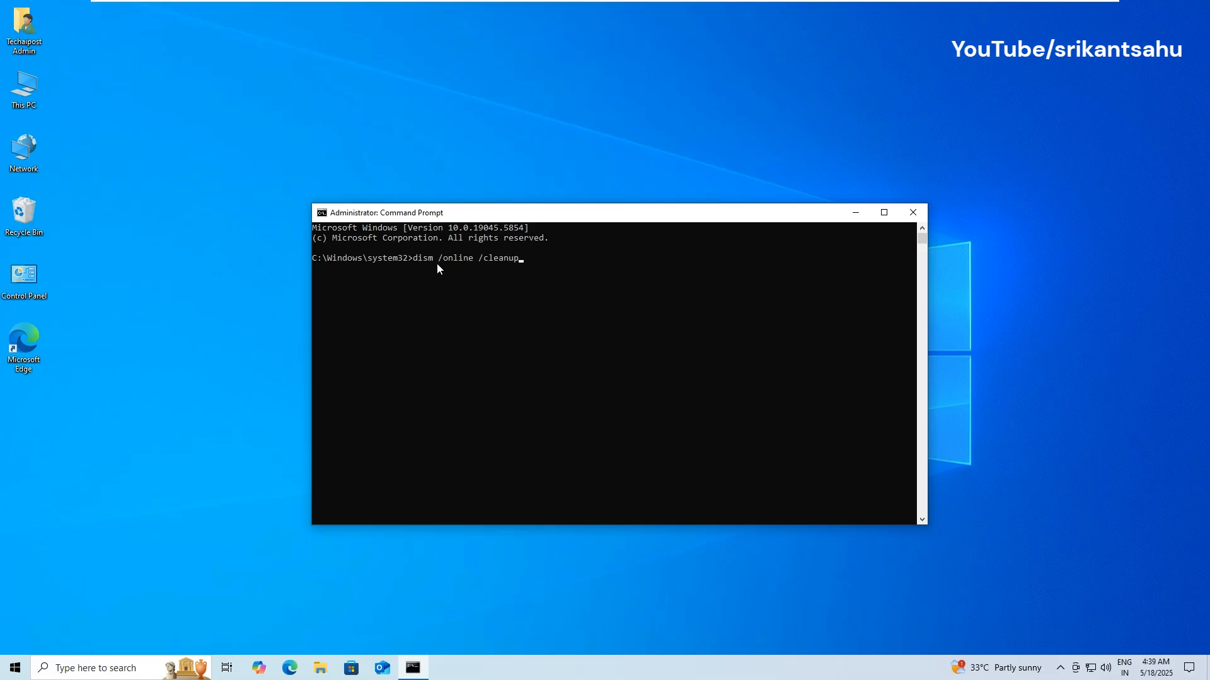
pyautogui.write('-image')
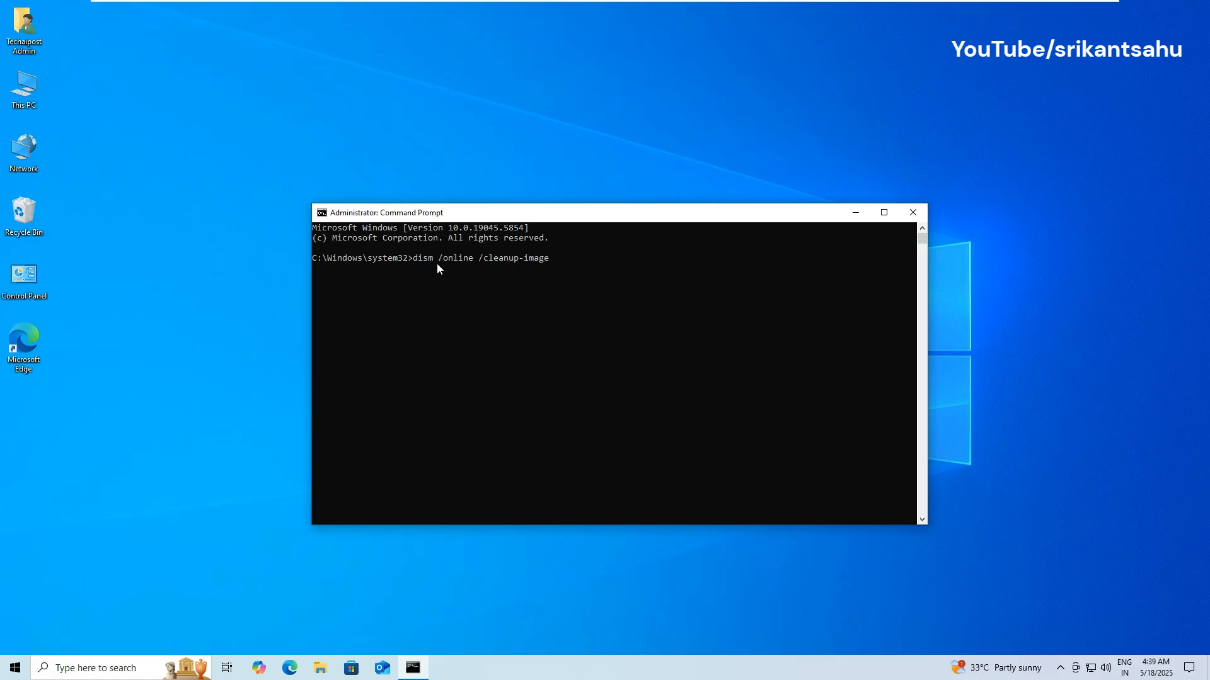
pyautogui.write('/restorehealth')
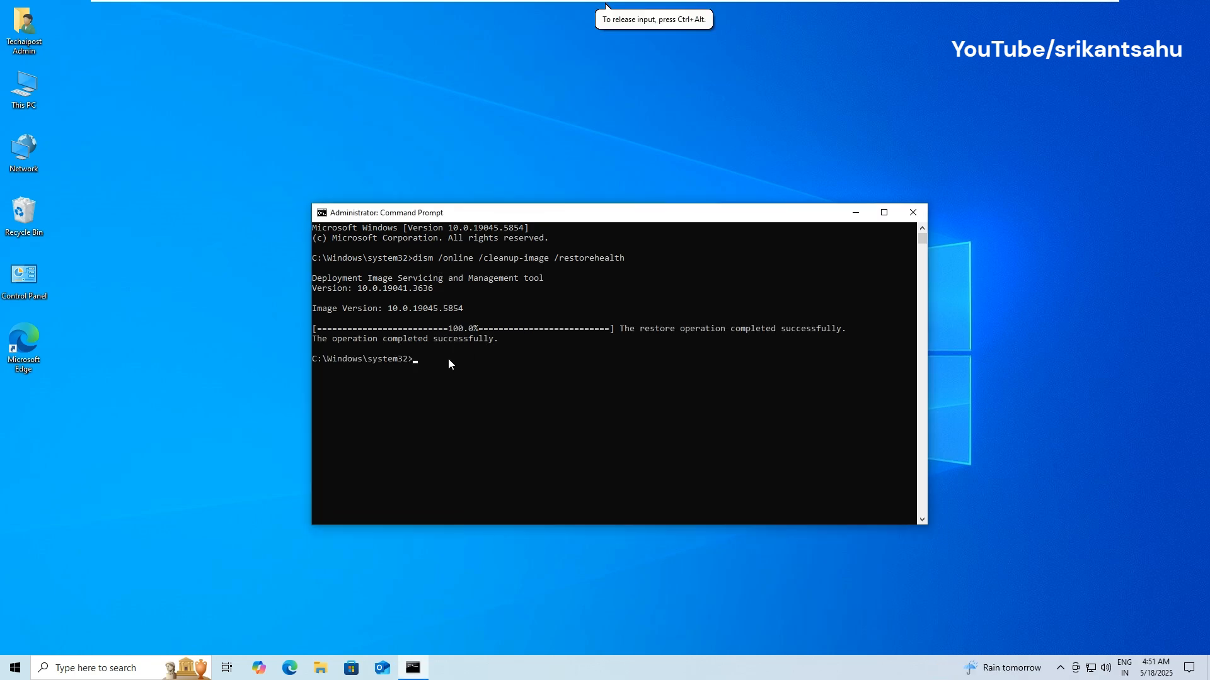
# Run sfc /scannow and let the system file verification complete.
pyautogui.write('sfc')
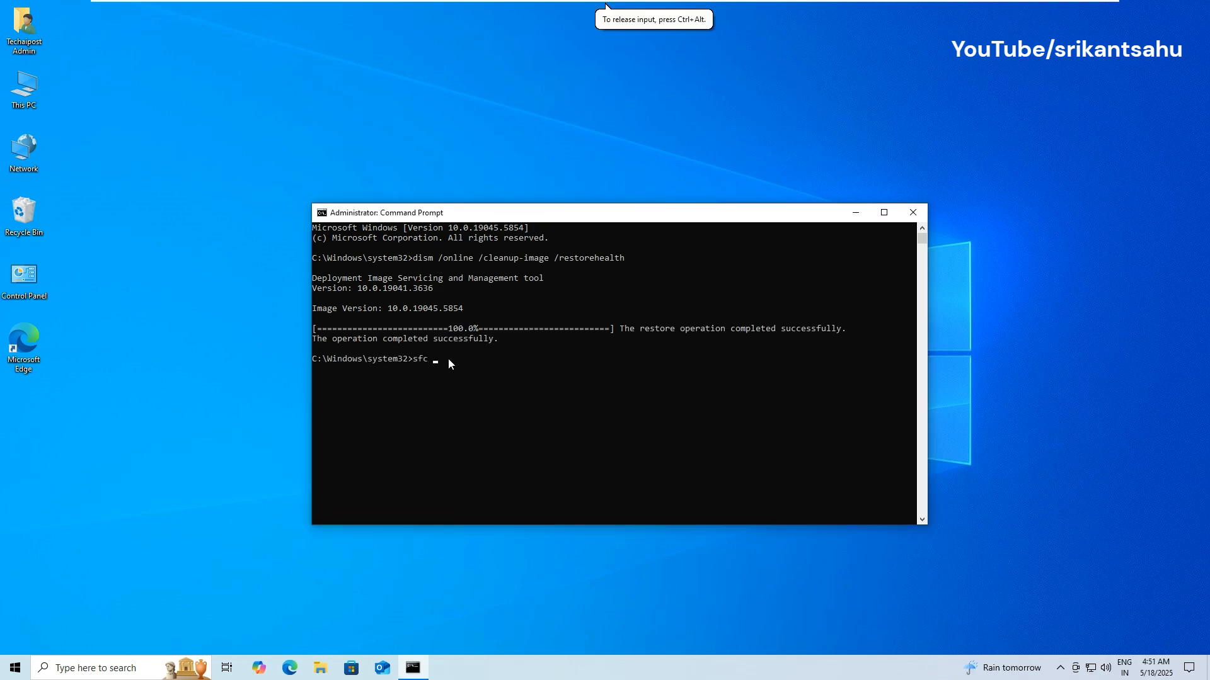
pyautogui.write('/scannow')
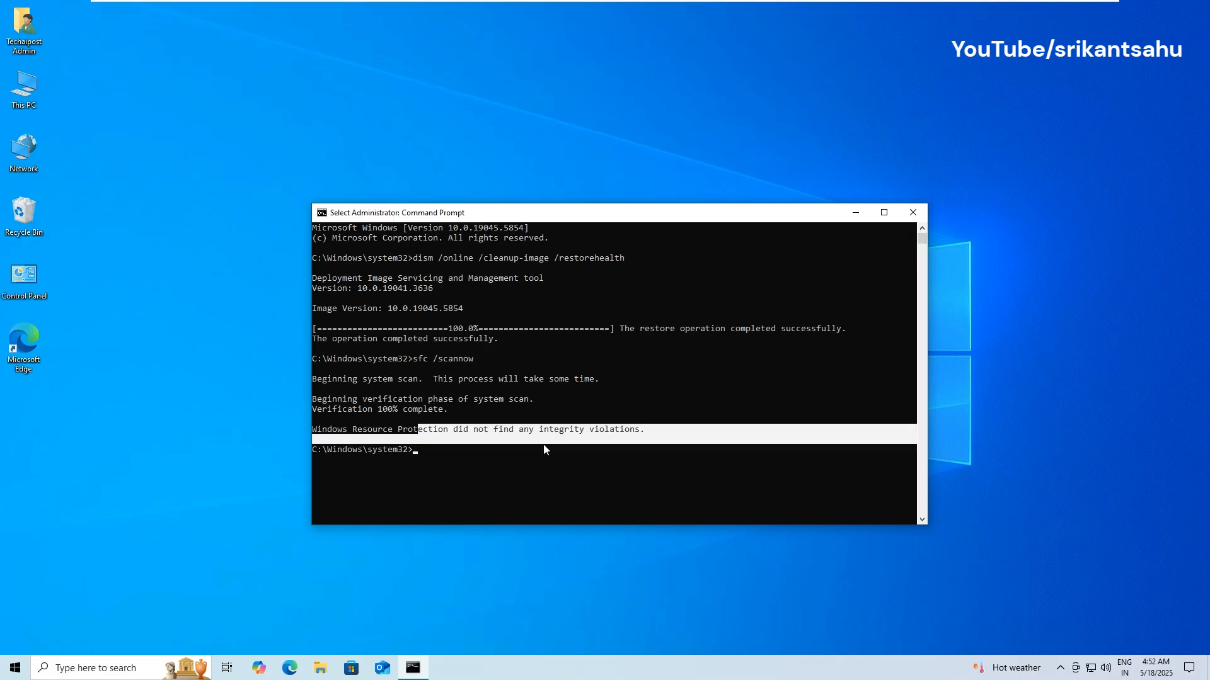
pyautogui.click(13, 668)
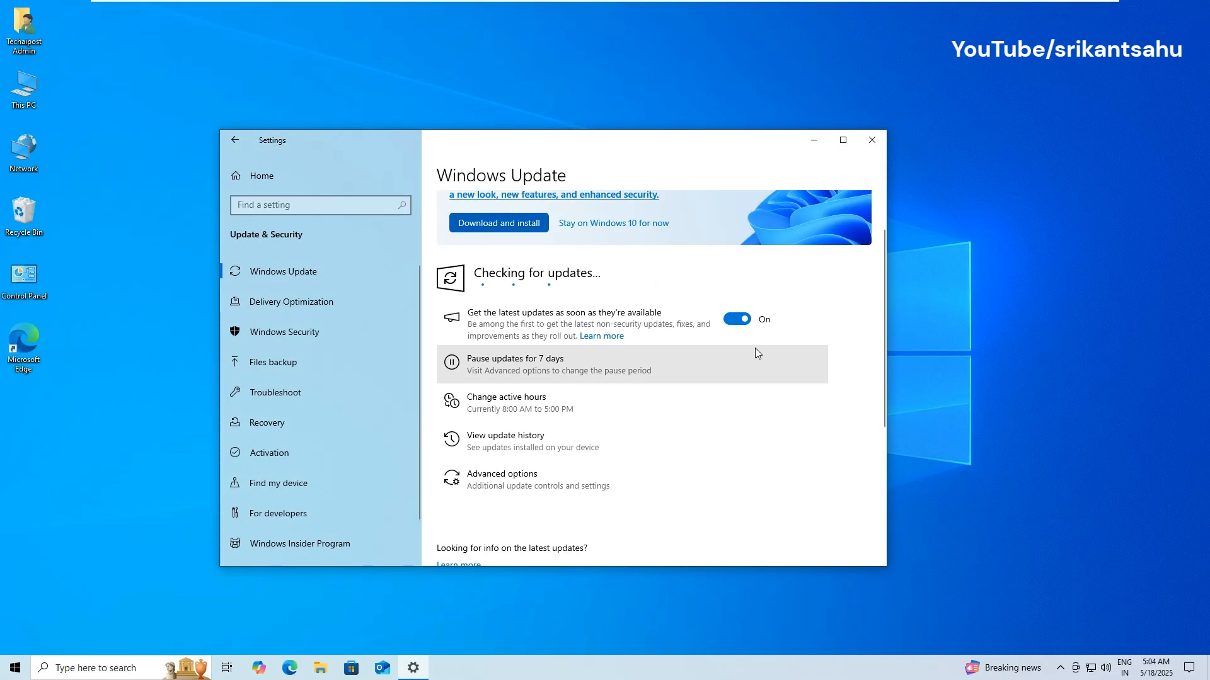
pyautogui.moveTo(708, 403)
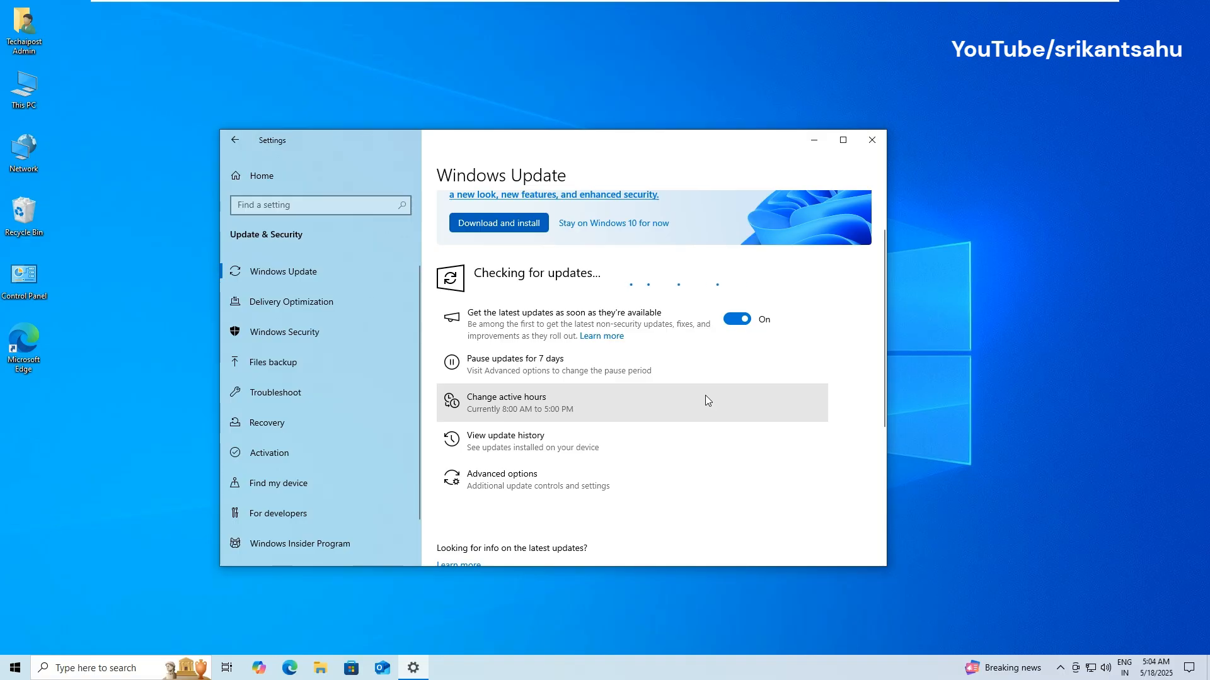
pyautogui.moveTo(685, 389)
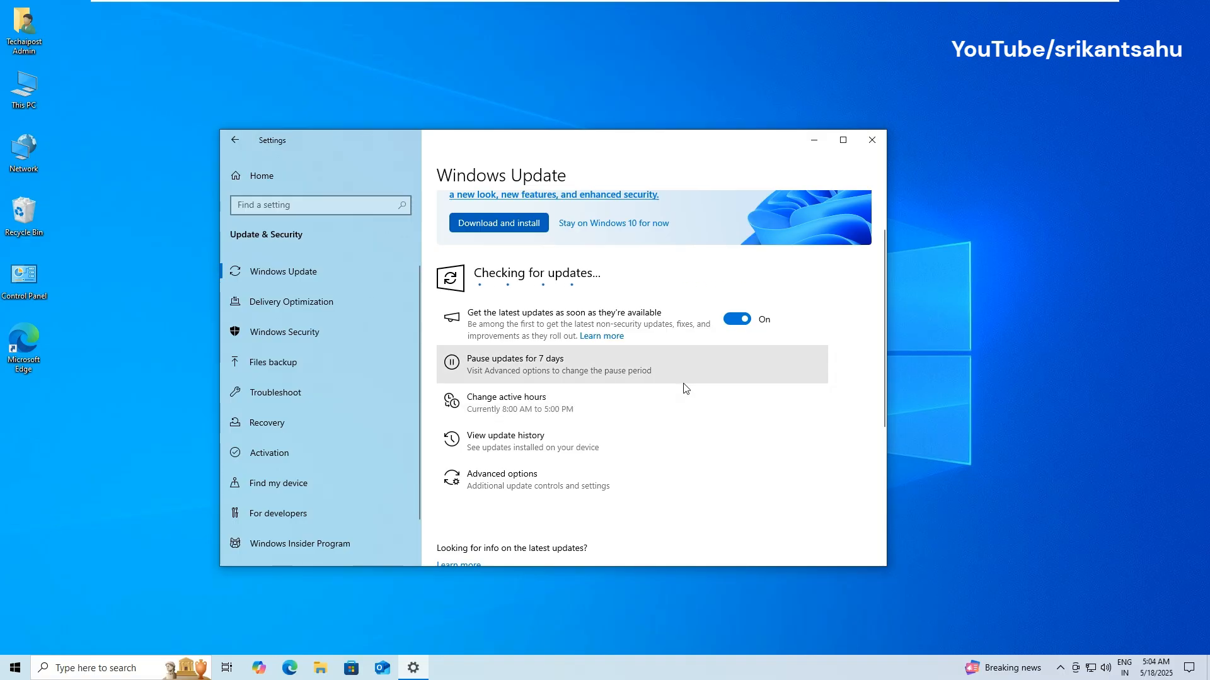